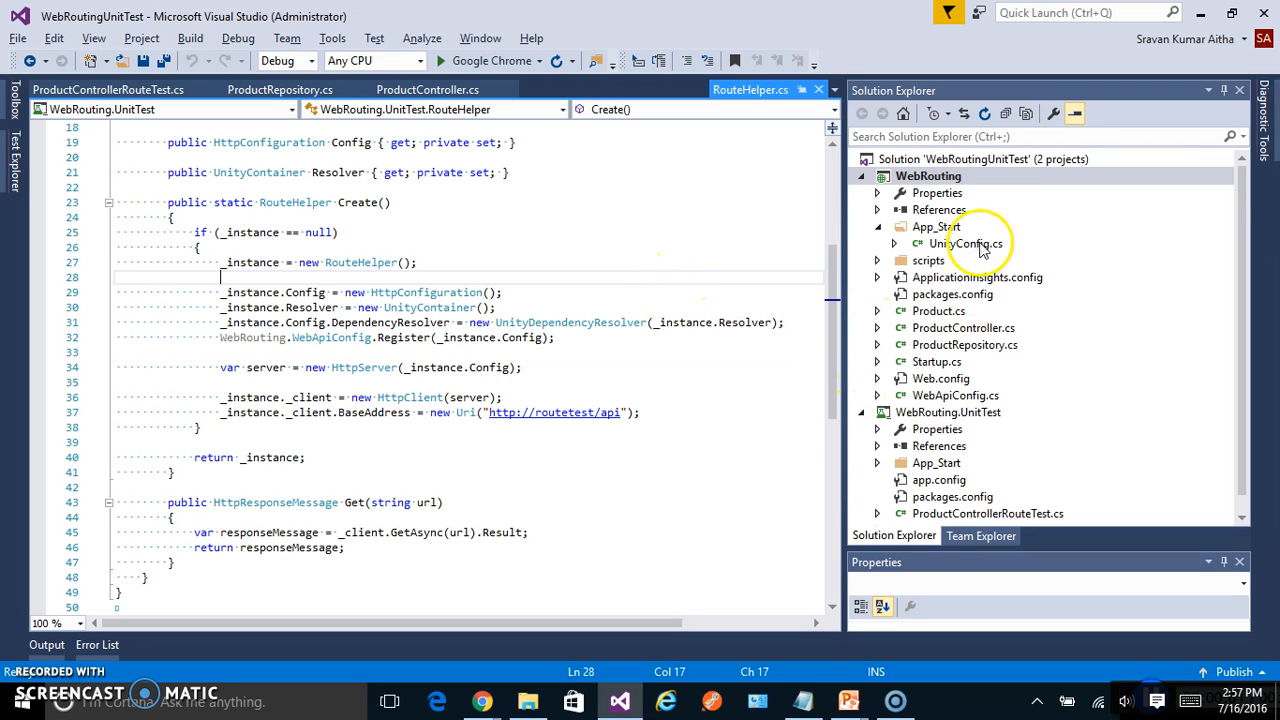
{"action": "mouse_move", "coordinate": [996, 210]}
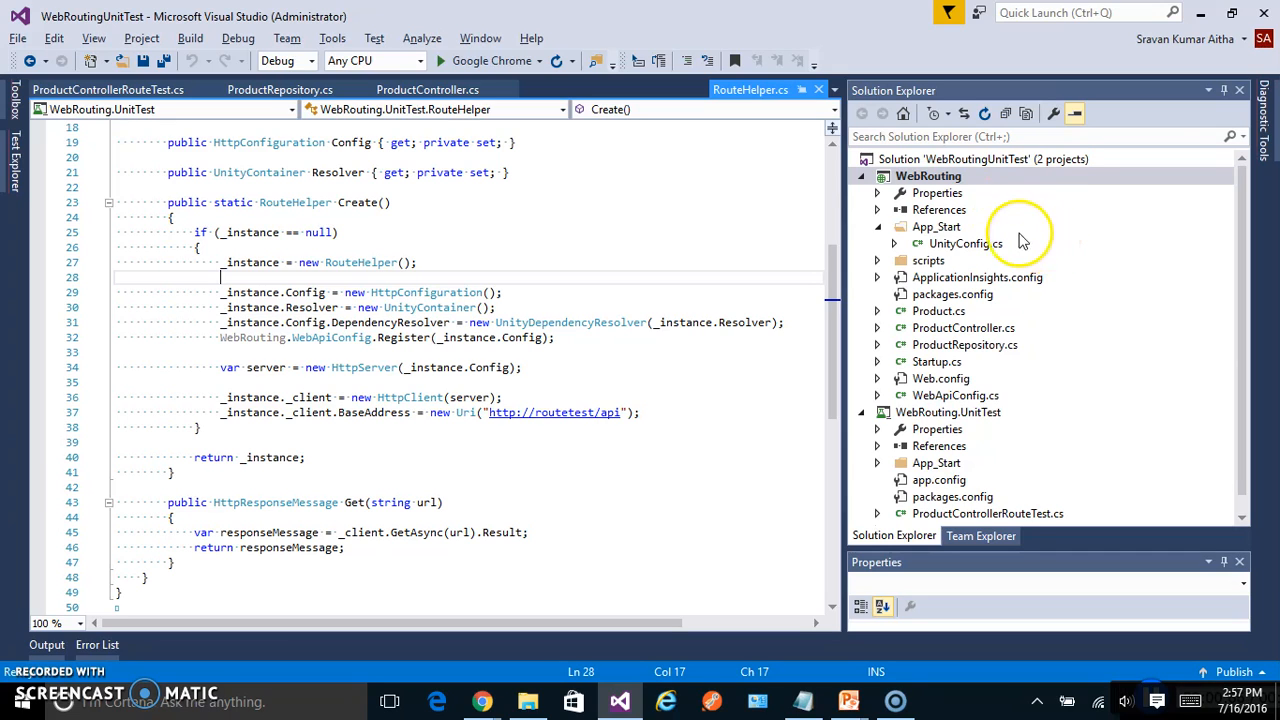
- Select the WebRouting project, then the WebRouting.UnitTest project, and scroll ProductController into view
{"action": "left_click", "coordinate": [928, 176]}
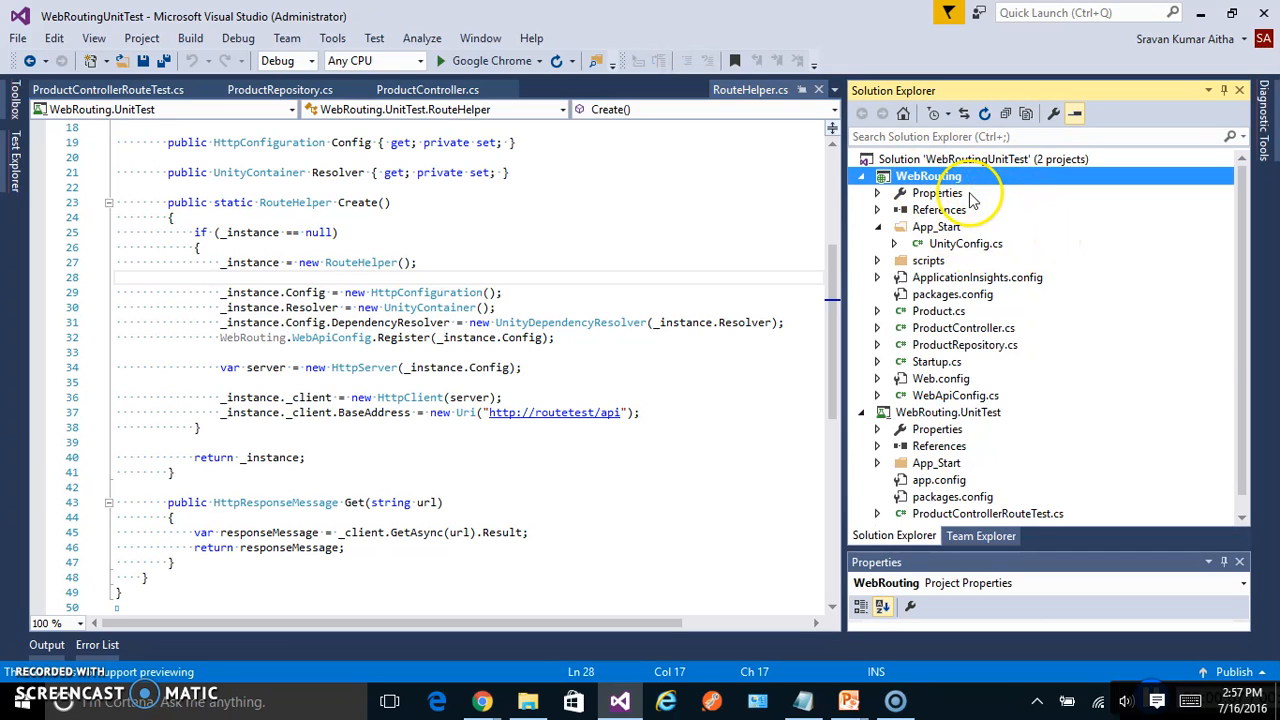
{"action": "left_click", "coordinate": [948, 412]}
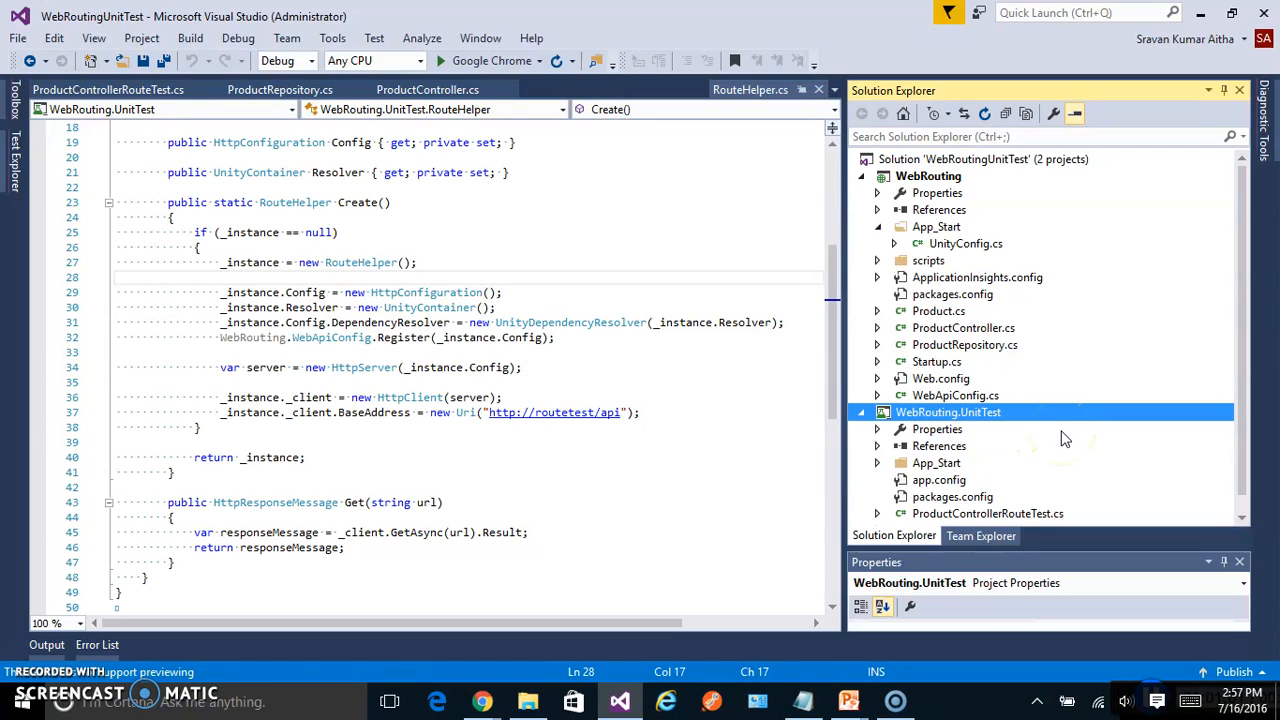
{"action": "mouse_move", "coordinate": [1000, 328]}
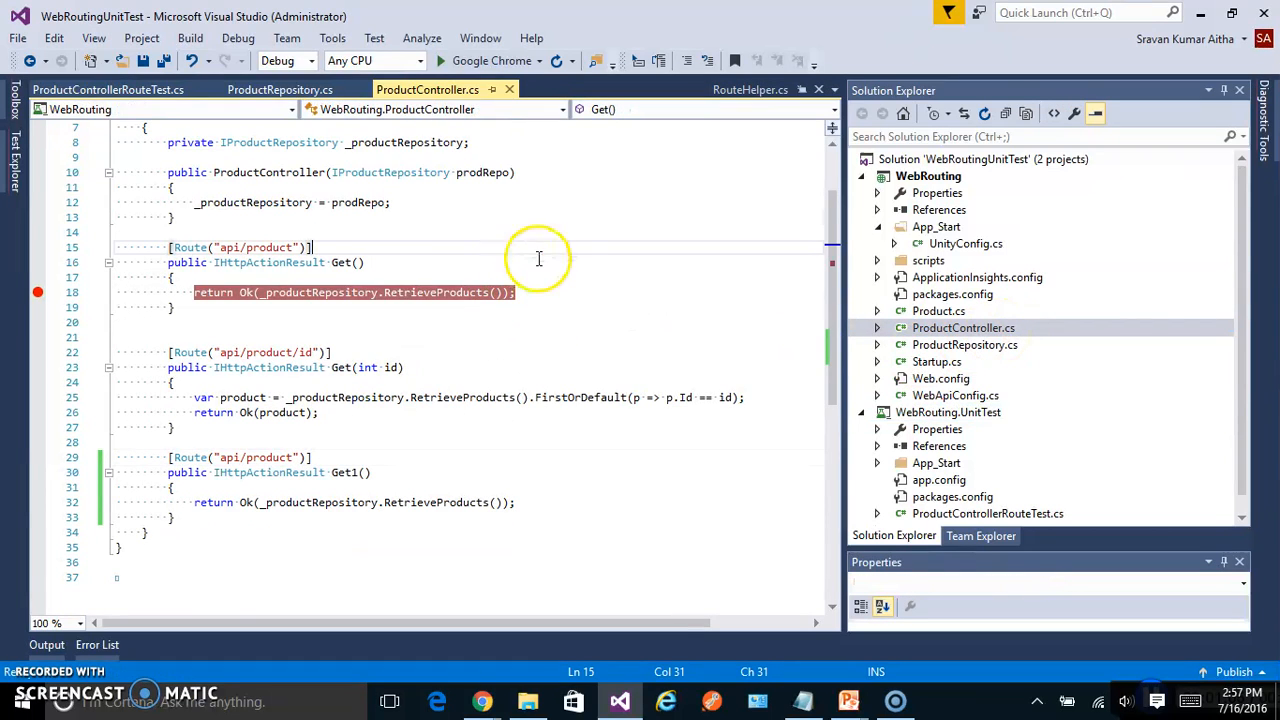
{"action": "scroll", "scroll_direction": "up", "scroll_amount": 3}
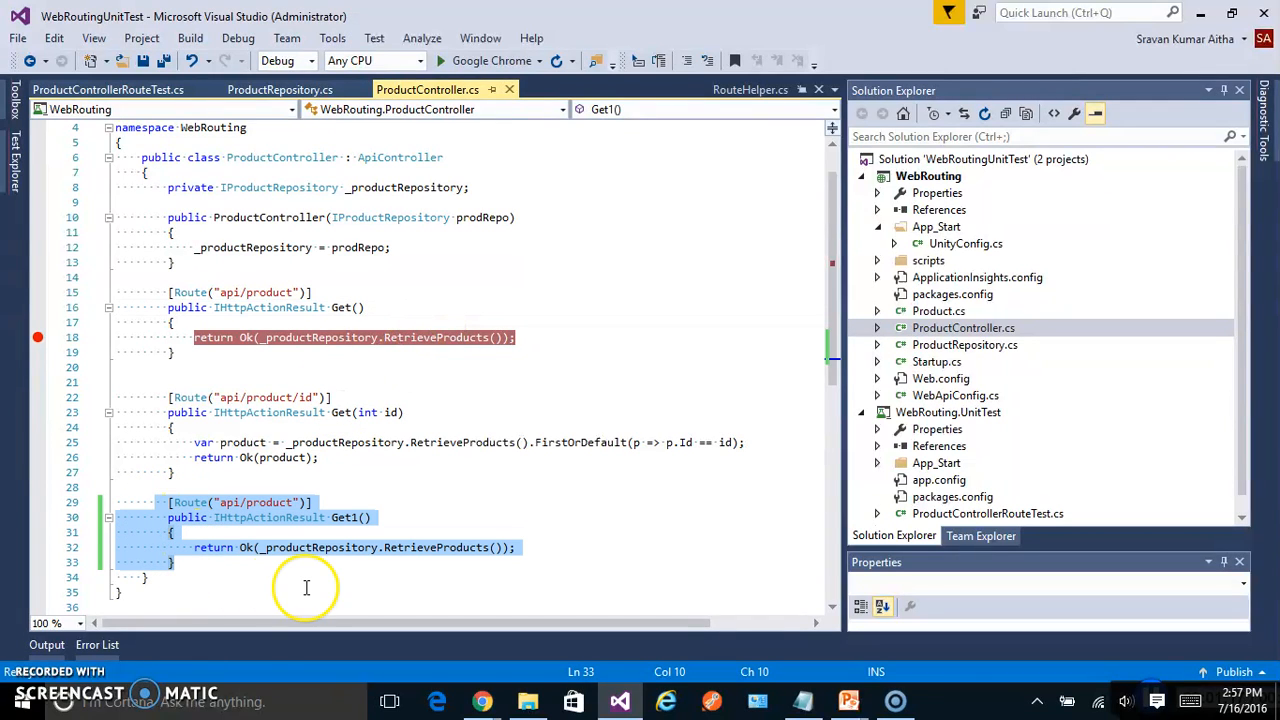
{"action": "mouse_move", "coordinate": [308, 588]}
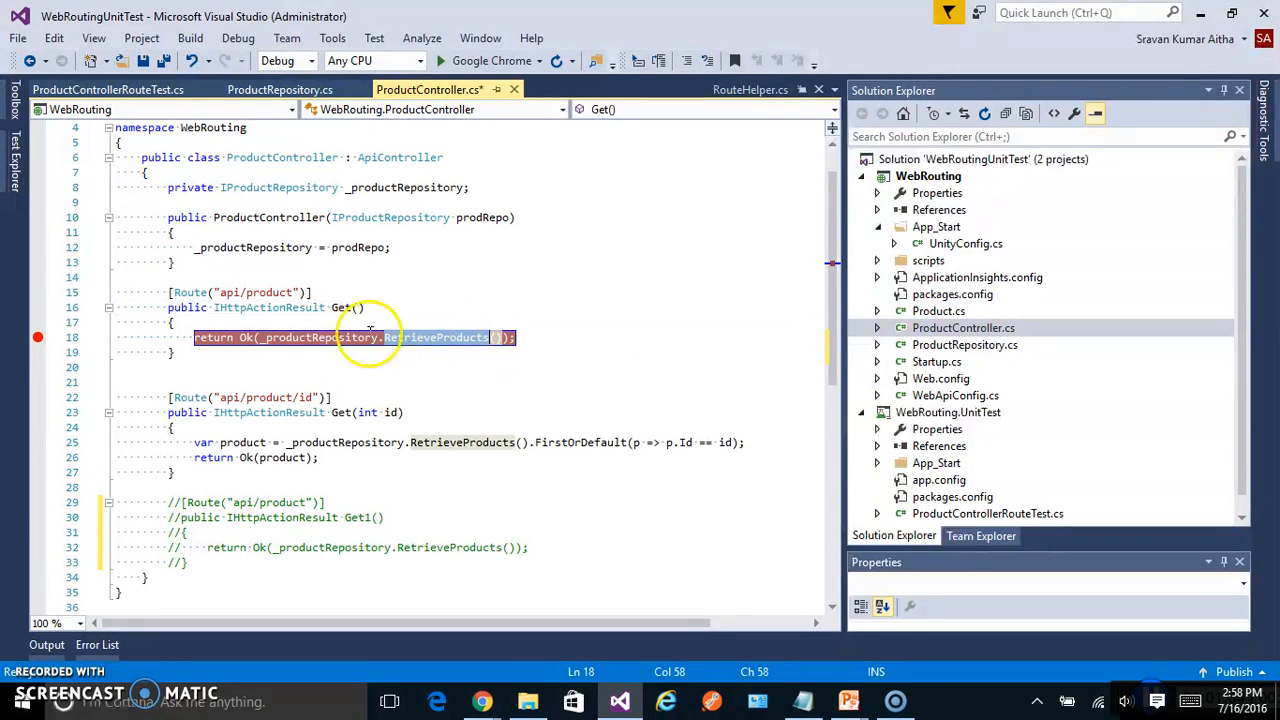
{"action": "mouse_move", "coordinate": [478, 216]}
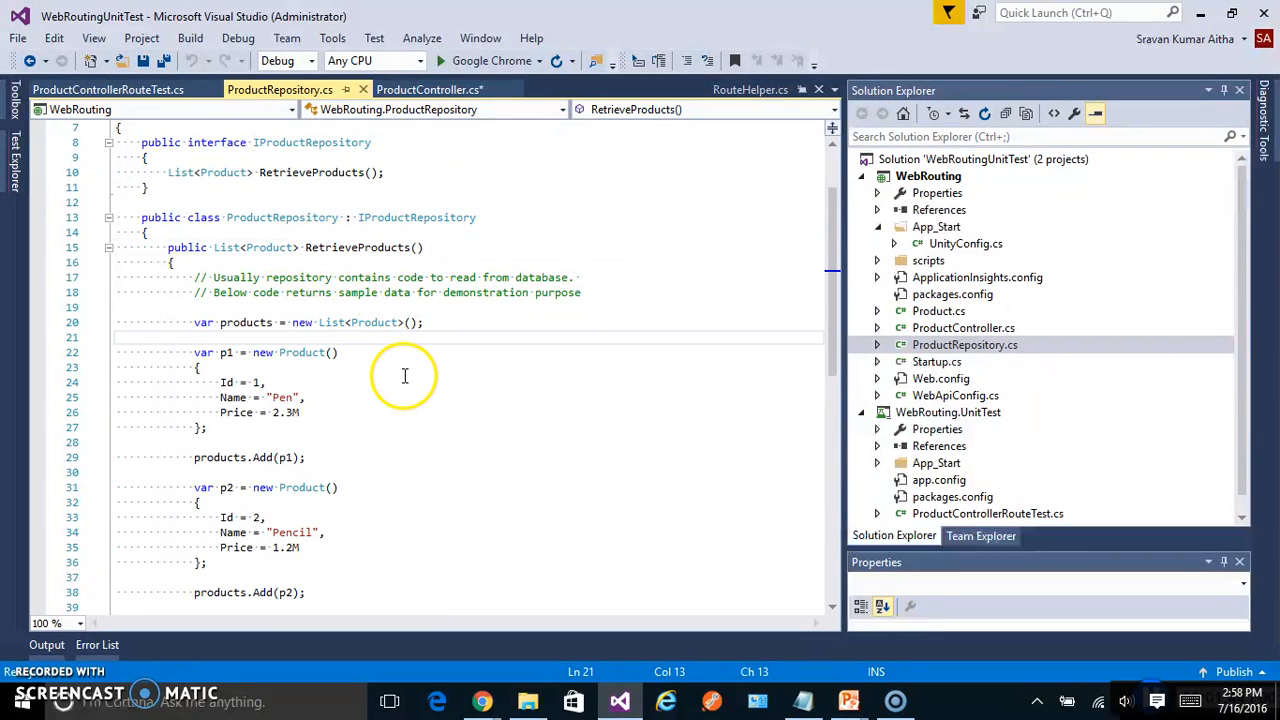
{"action": "scroll", "scroll_direction": "down", "scroll_amount": 3}
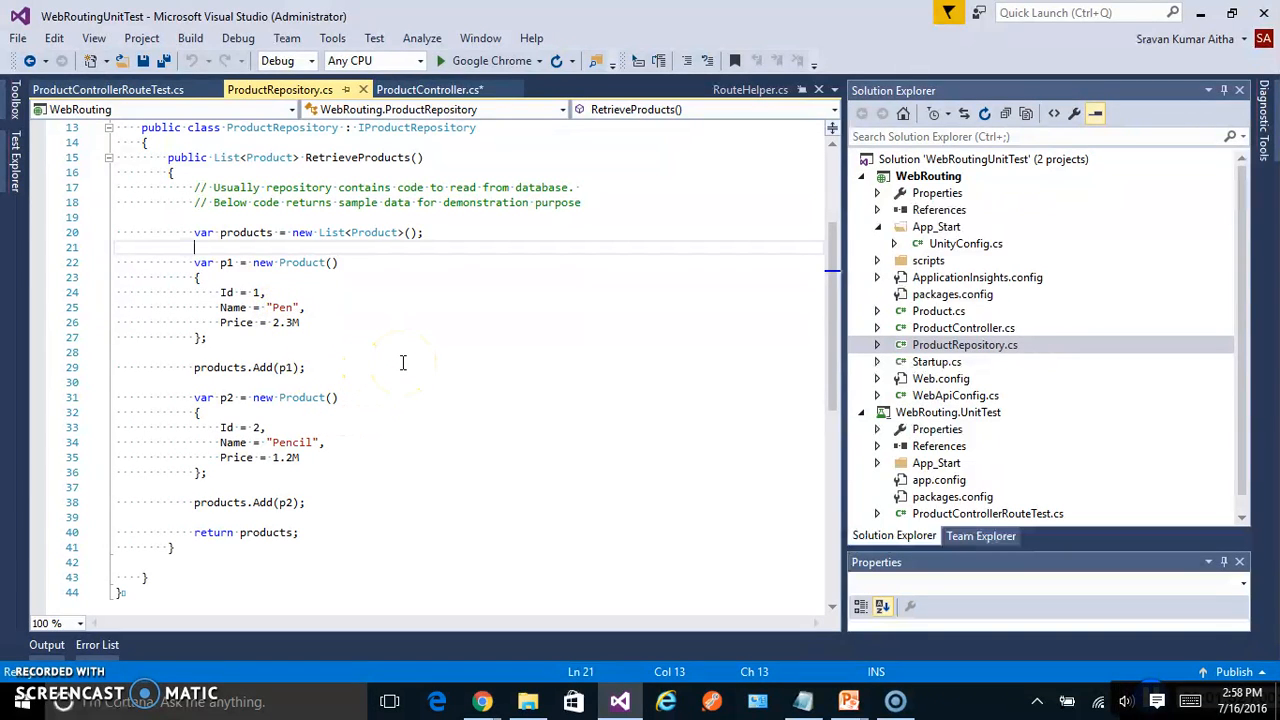
{"action": "mouse_move", "coordinate": [484, 266]}
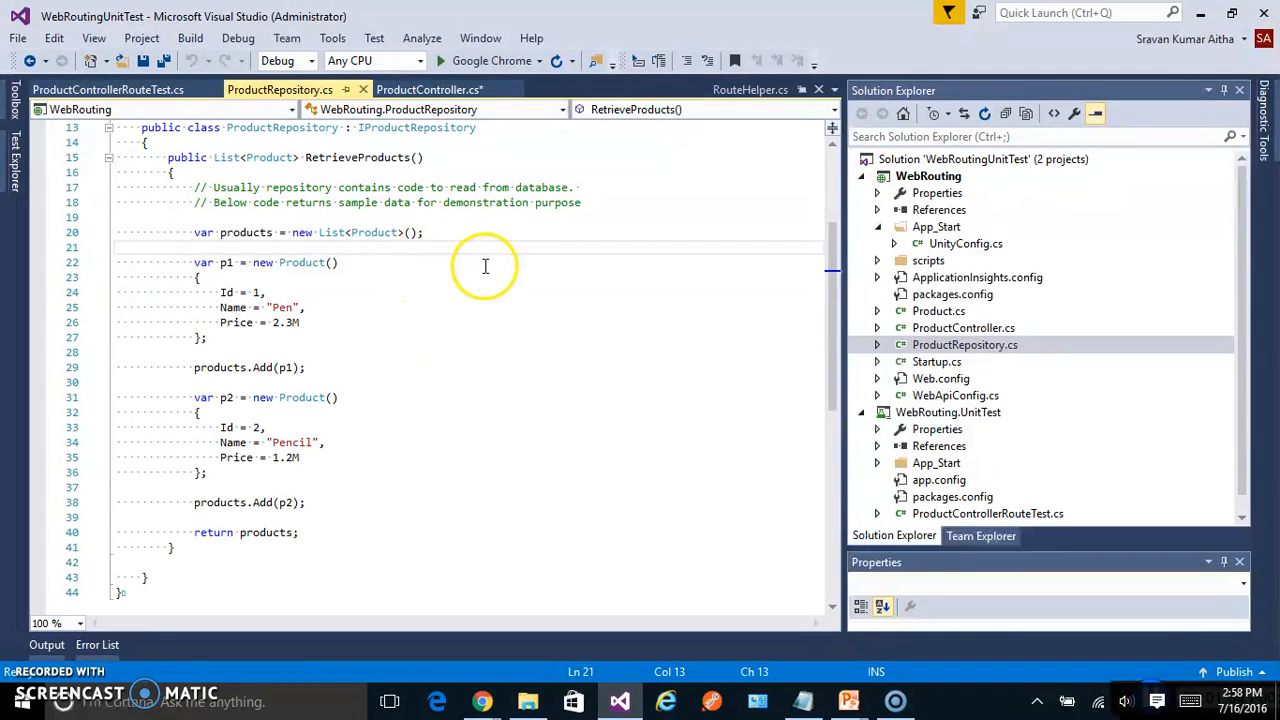
{"action": "mouse_move", "coordinate": [484, 266]}
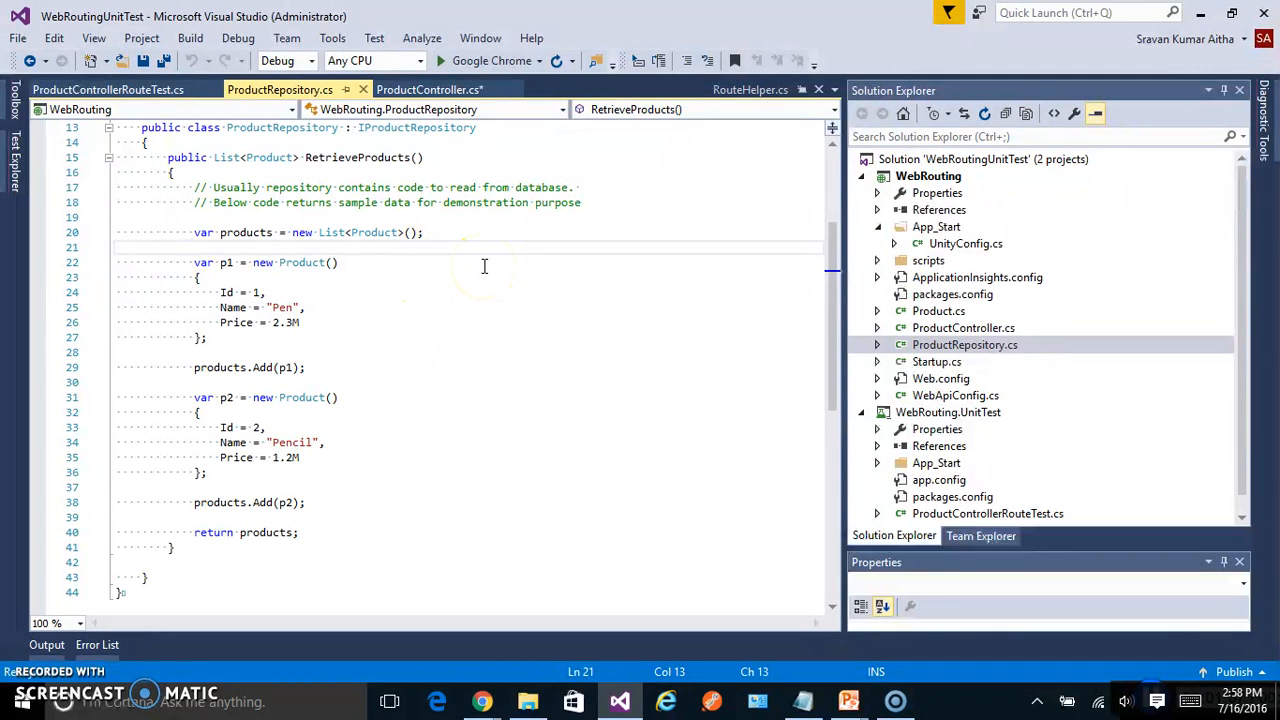
{"action": "mouse_move", "coordinate": [534, 276]}
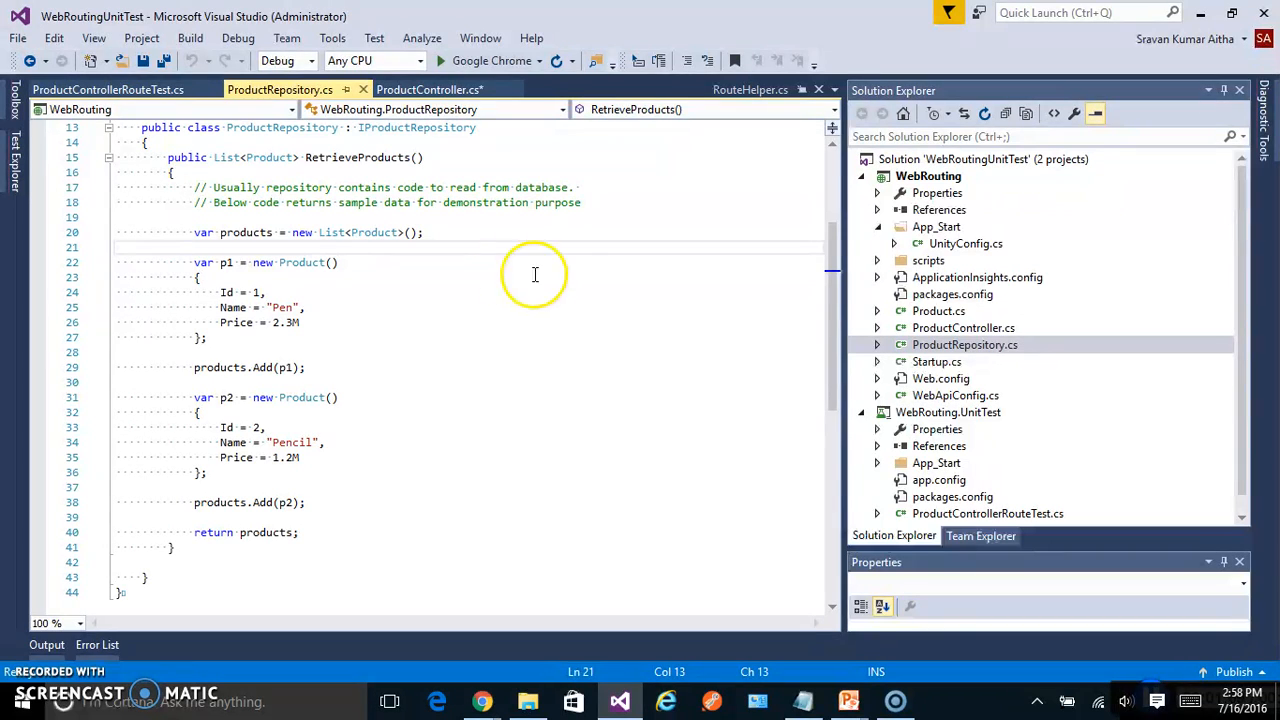
{"action": "mouse_move", "coordinate": [726, 336]}
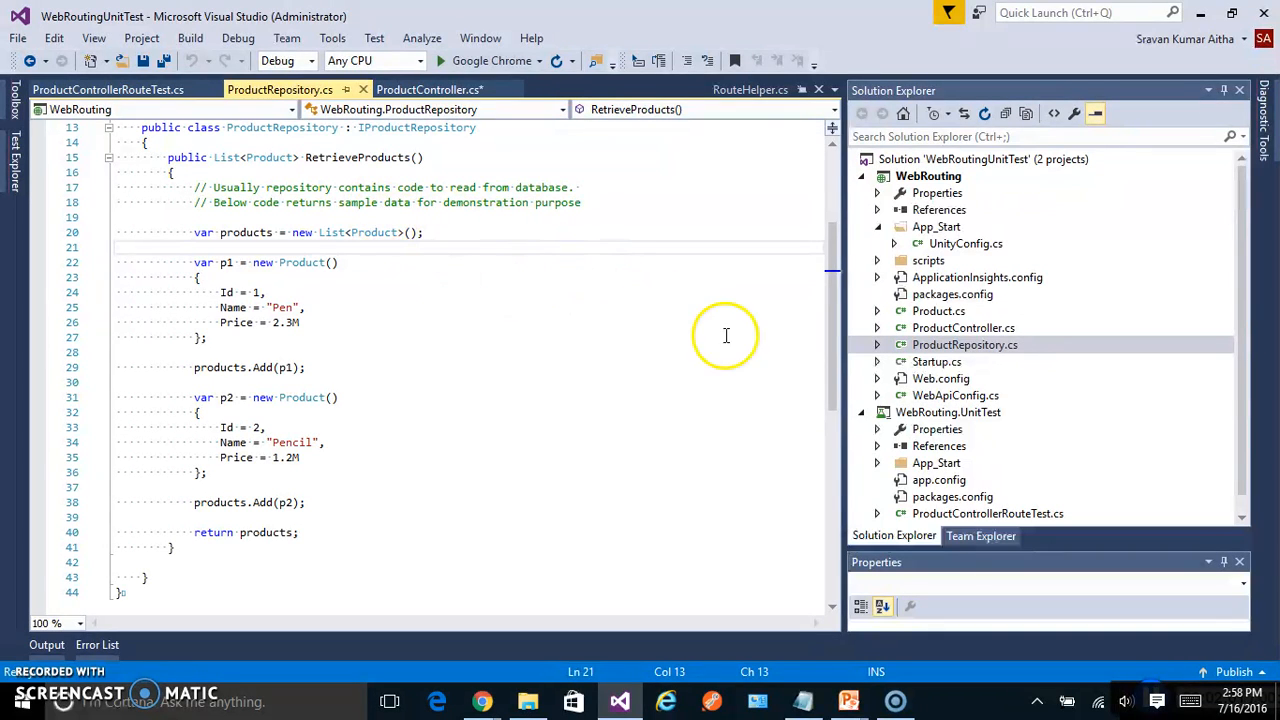
{"action": "mouse_move", "coordinate": [496, 190]}
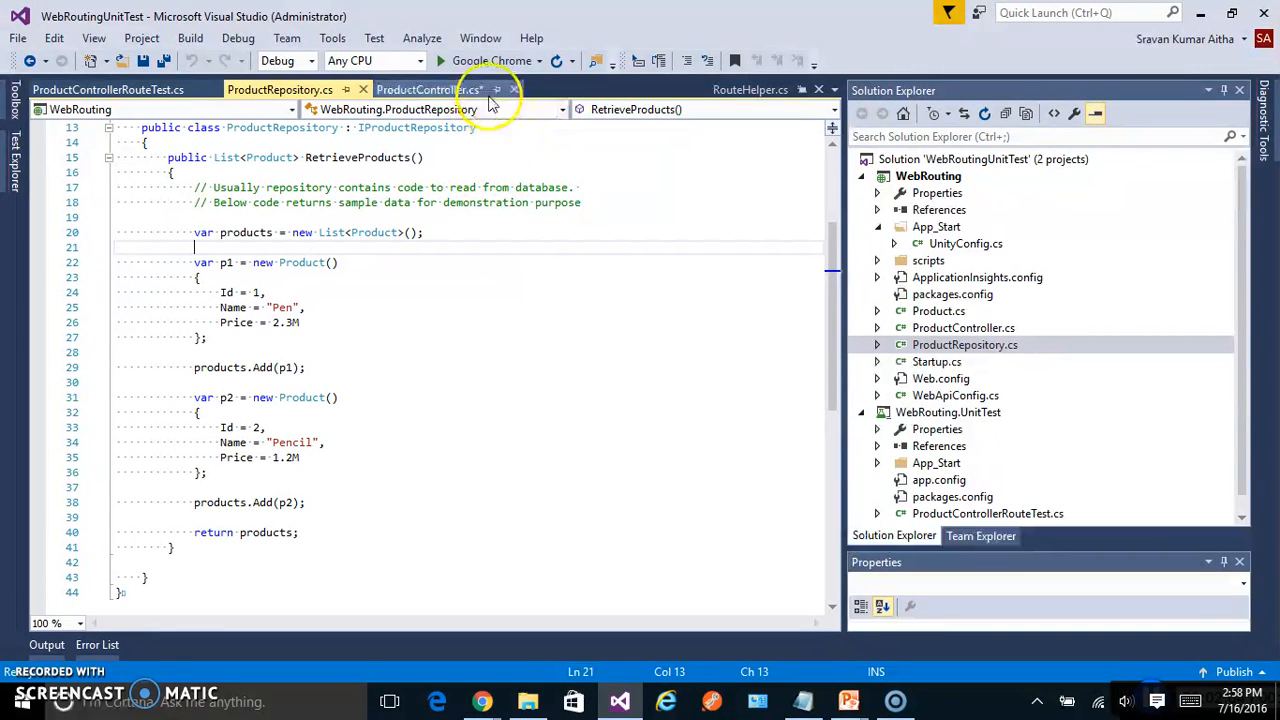
{"action": "mouse_move", "coordinate": [492, 60]}
{"action": "type", "text": "localhost:57240/api/product"}
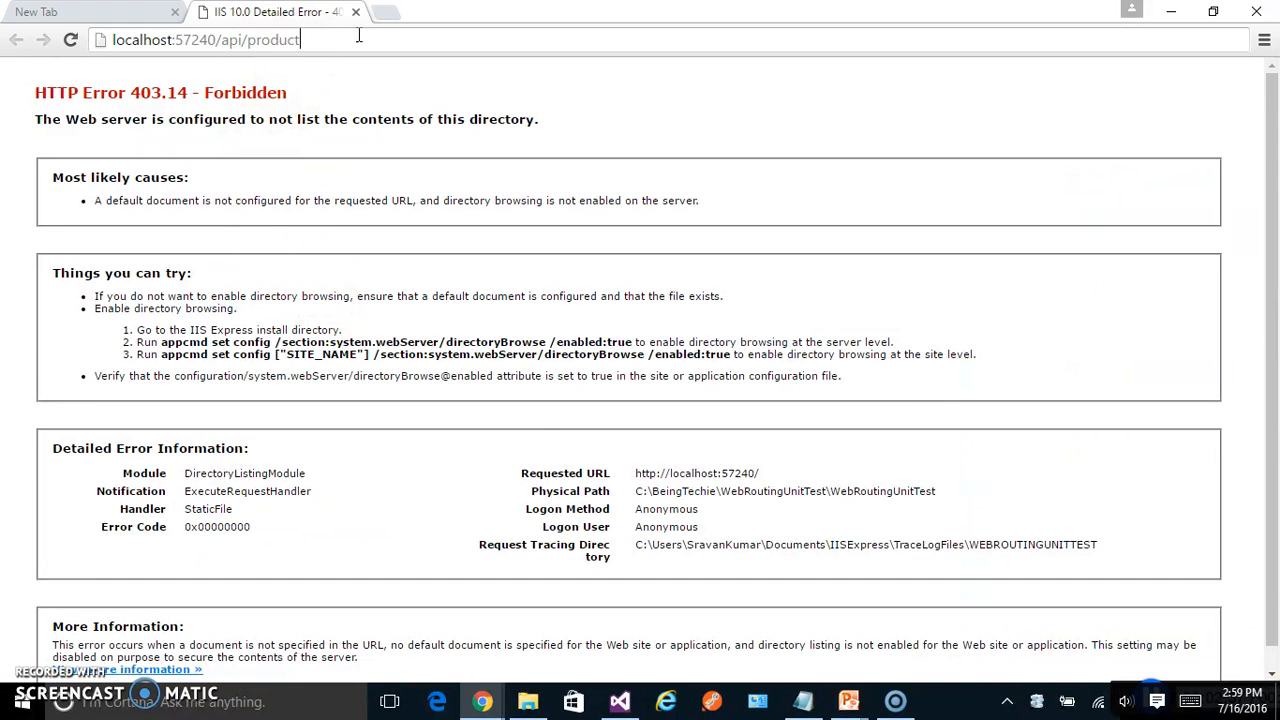
- Load localhost:57240/api/product, returning XML listing Pen at 2.3 and Pencil at 1.2
{"action": "key", "text": "Return"}
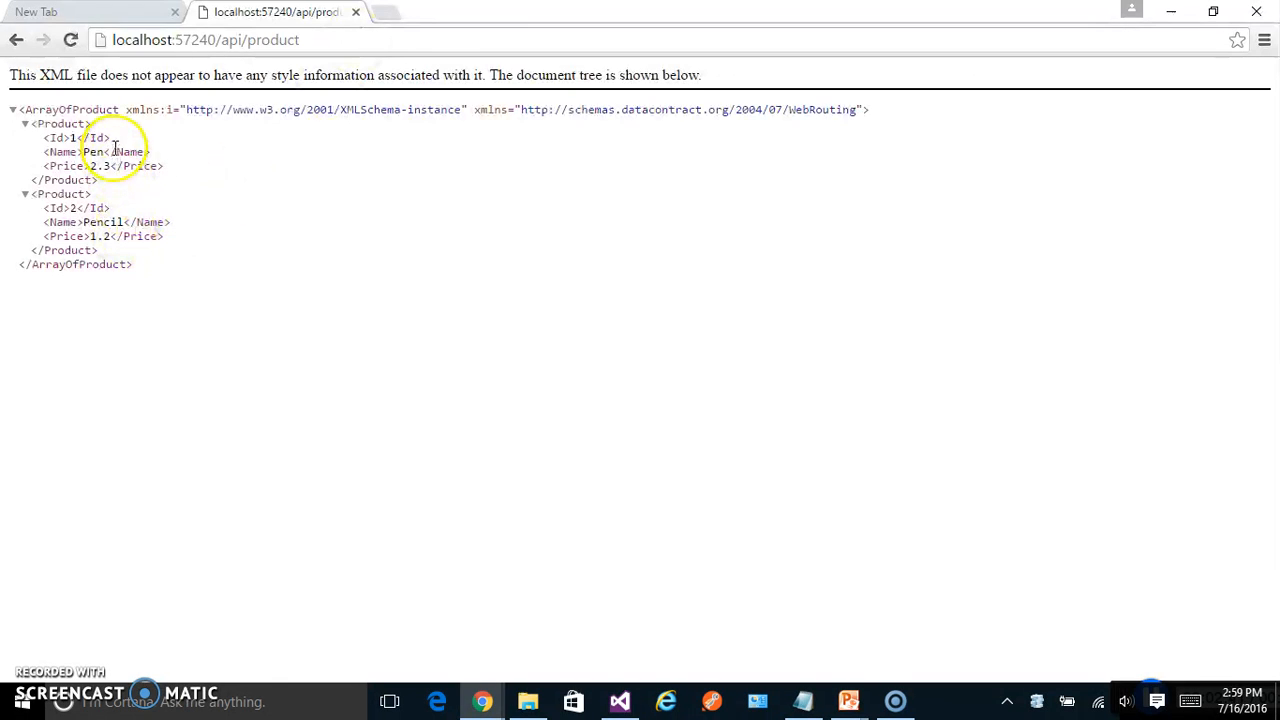
{"action": "mouse_move", "coordinate": [660, 368]}
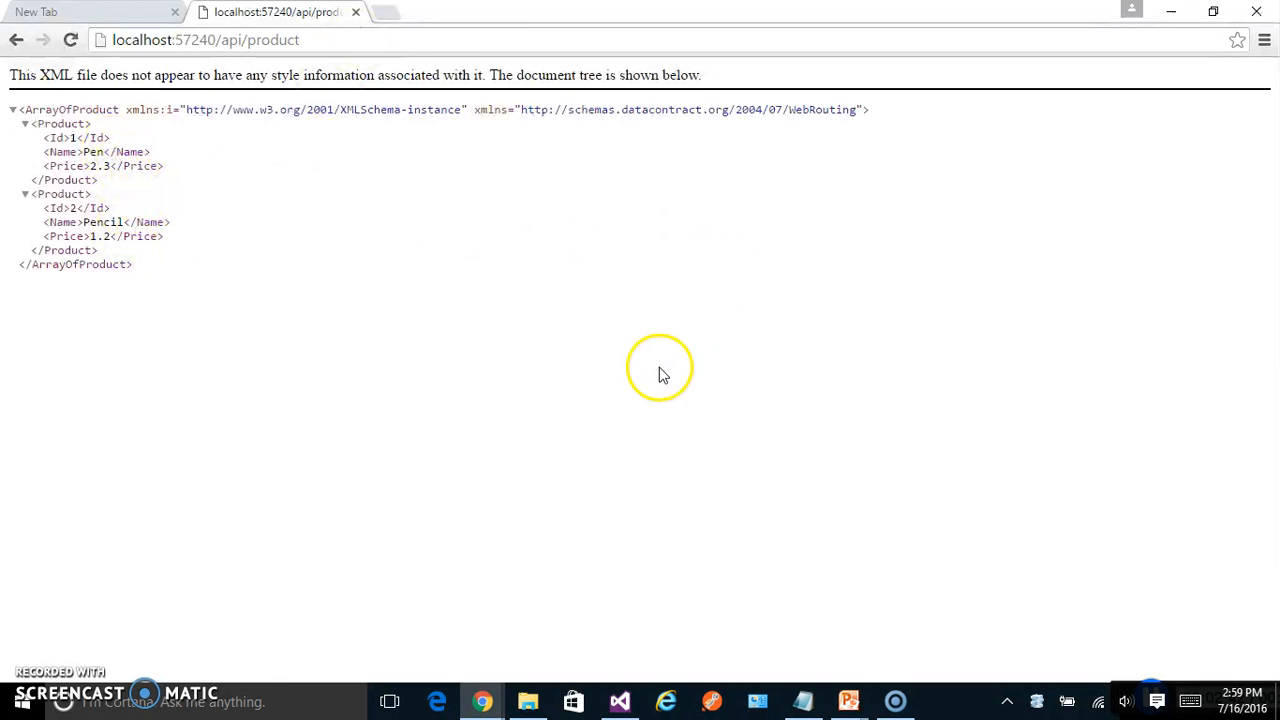
- Return to ProductControllerRouteTest.cs, dismiss the Edit and Continue message and stop debugging
{"action": "left_click", "coordinate": [620, 700]}
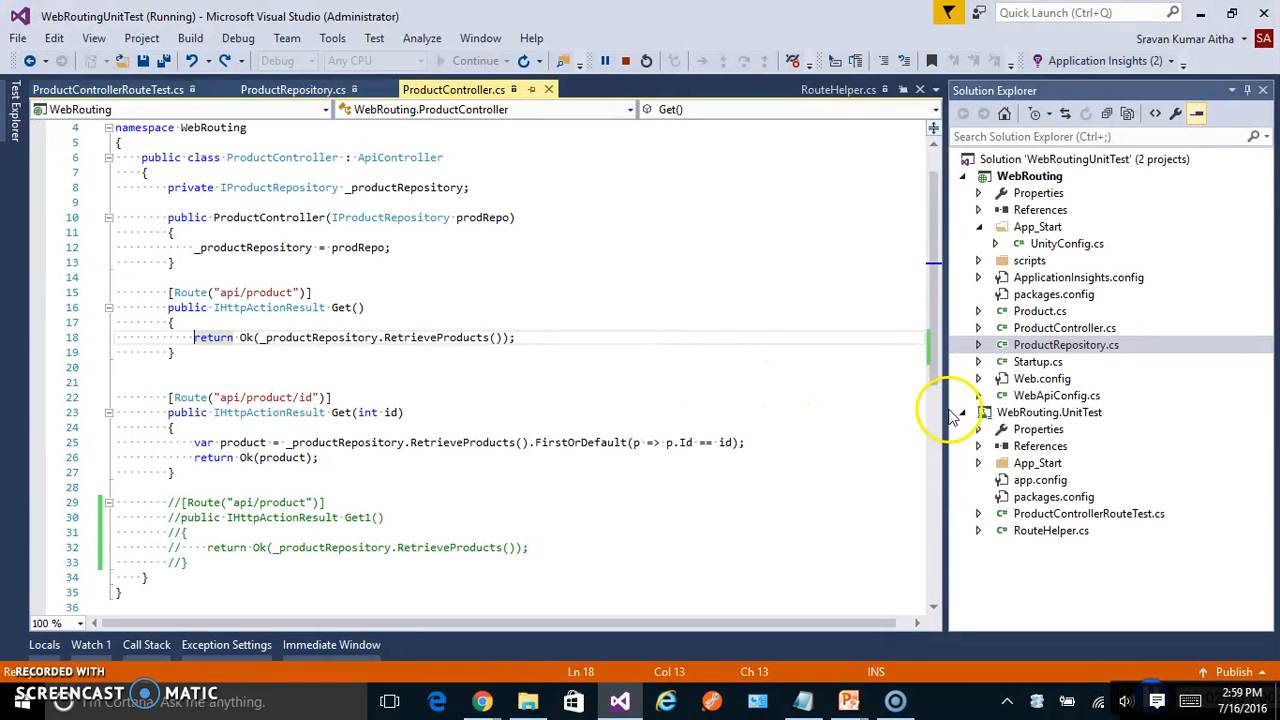
{"action": "mouse_move", "coordinate": [1120, 540]}
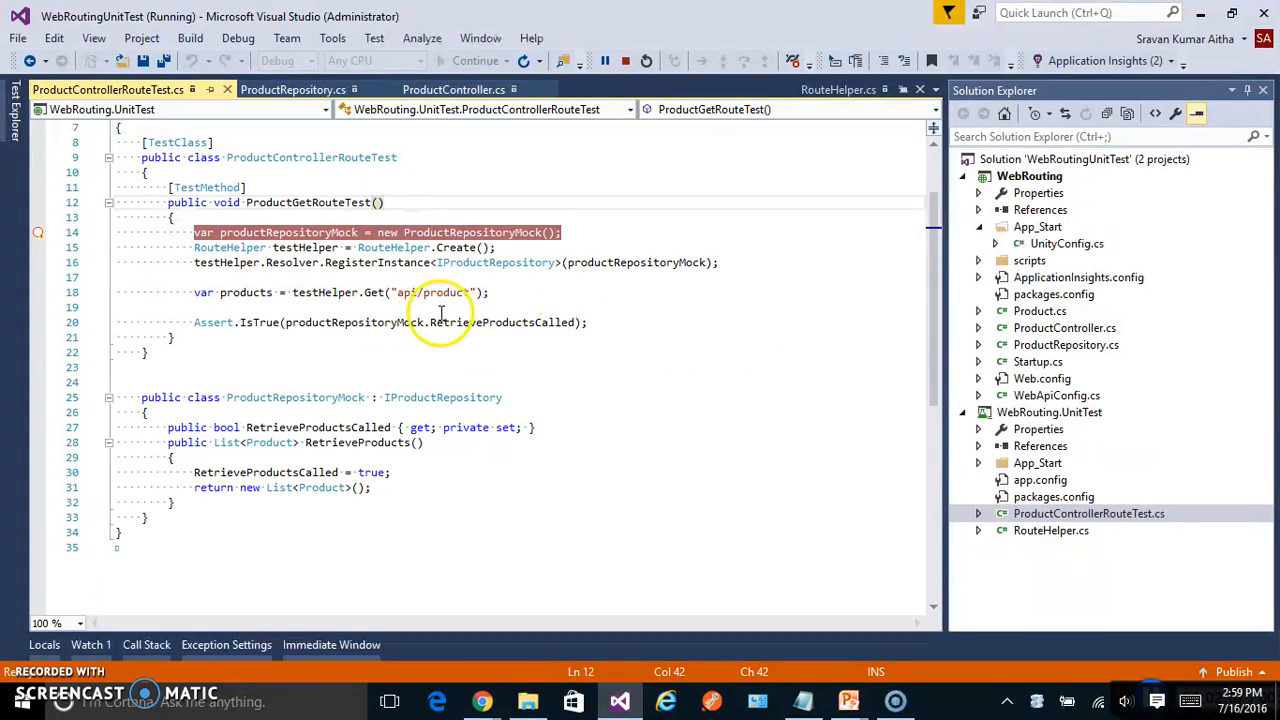
{"action": "left_click", "coordinate": [490, 292]}
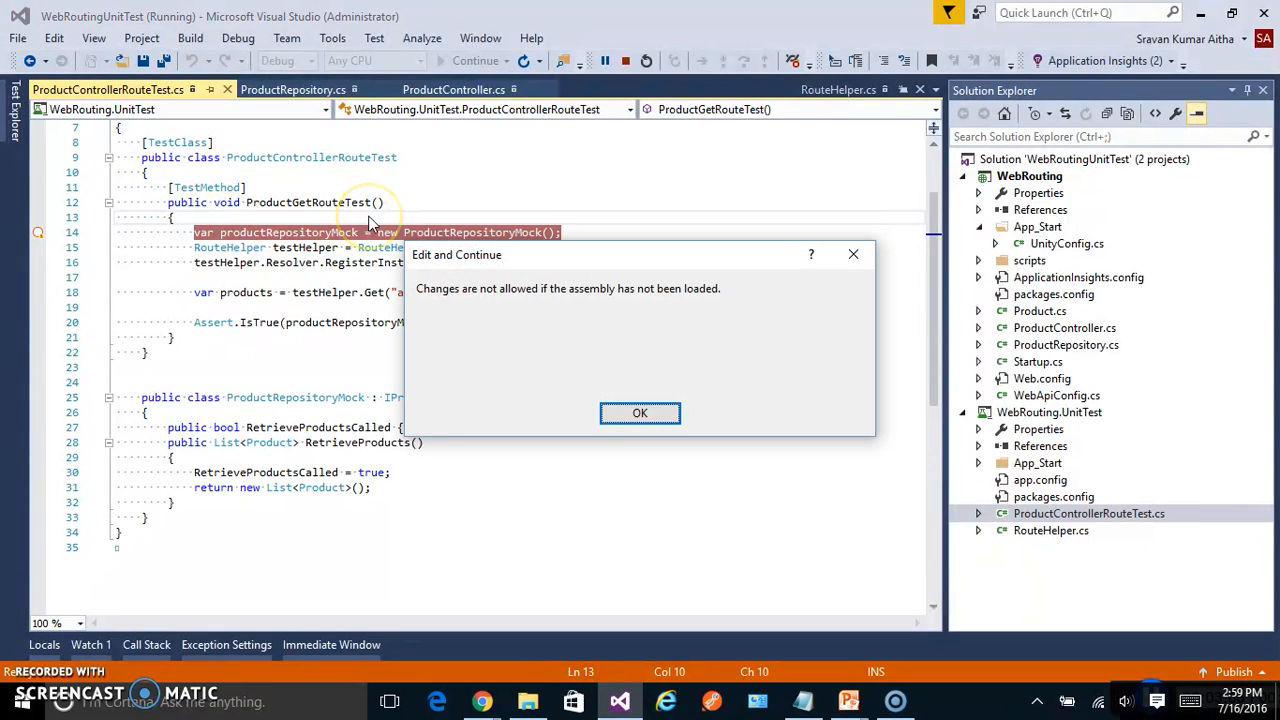
{"action": "left_click", "coordinate": [640, 412]}
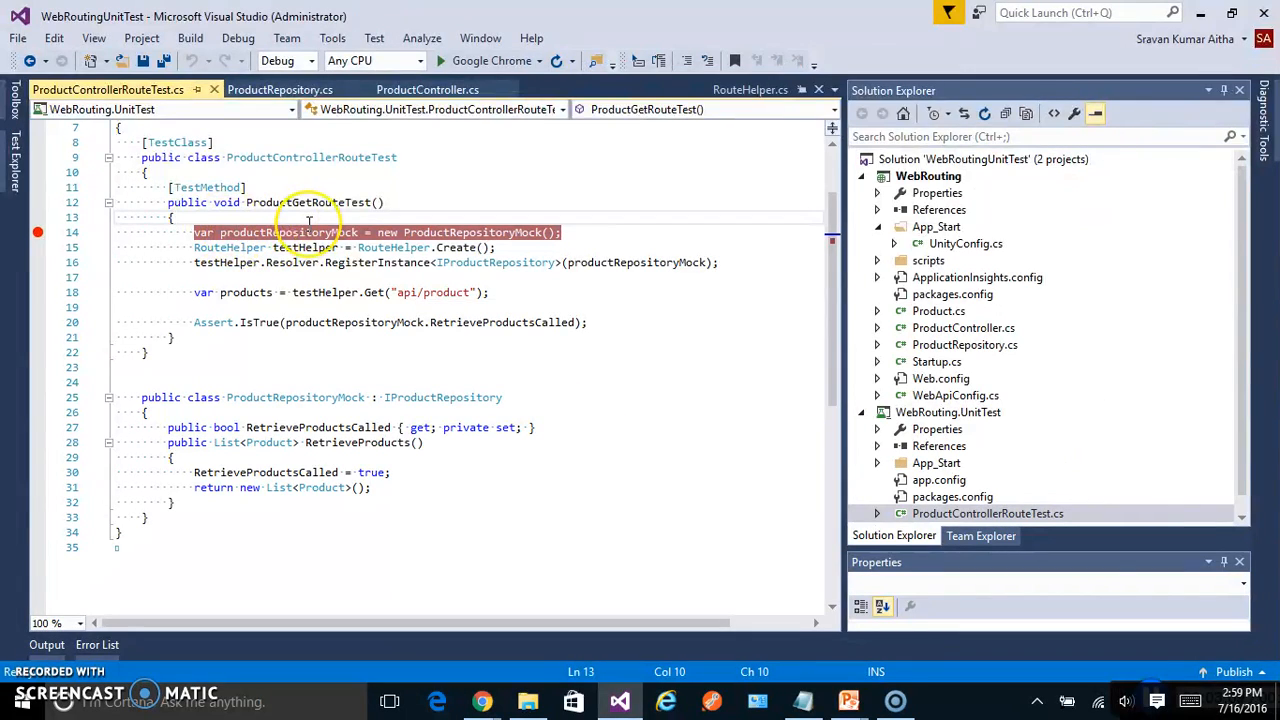
- Add // Setup, // Action and // Assertion comments marking ProductGetRouteTest's three sections
{"action": "type", "text": "// s"}
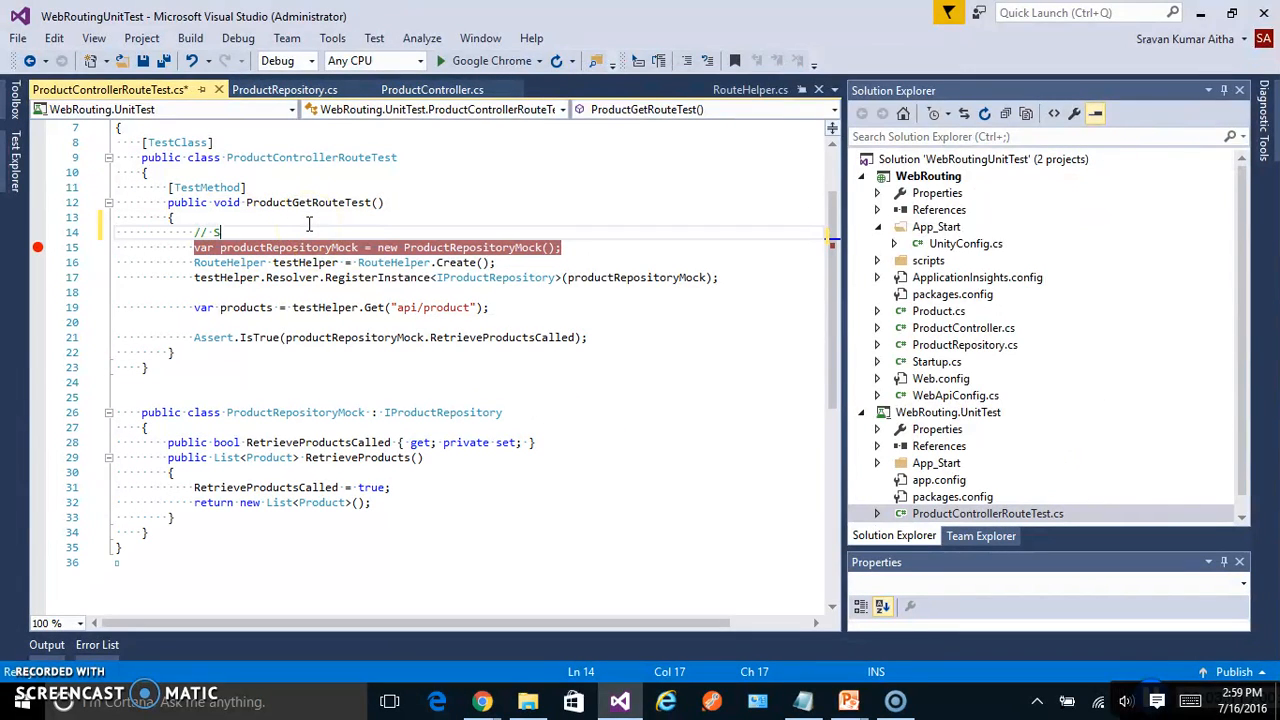
{"action": "type", "text": "etup"}
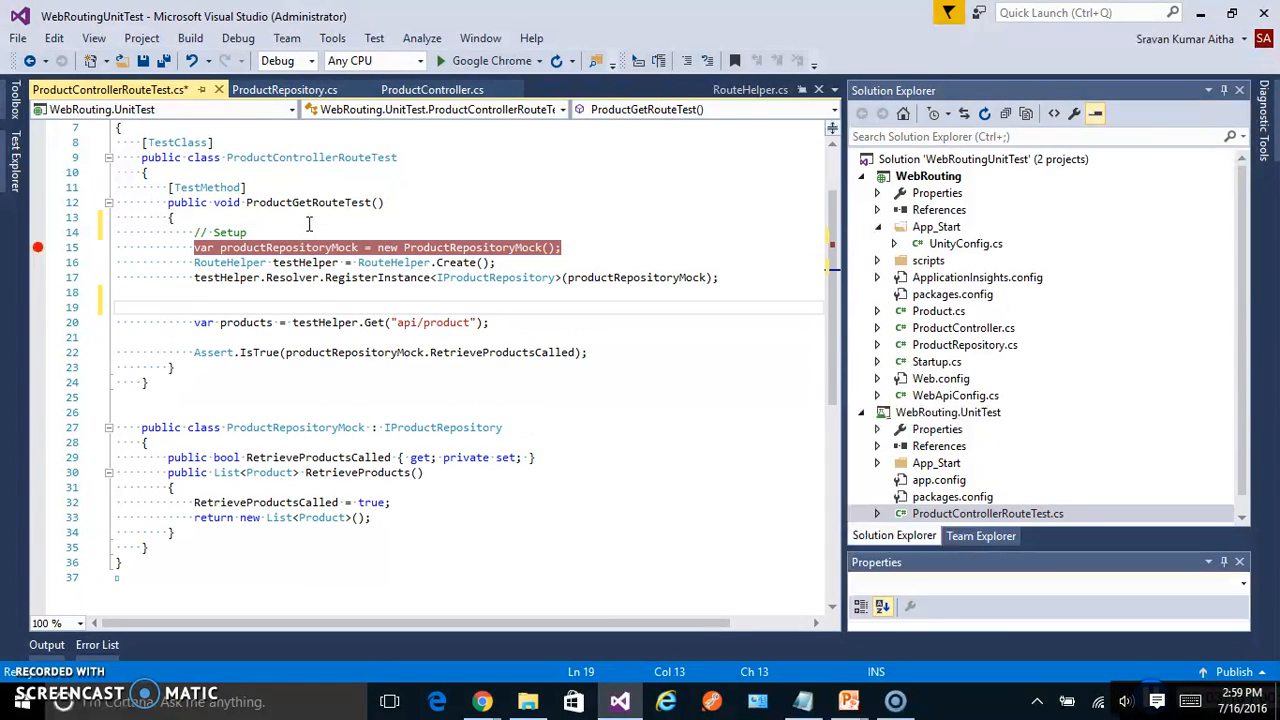
{"action": "type", "text": "// Action"}
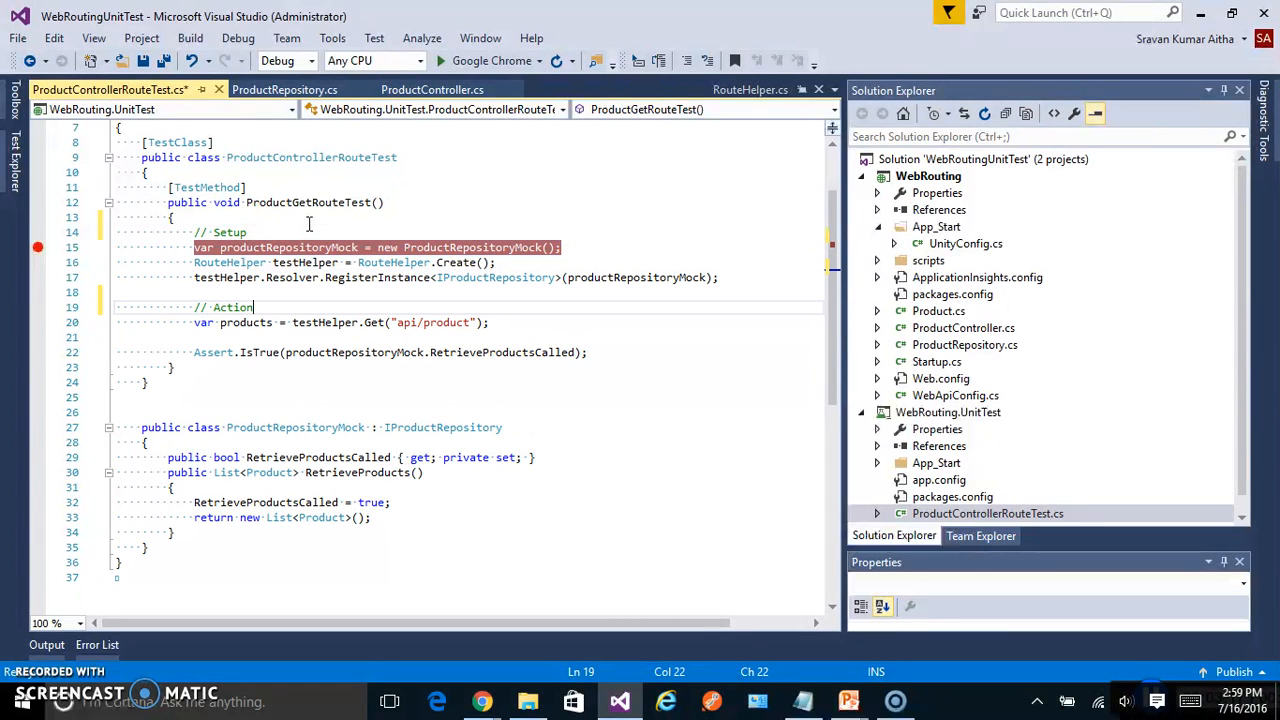
{"action": "type", "text": "// As"}
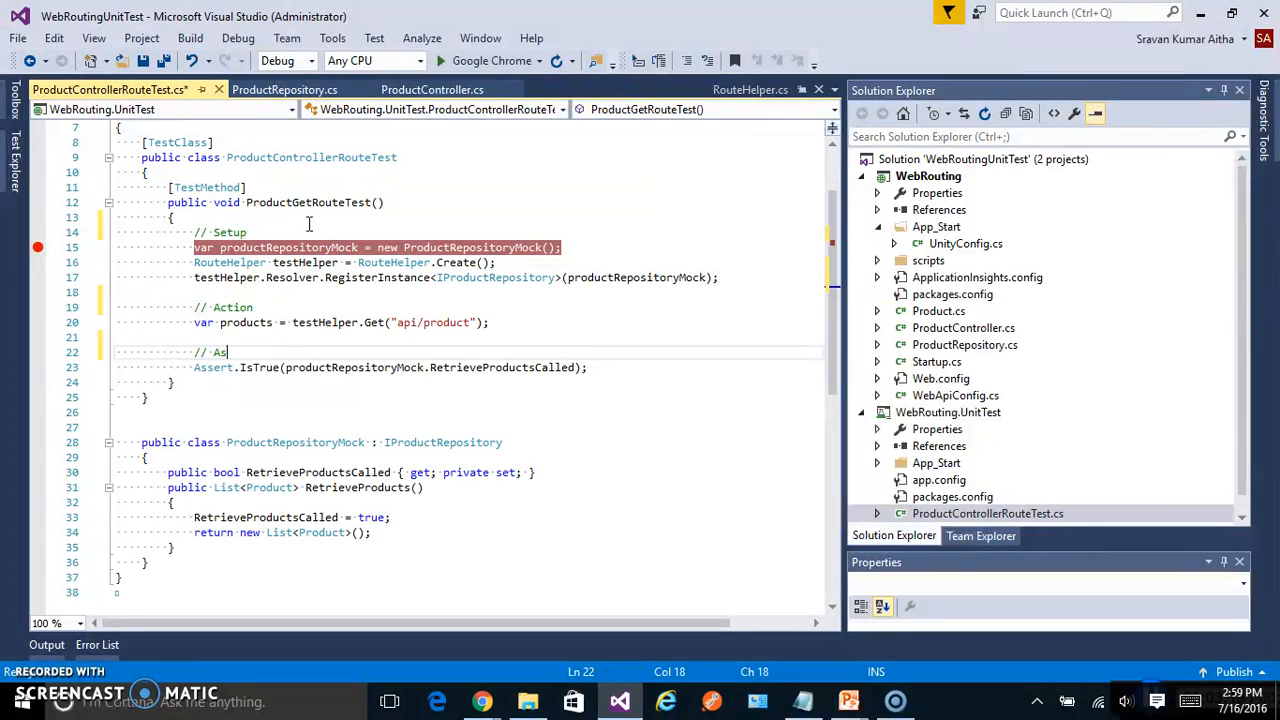
{"action": "type", "text": "sertion"}
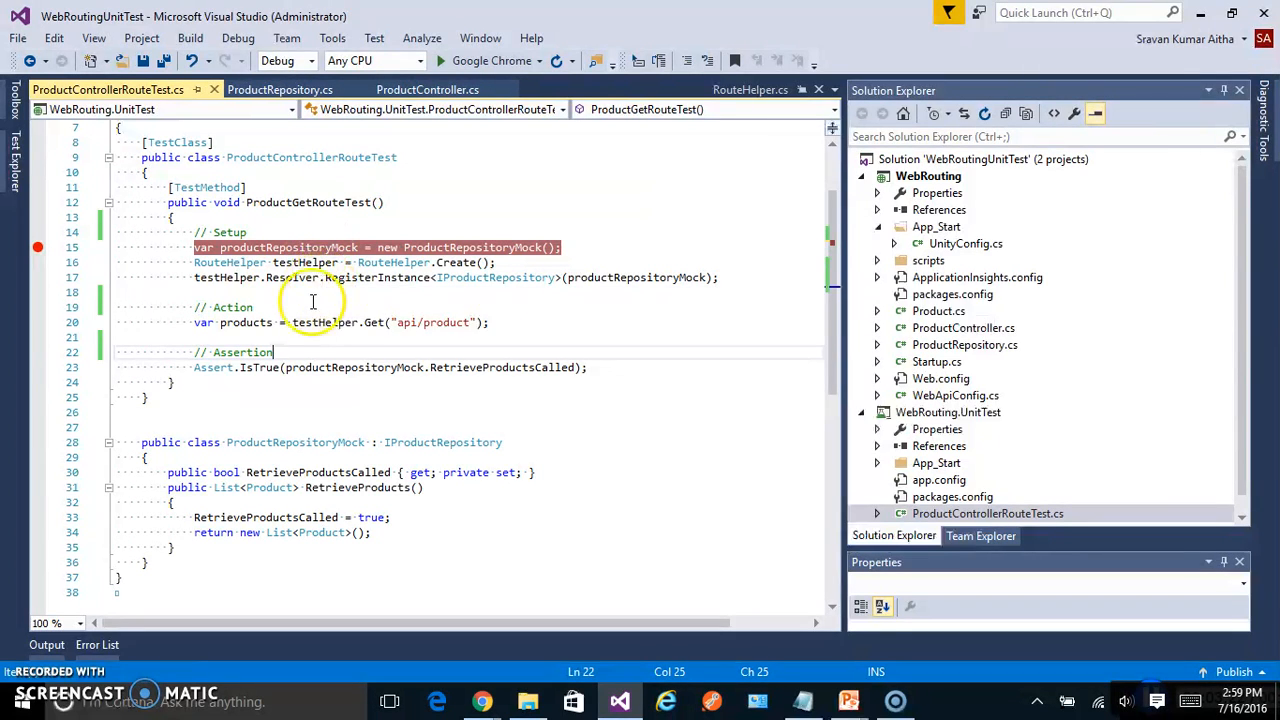
{"action": "mouse_move", "coordinate": [552, 260]}
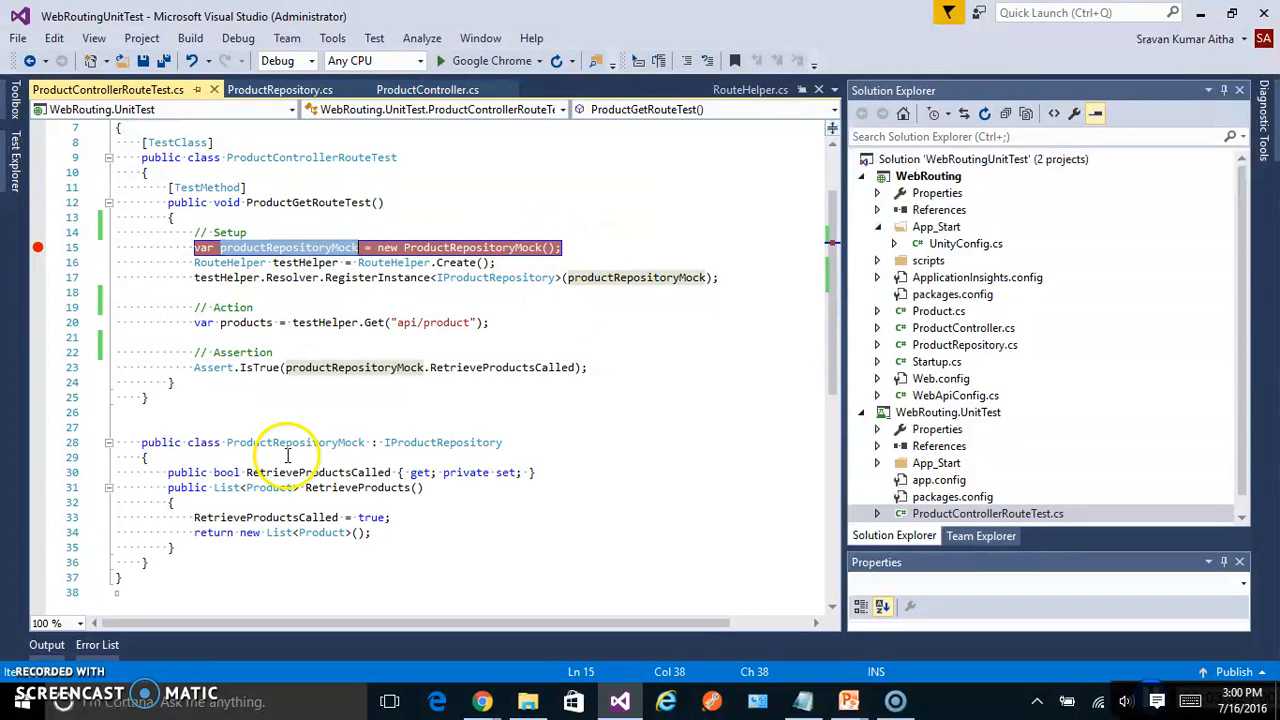
{"action": "left_click", "coordinate": [176, 502]}
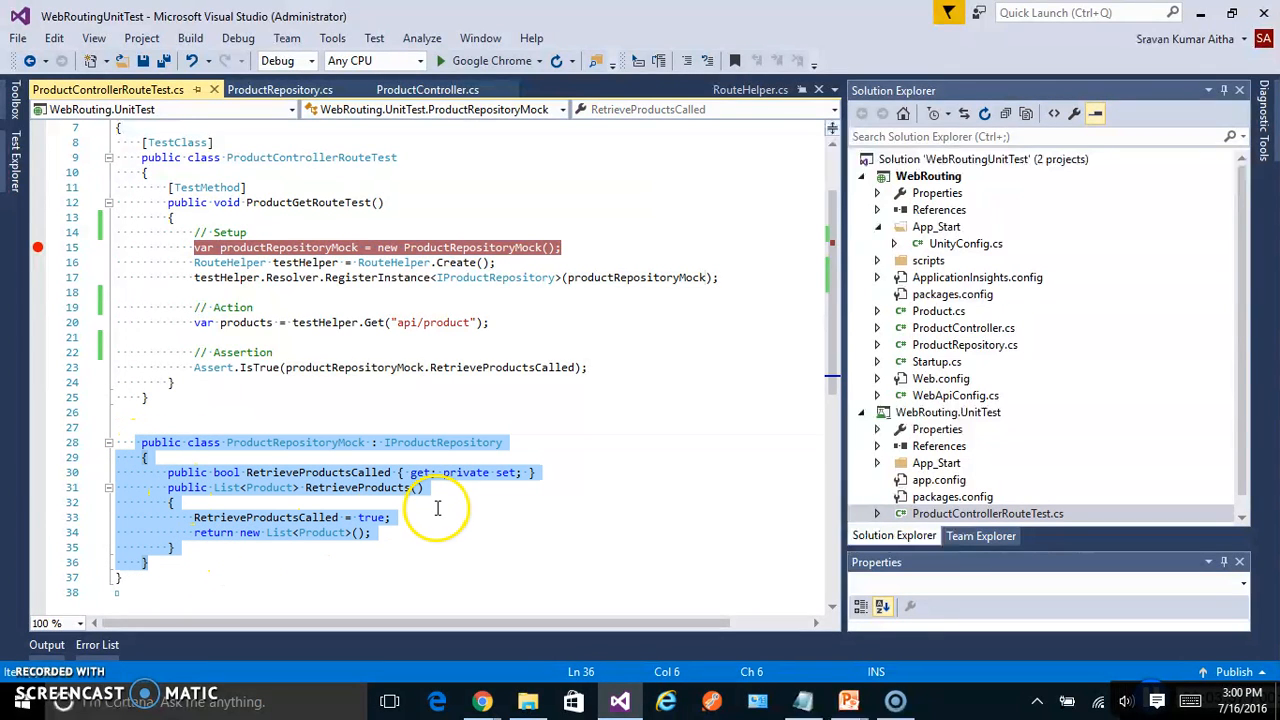
{"action": "left_click", "coordinate": [350, 488]}
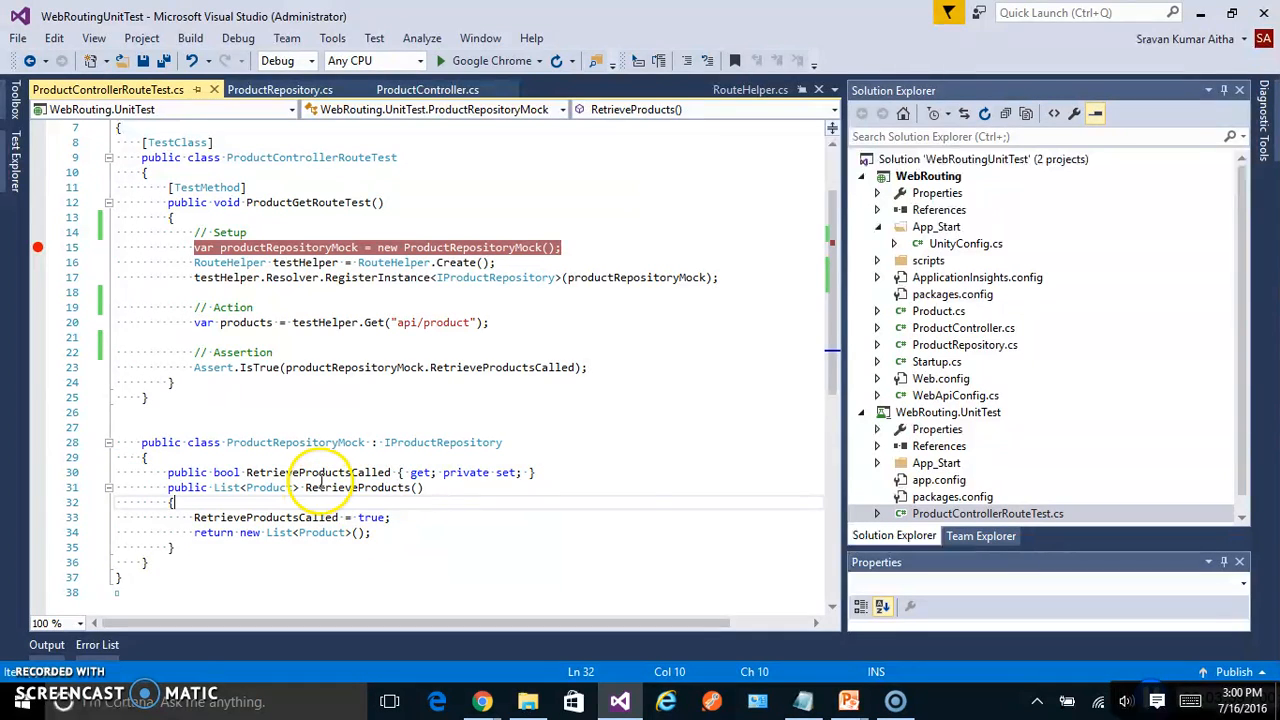
{"action": "left_click", "coordinate": [404, 516]}
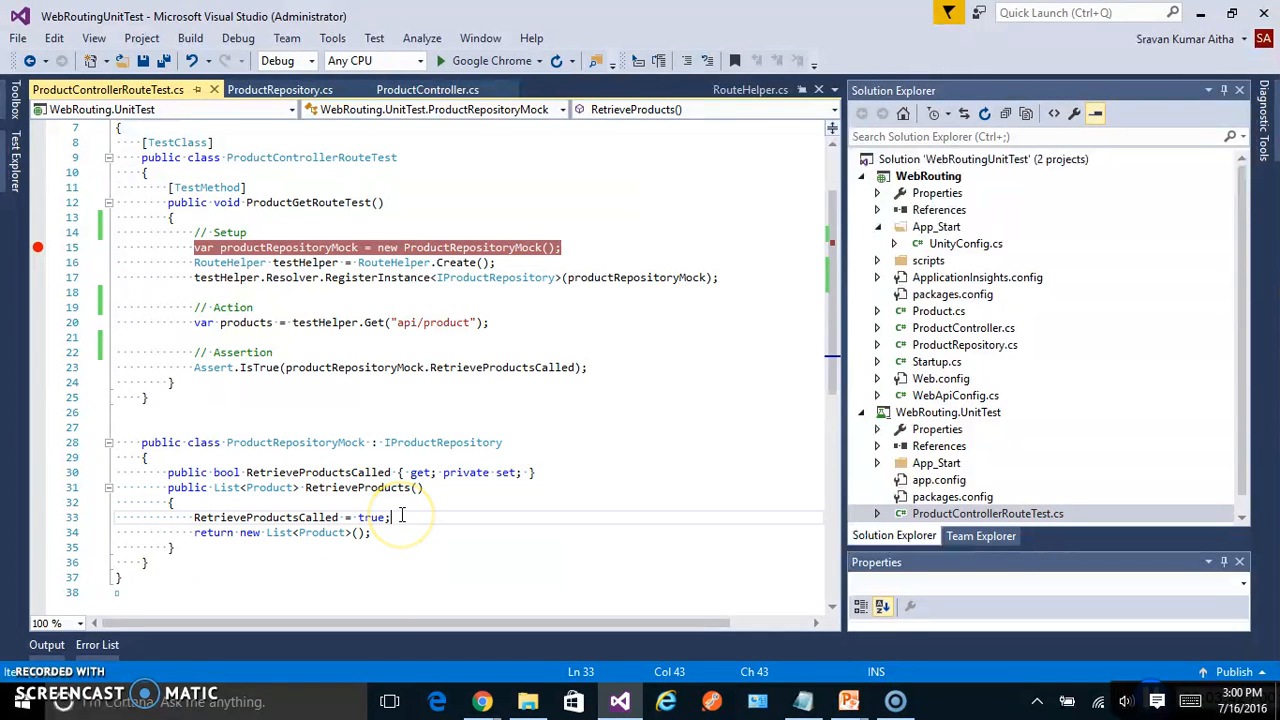
{"action": "mouse_move", "coordinate": [330, 442]}
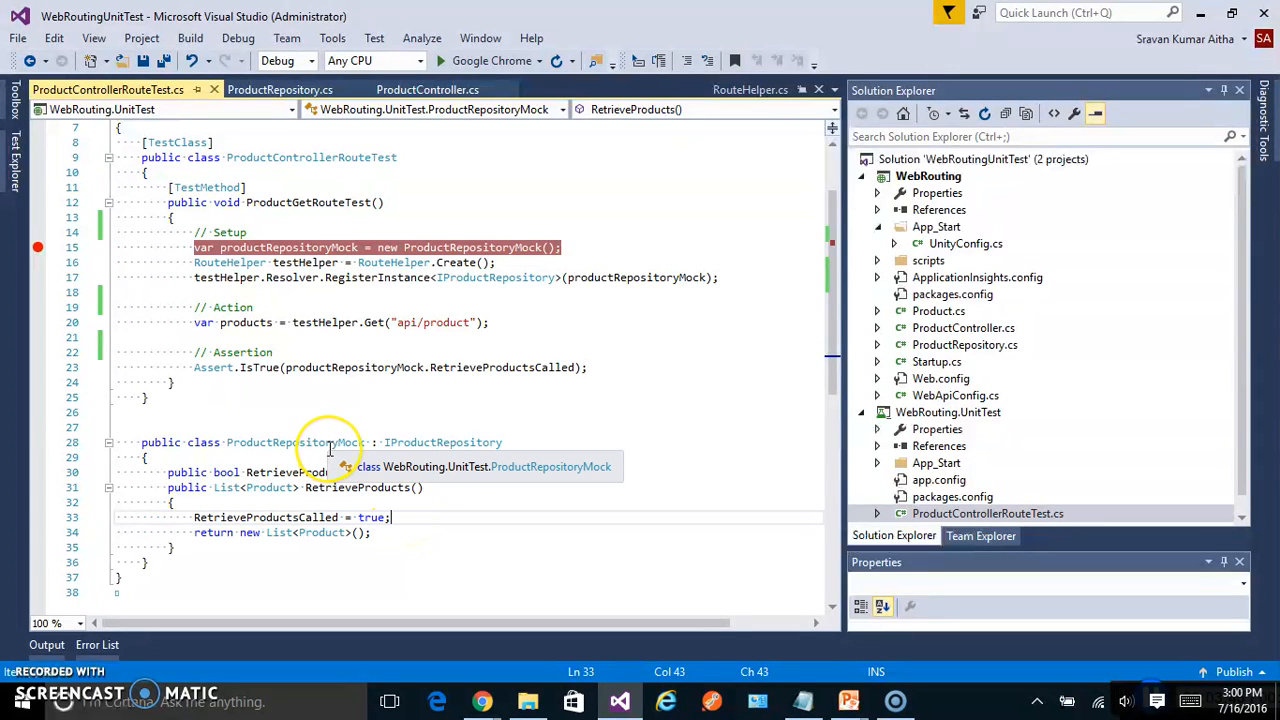
{"action": "mouse_move", "coordinate": [330, 448]}
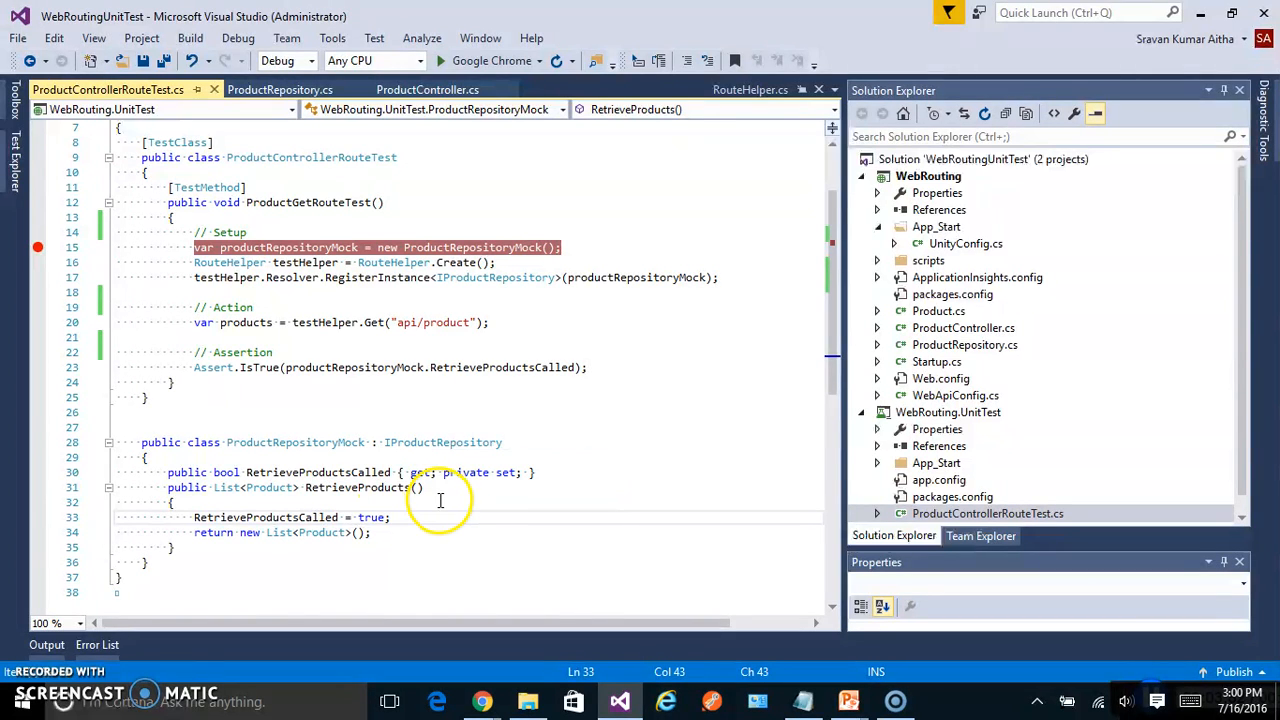
{"action": "mouse_move", "coordinate": [456, 262]}
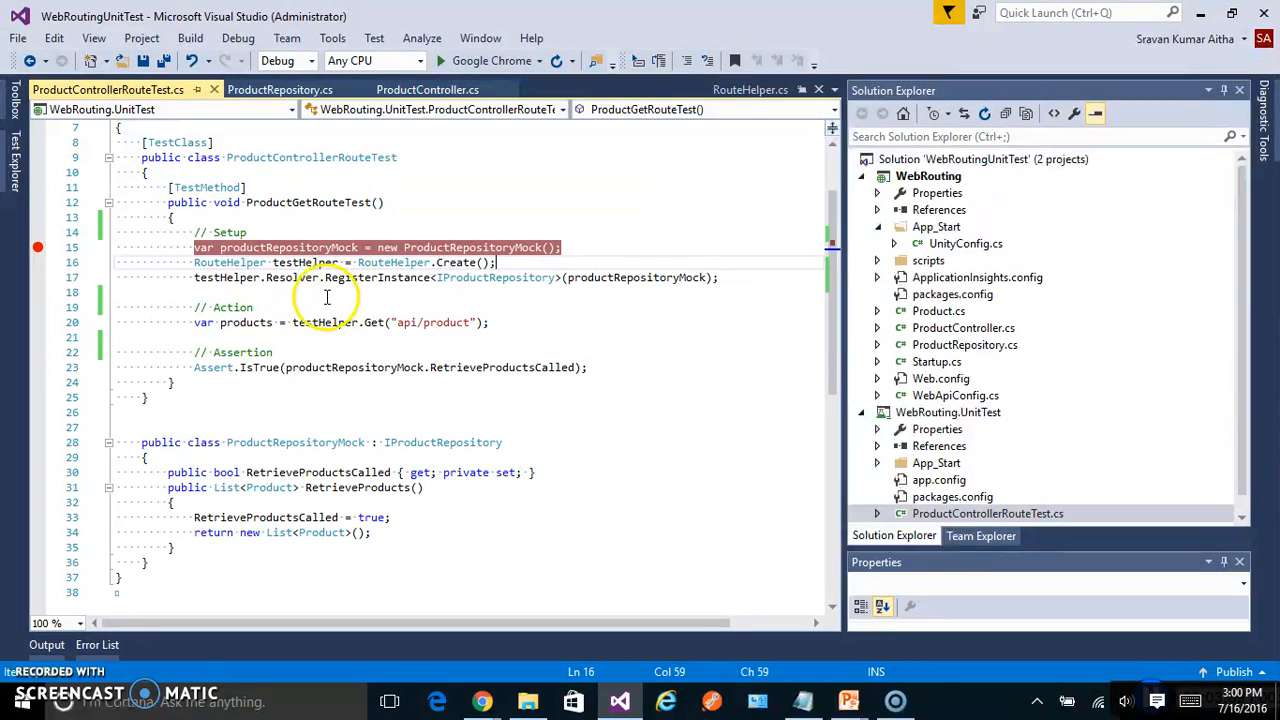
{"action": "mouse_move", "coordinate": [230, 262]}
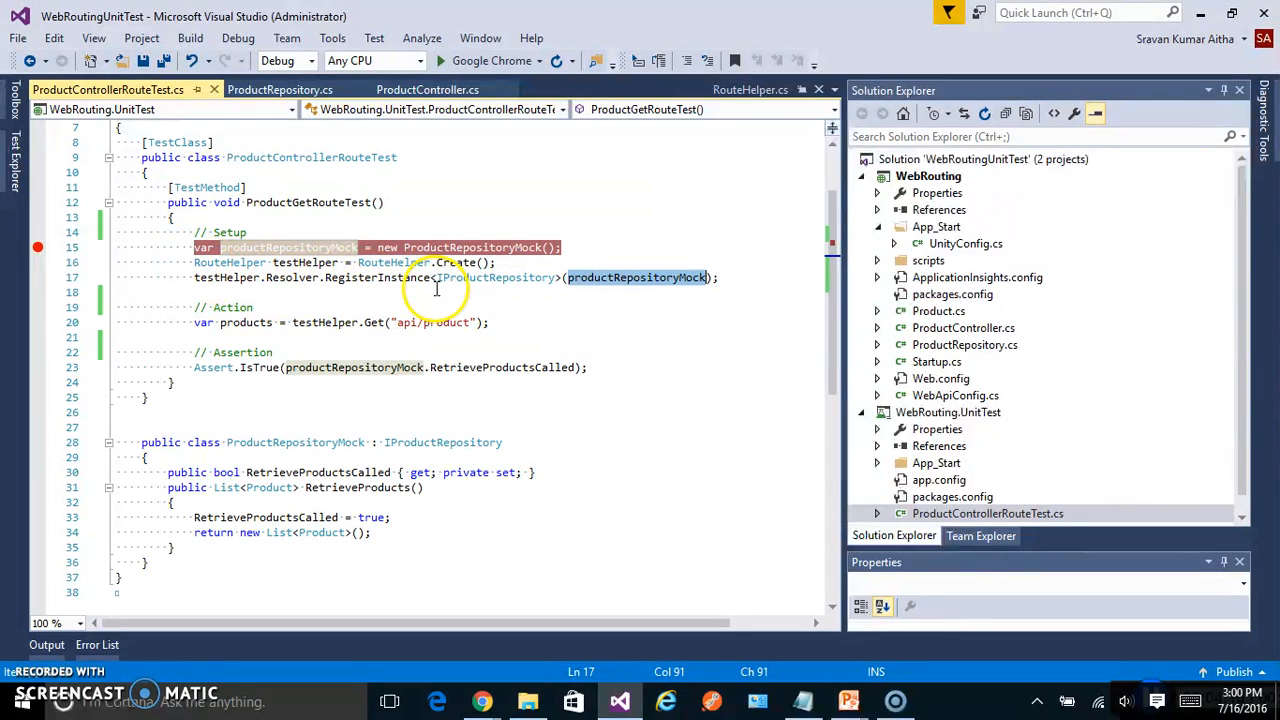
{"action": "left_click", "coordinate": [324, 322]}
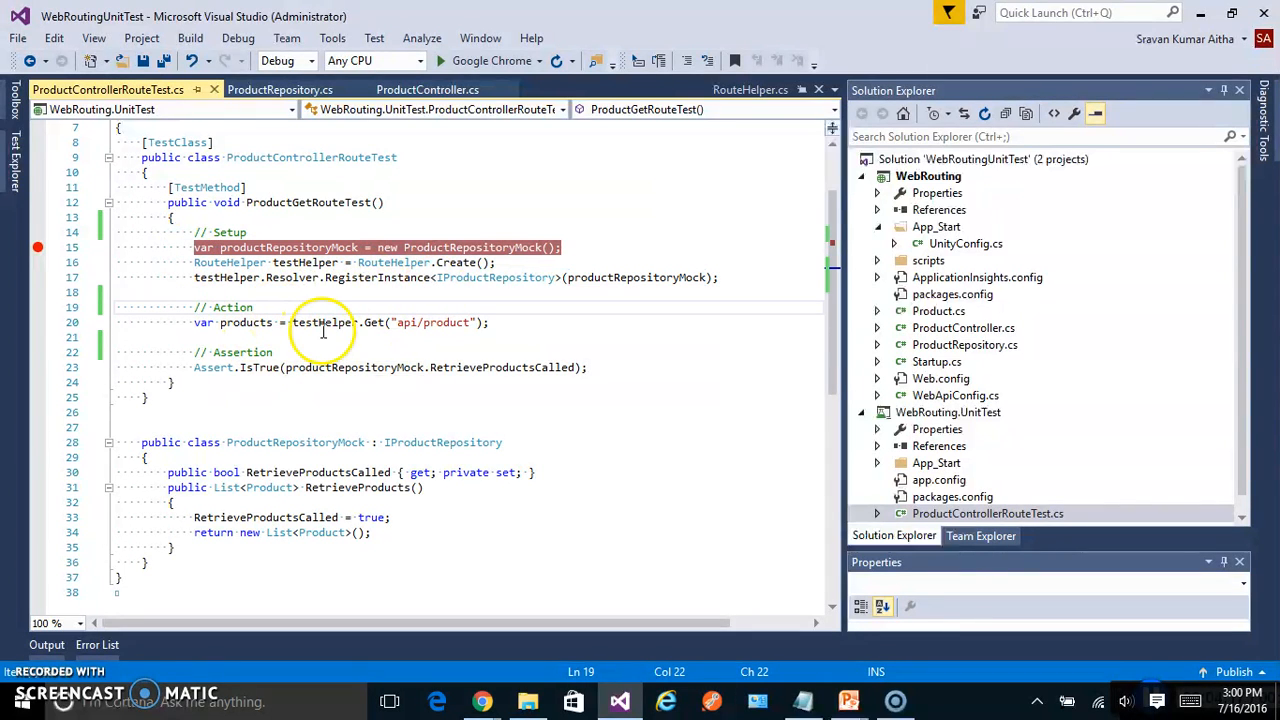
{"action": "mouse_move", "coordinate": [372, 344]}
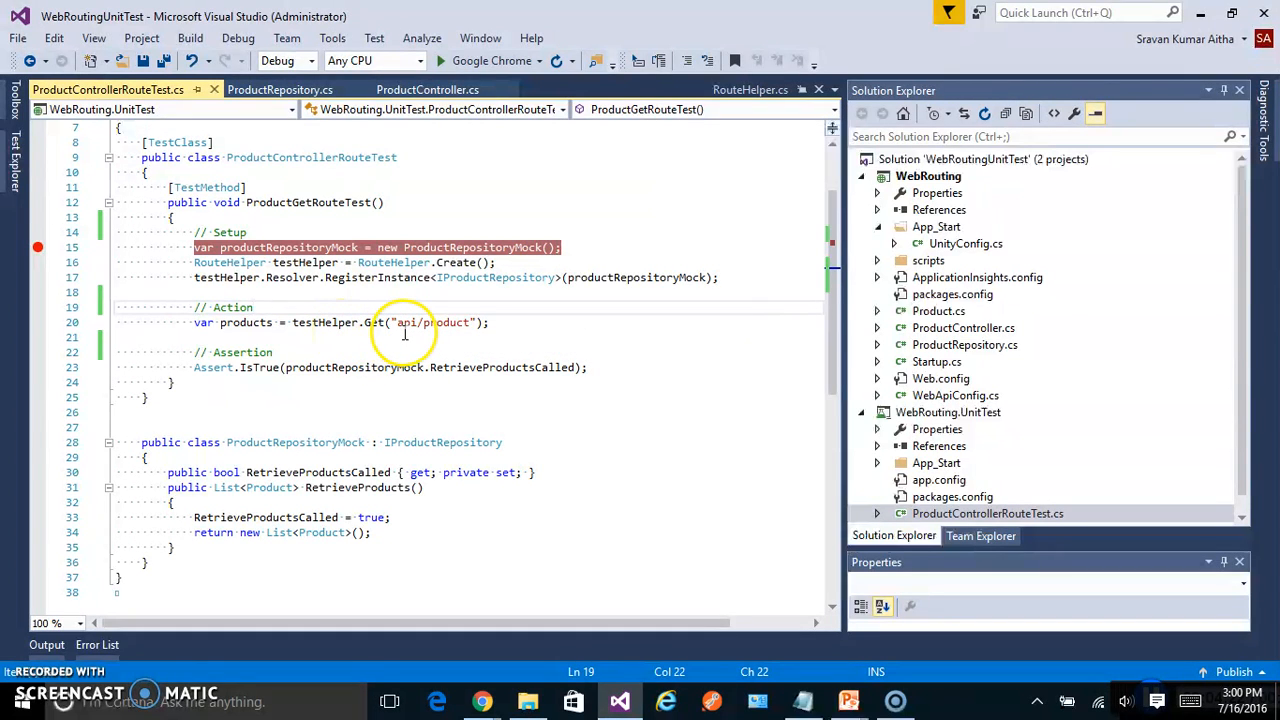
{"action": "mouse_move", "coordinate": [448, 322]}
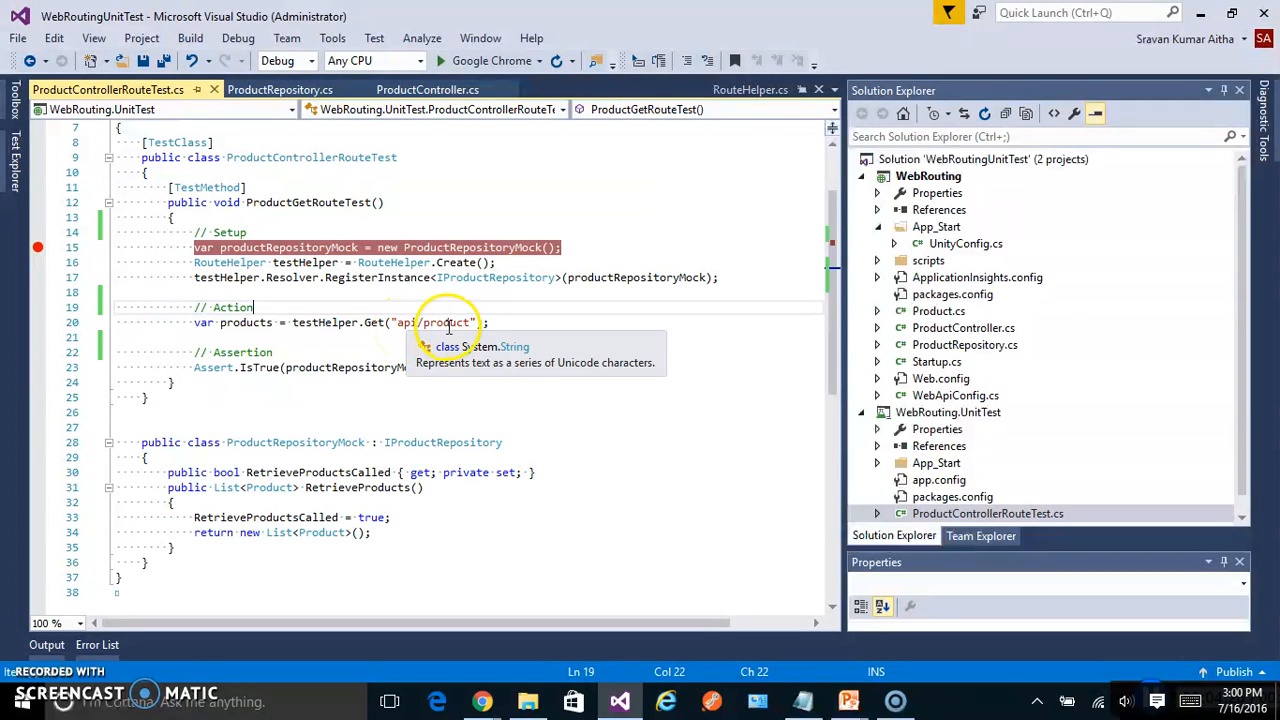
{"action": "left_click", "coordinate": [484, 322]}
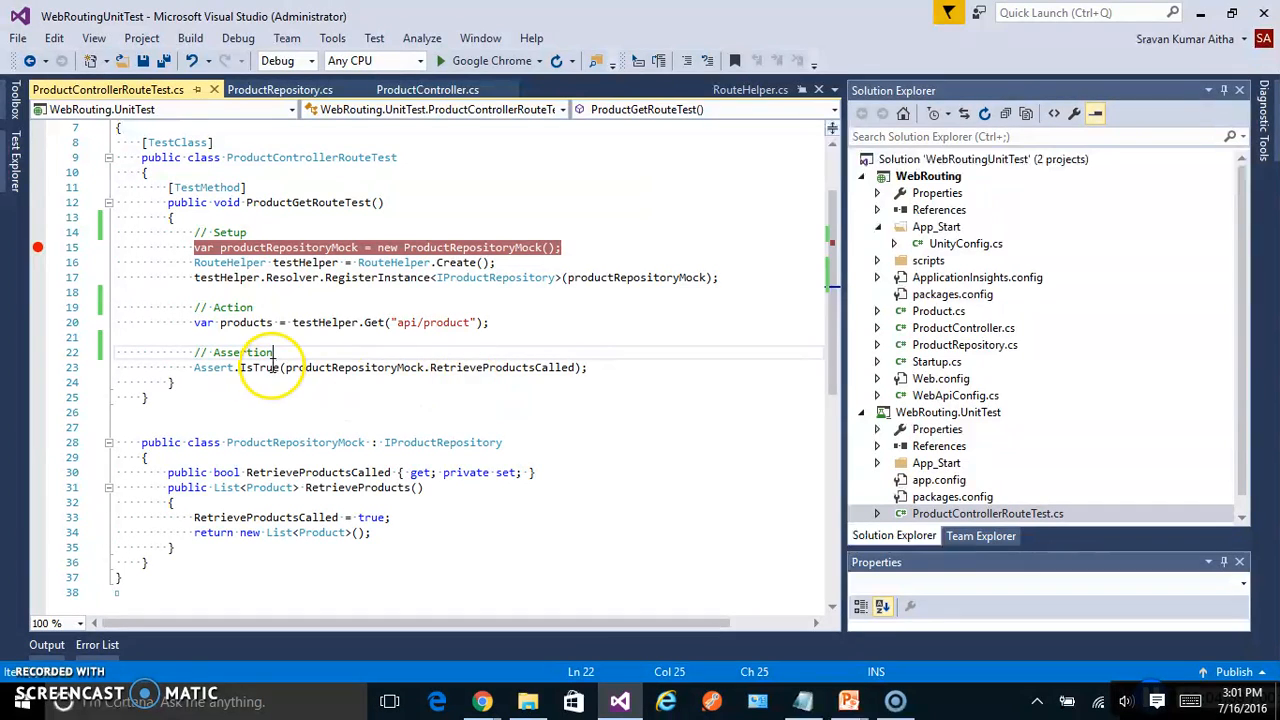
{"action": "mouse_move", "coordinate": [478, 368]}
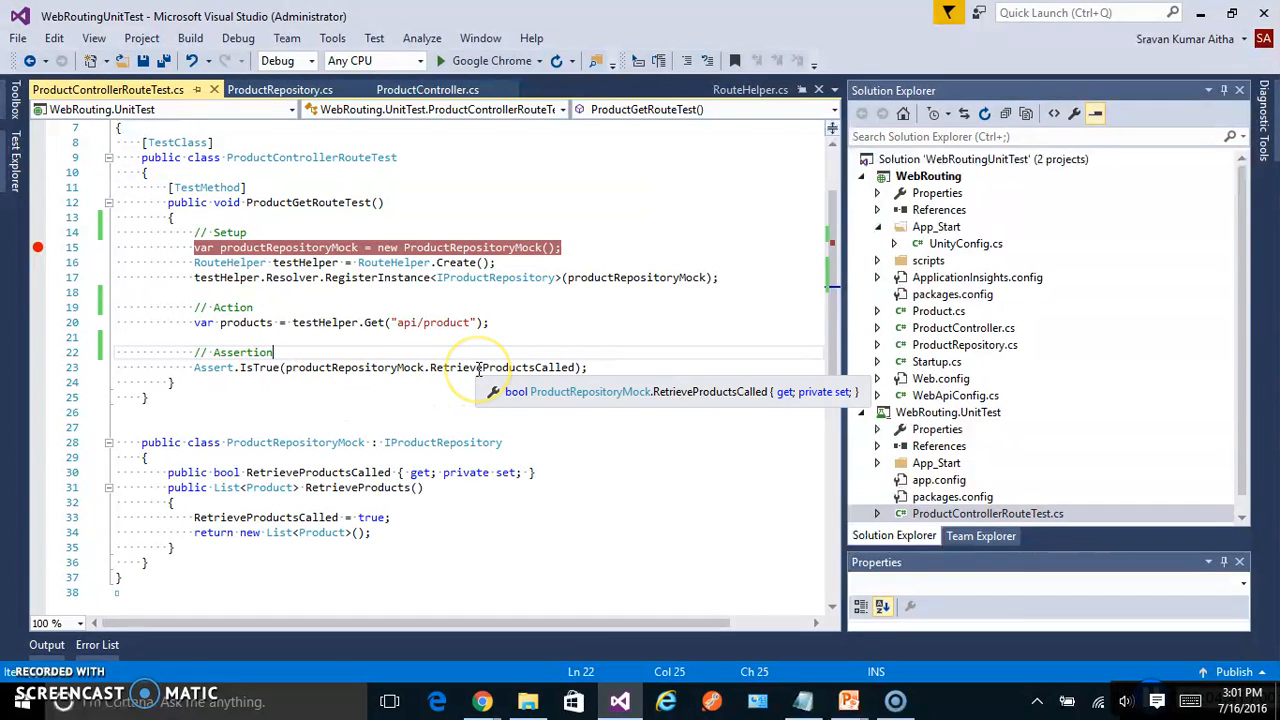
{"action": "mouse_move", "coordinate": [478, 368]}
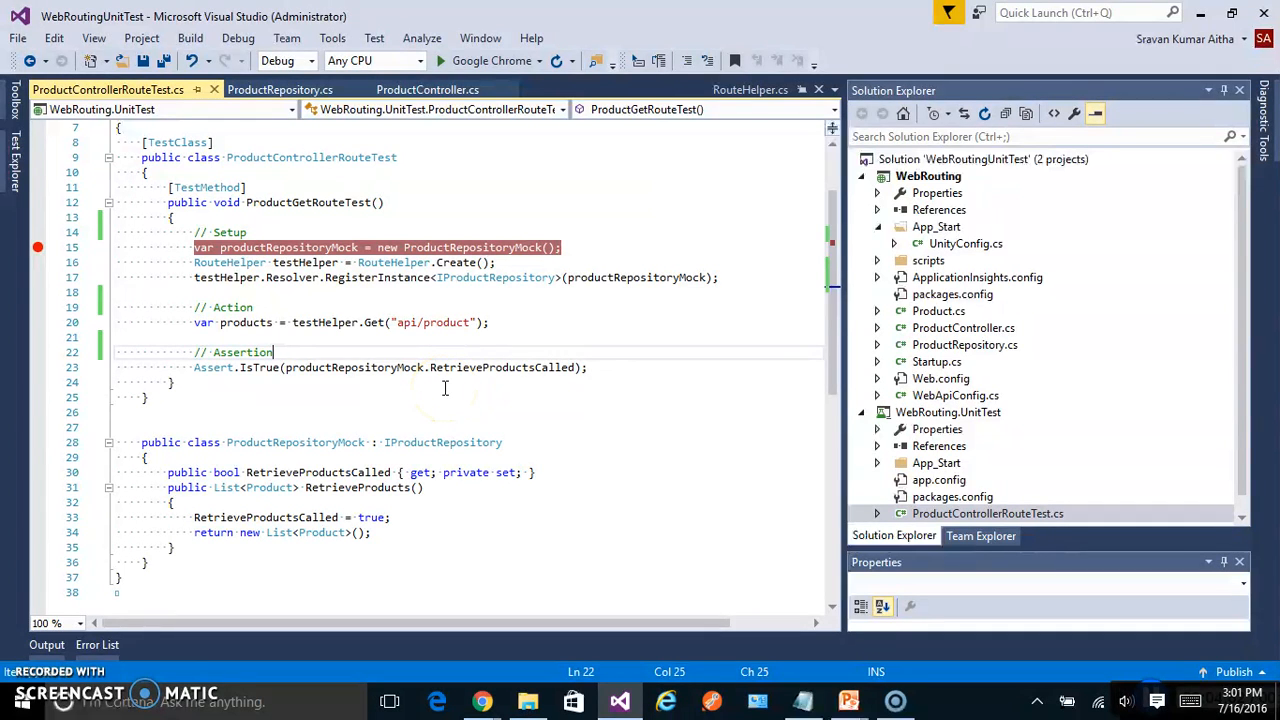
{"action": "mouse_move", "coordinate": [260, 368]}
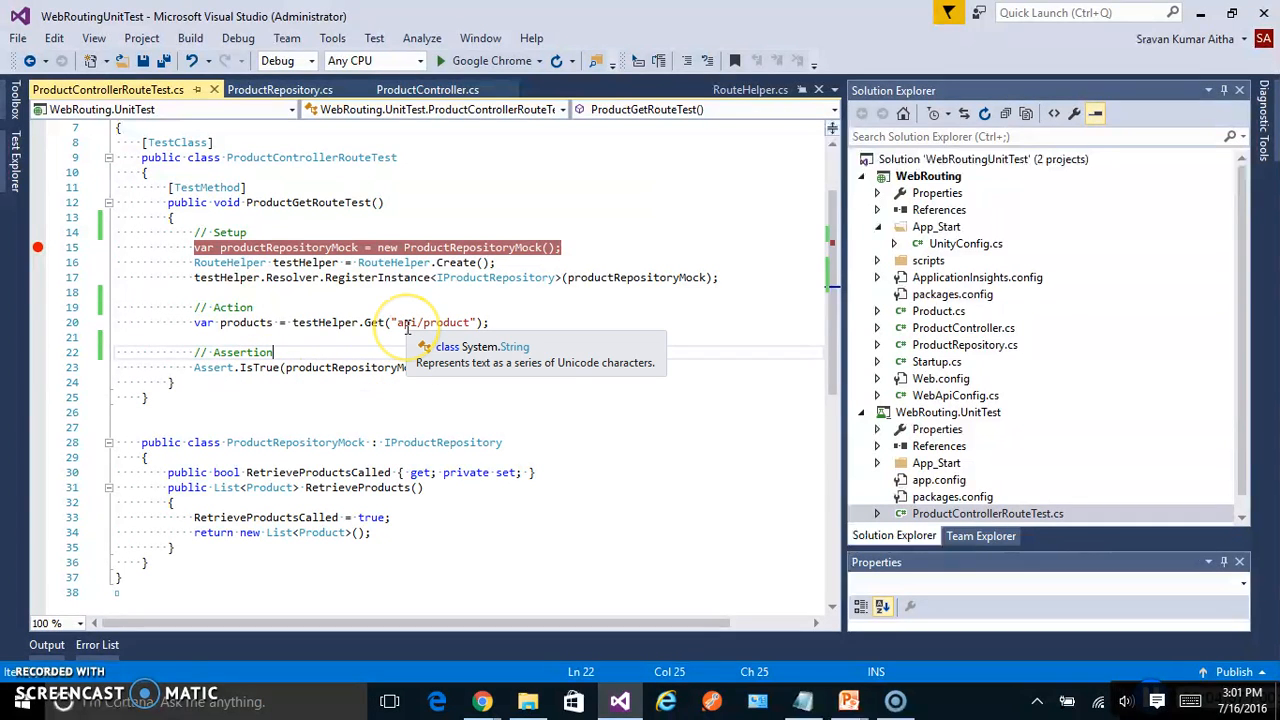
{"action": "mouse_move", "coordinate": [408, 328]}
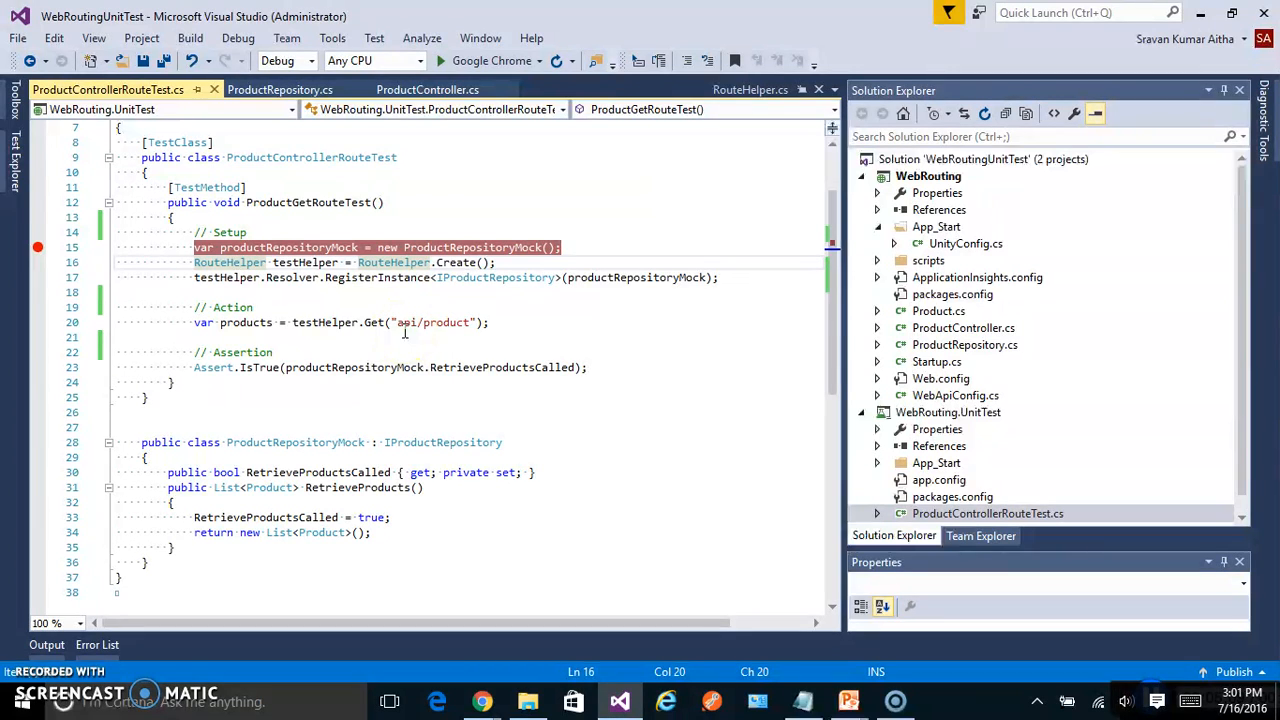
- Show RouteHelper.cs and review the Create method's HttpConfiguration server setup
{"action": "left_click", "coordinate": [750, 90]}
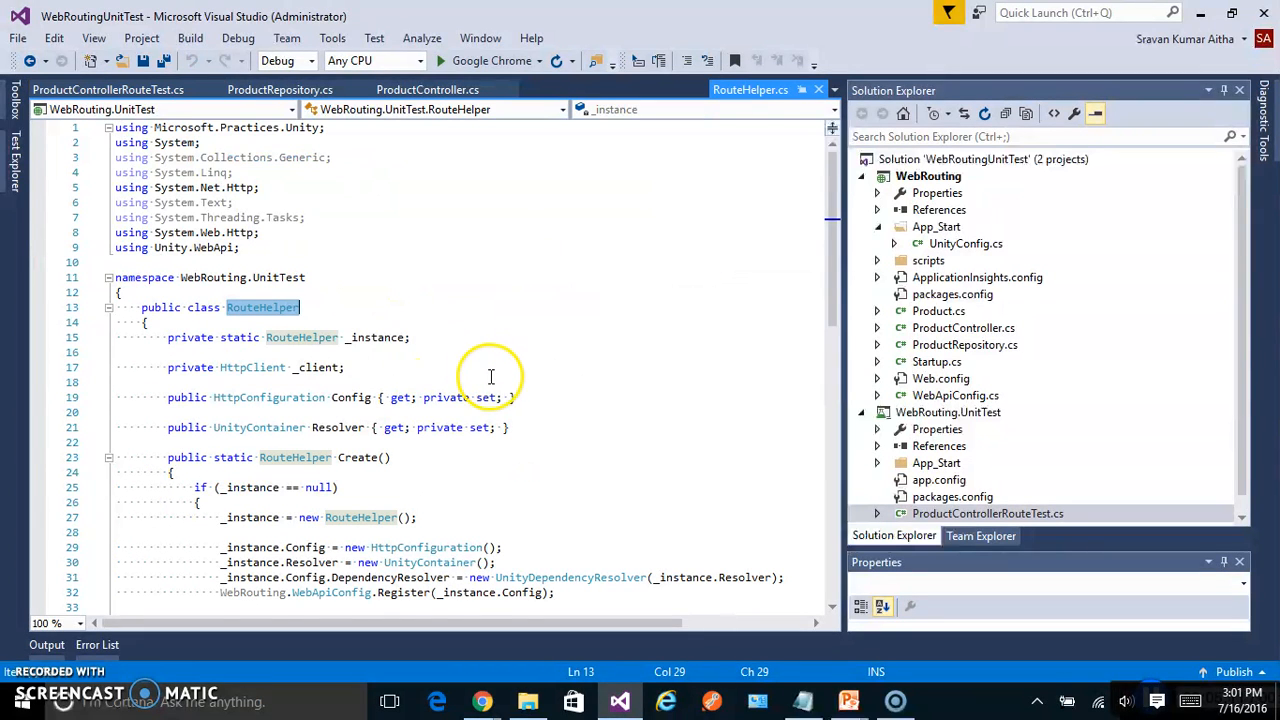
{"action": "scroll", "scroll_direction": "down", "scroll_amount": 3}
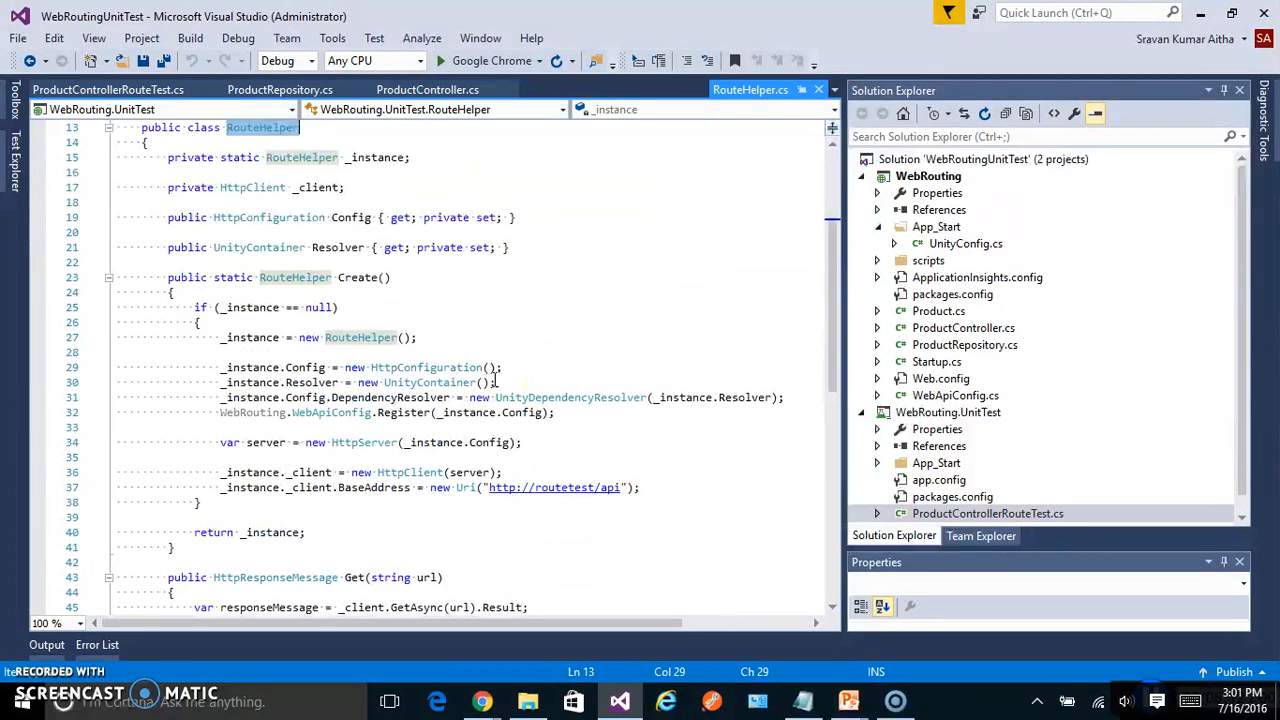
{"action": "mouse_move", "coordinate": [540, 396]}
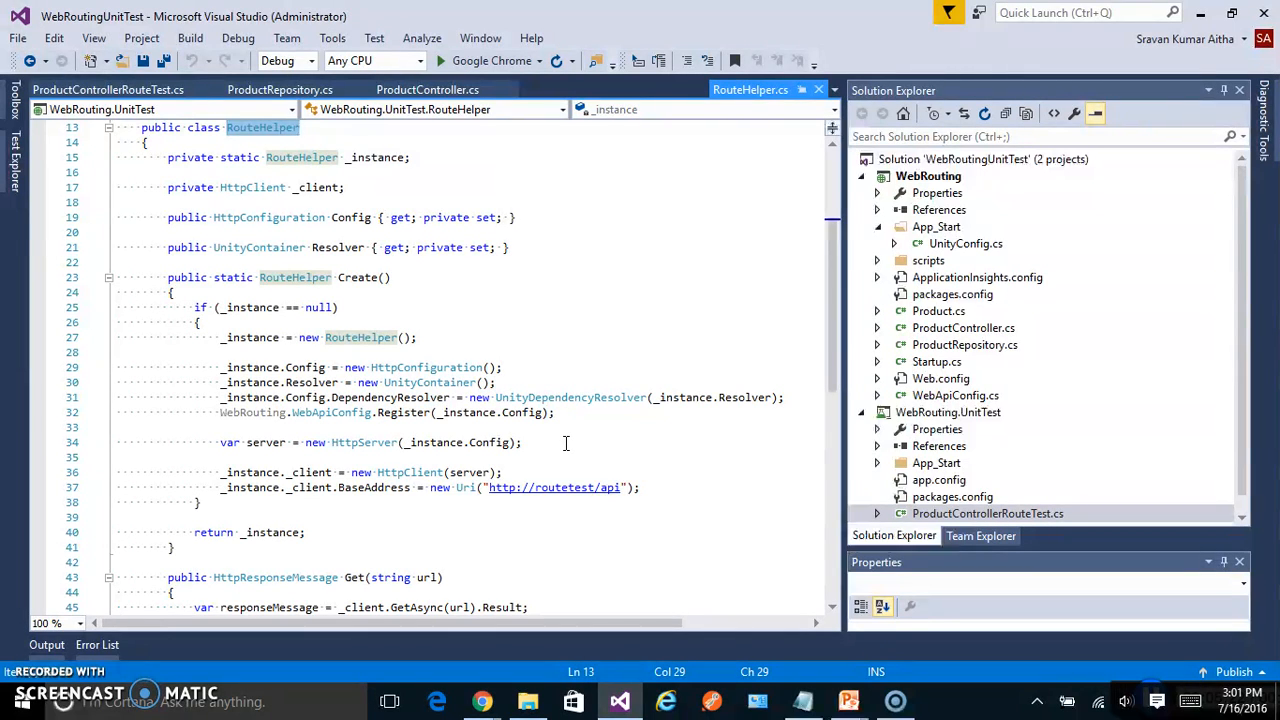
{"action": "mouse_move", "coordinate": [432, 336]}
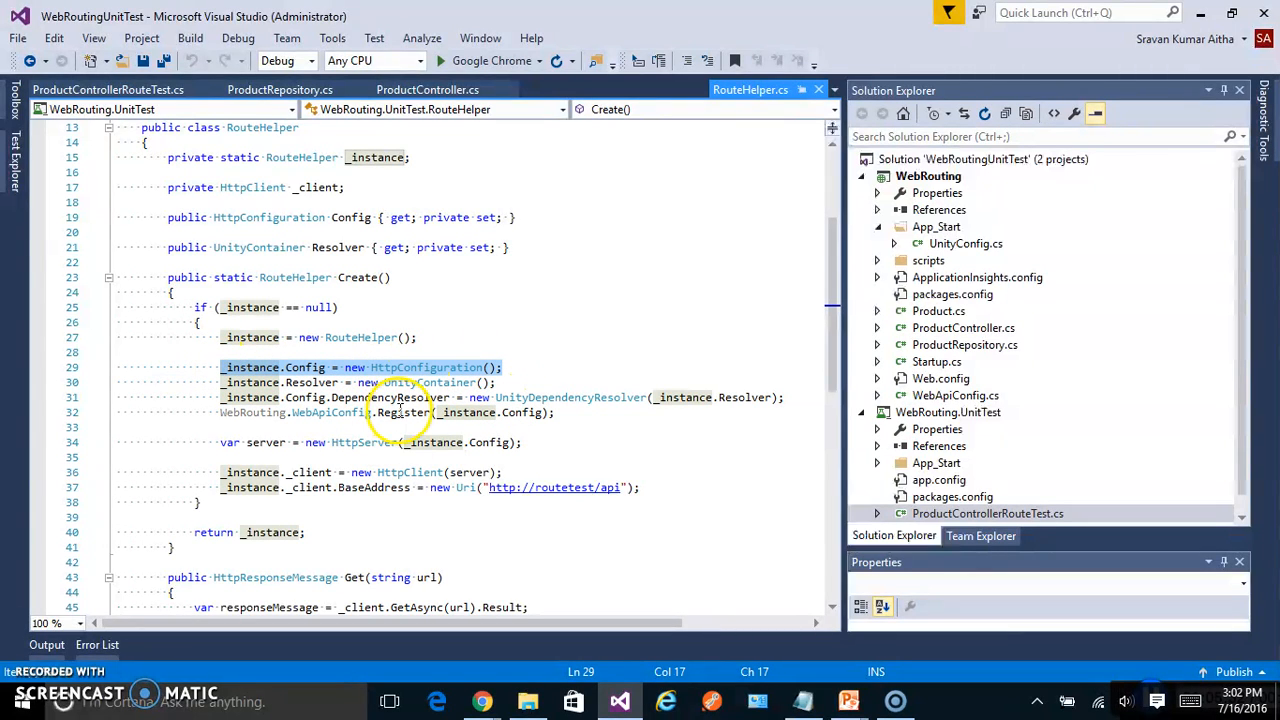
{"action": "left_click", "coordinate": [404, 412]}
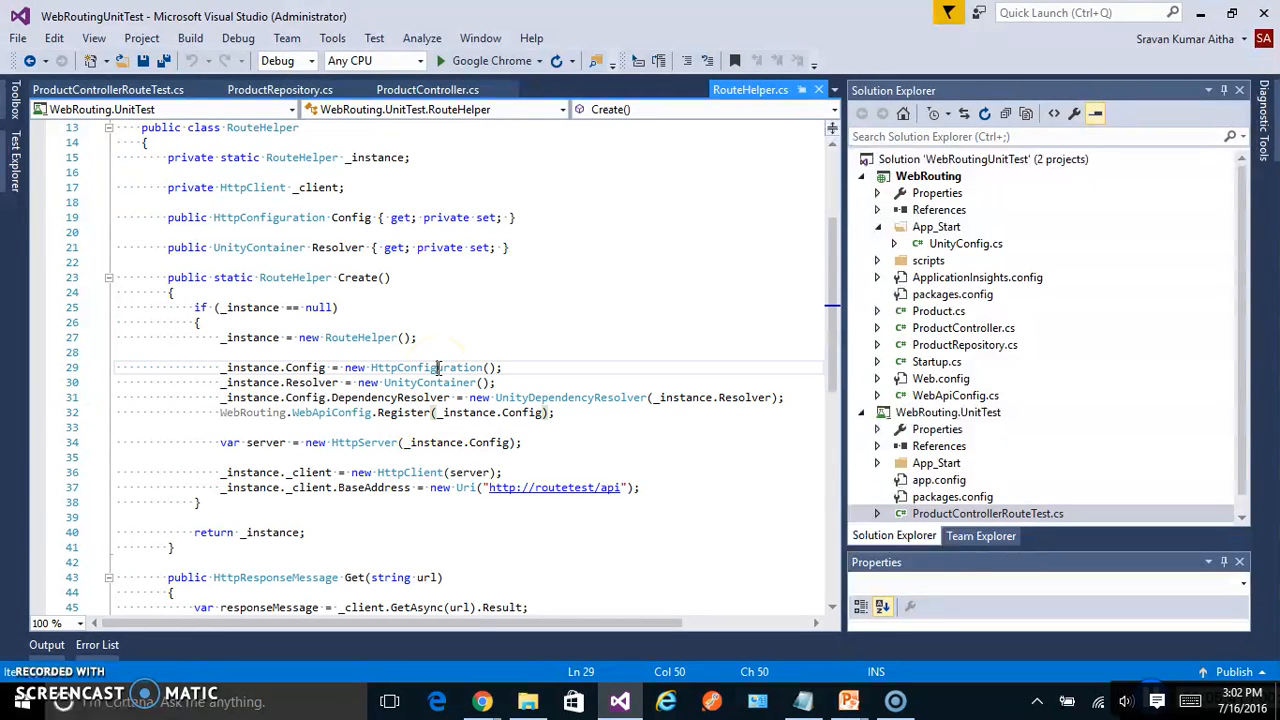
{"action": "double_click", "coordinate": [424, 368]}
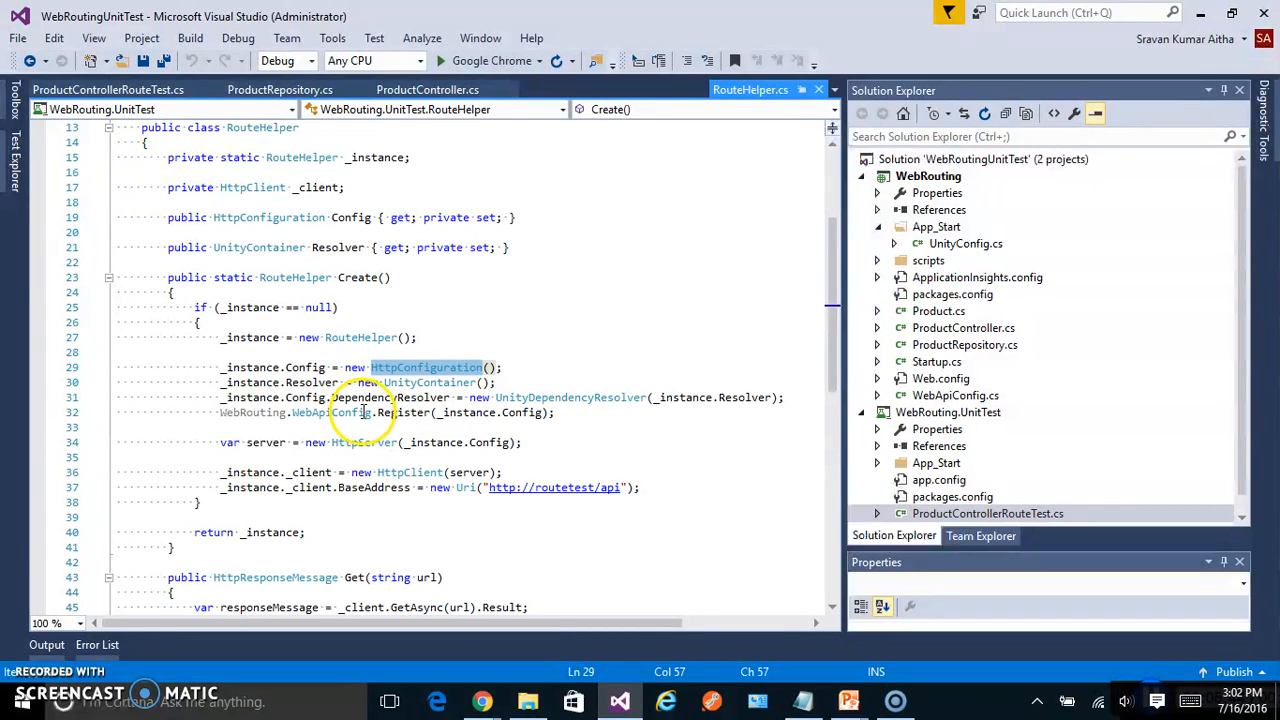
{"action": "left_click", "coordinate": [420, 382]}
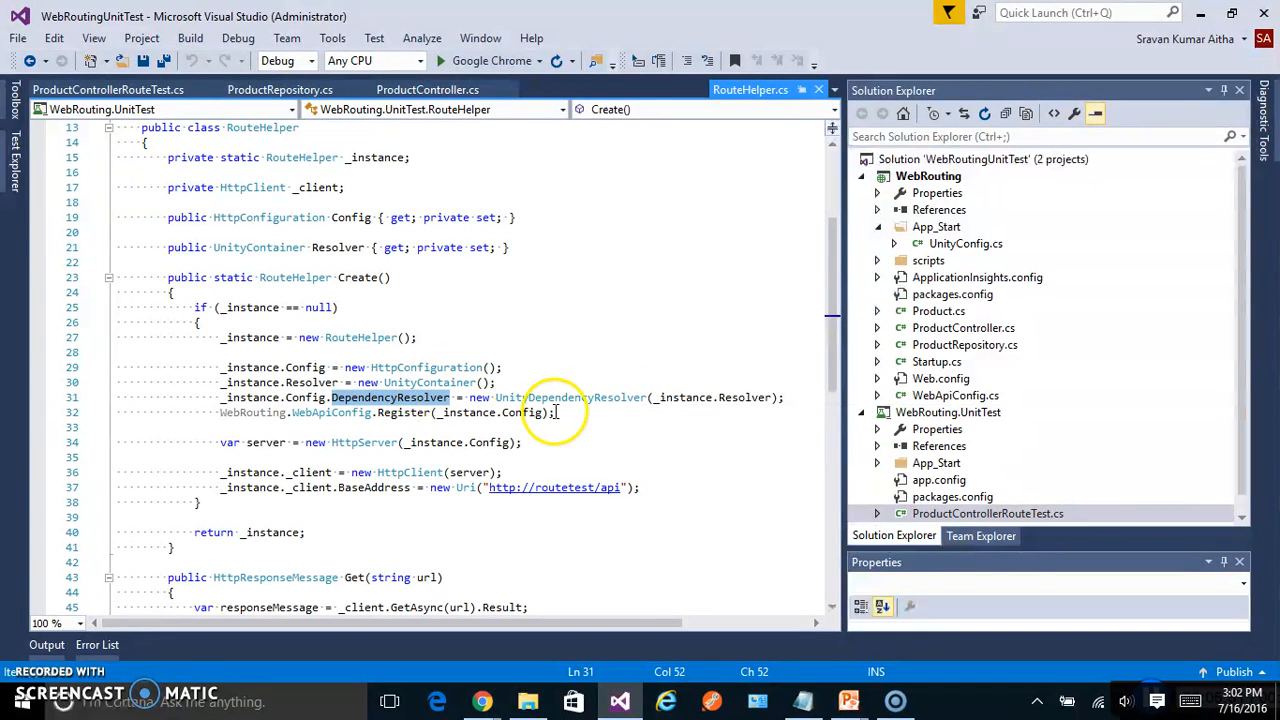
{"action": "mouse_move", "coordinate": [436, 414]}
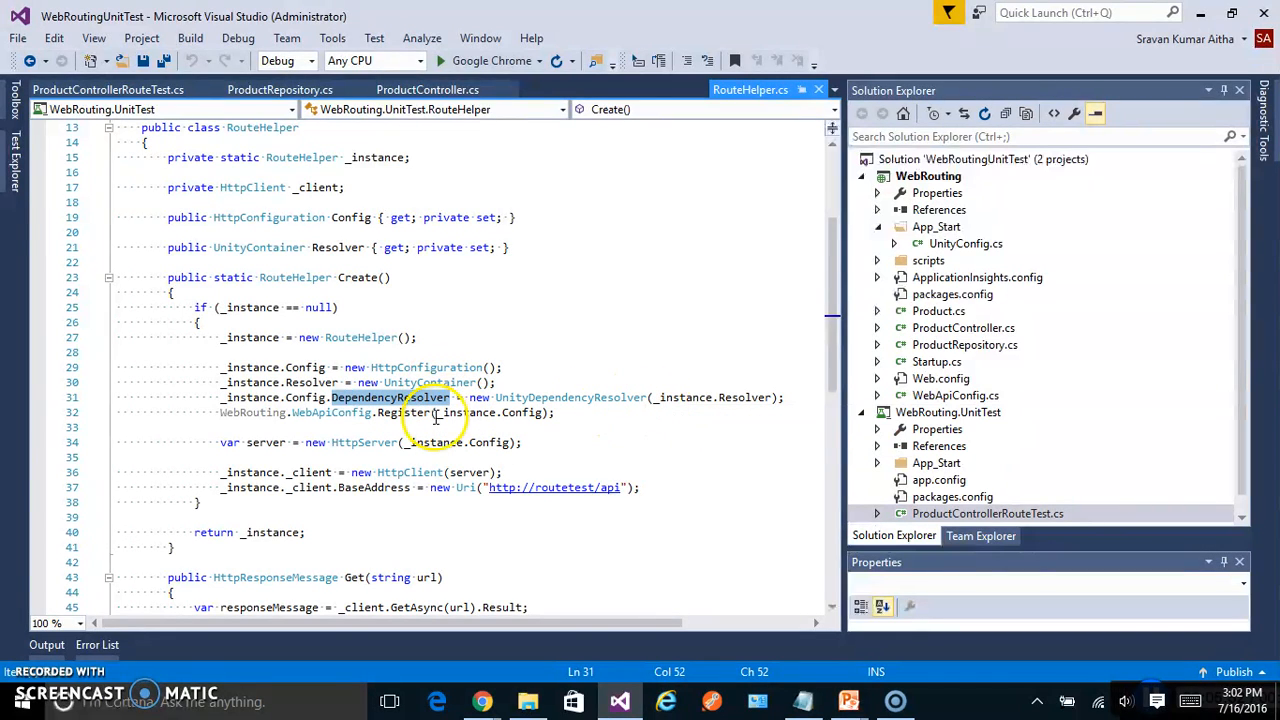
{"action": "mouse_move", "coordinate": [430, 368]}
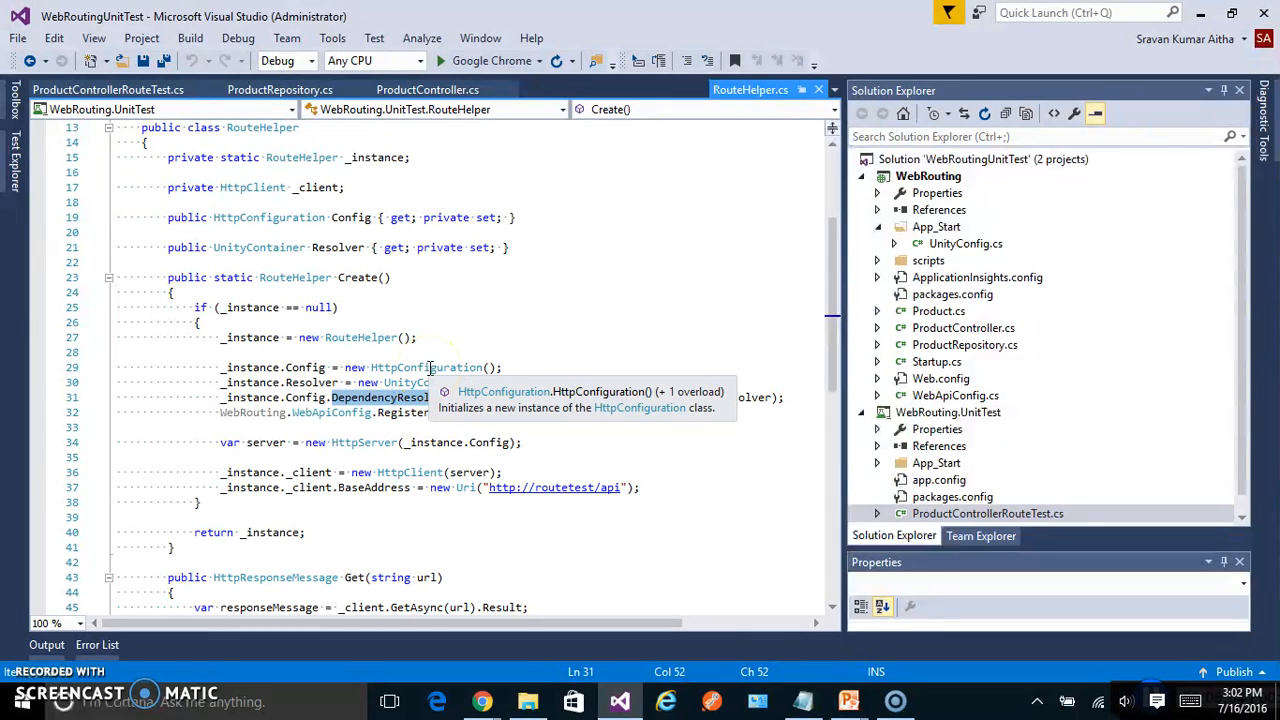
{"action": "mouse_move", "coordinate": [310, 260]}
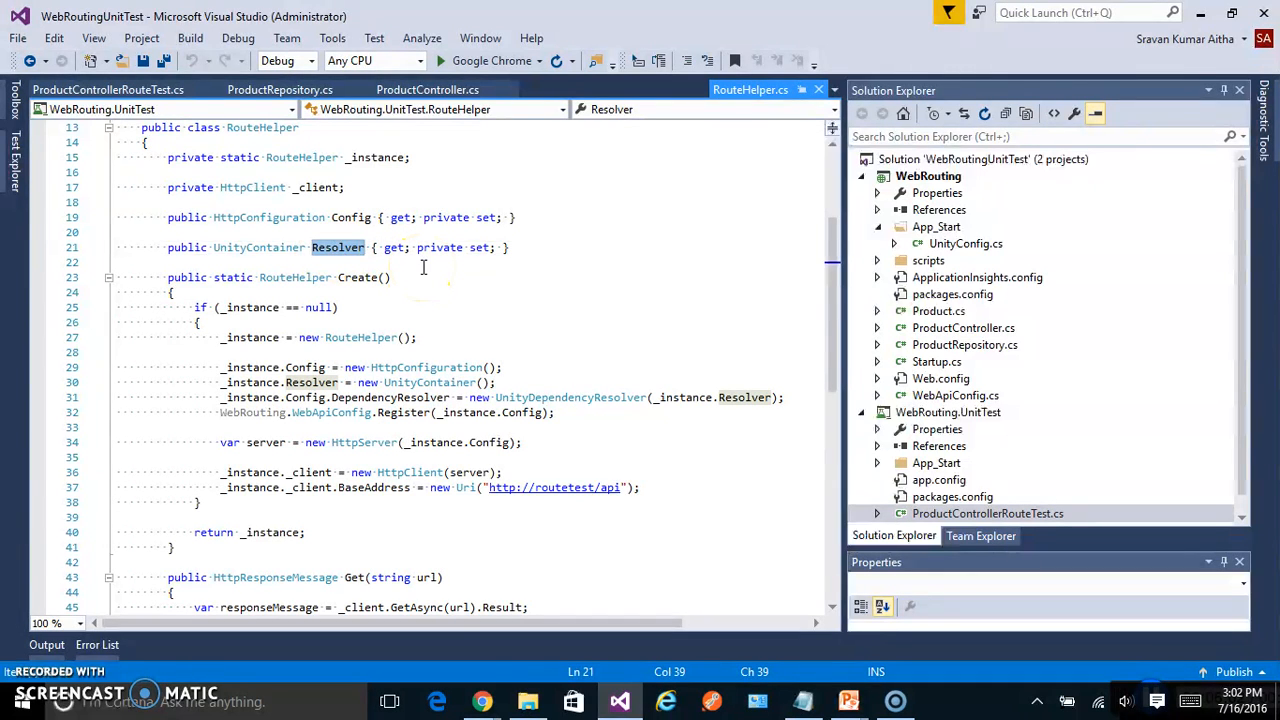
{"action": "mouse_move", "coordinate": [410, 368]}
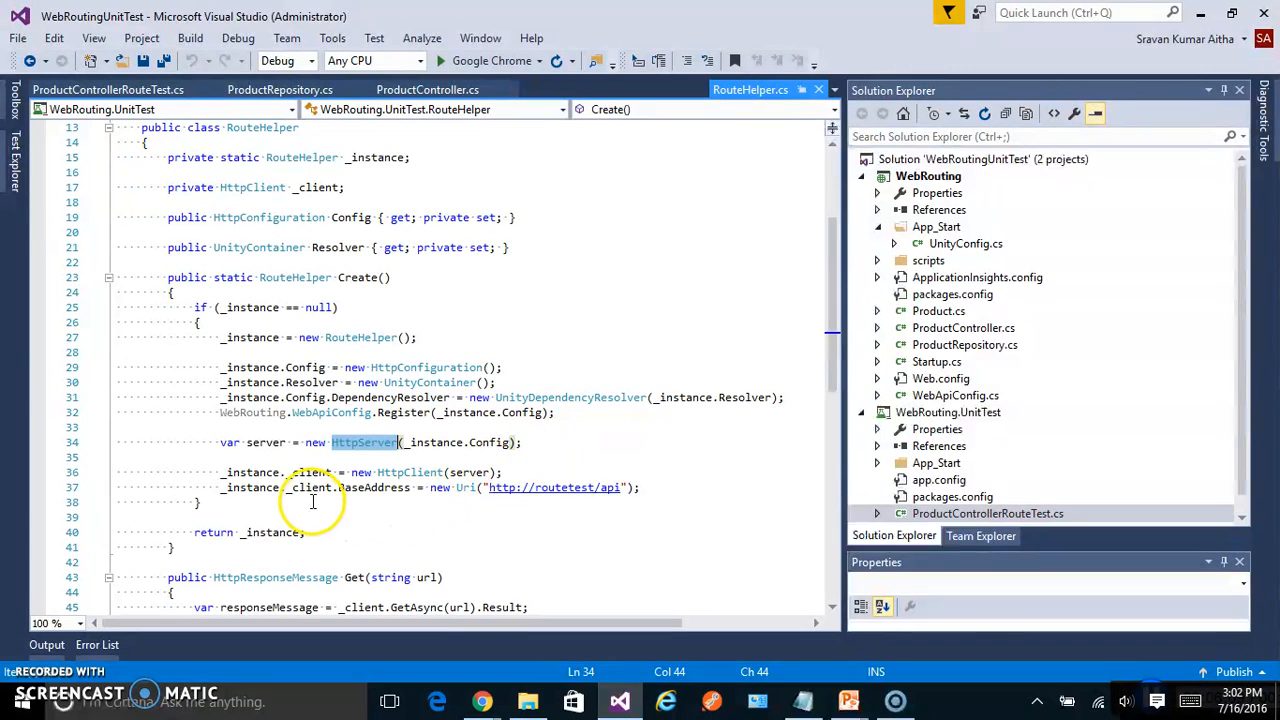
- Review the Unity dependency resolution and the HttpClient Get method at routetest/api
{"action": "left_click", "coordinate": [312, 472]}
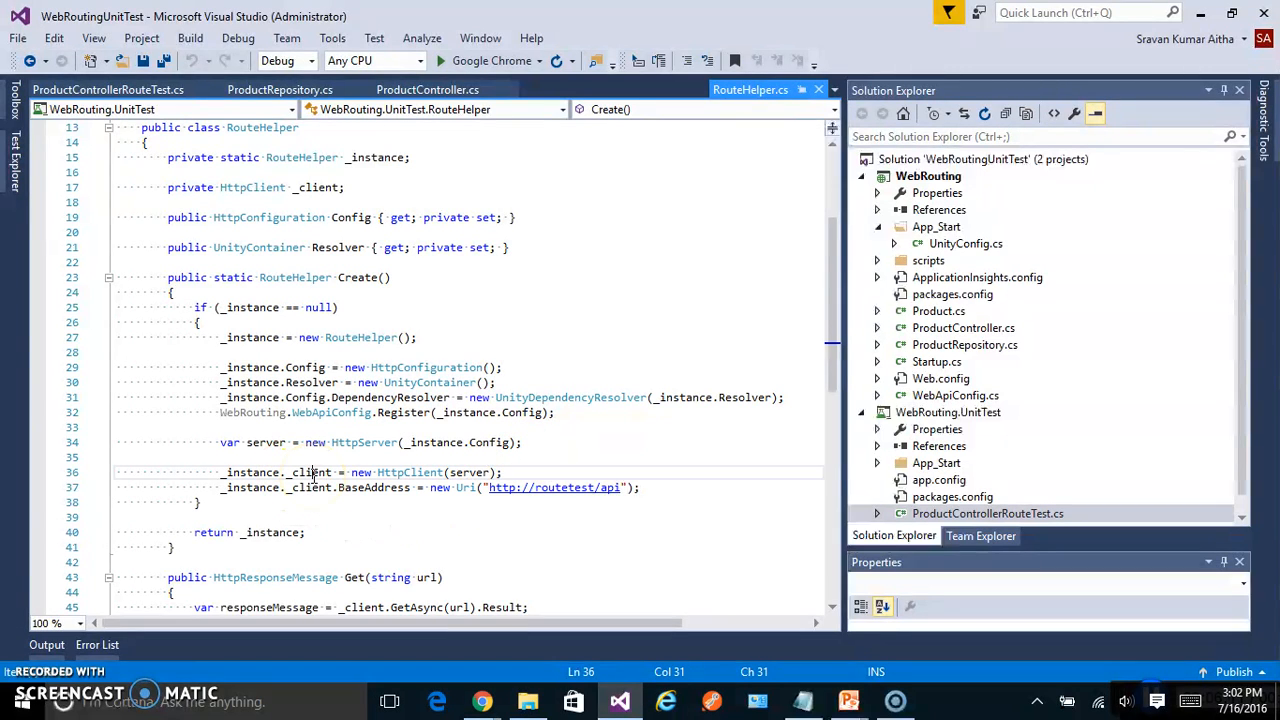
{"action": "double_click", "coordinate": [310, 472]}
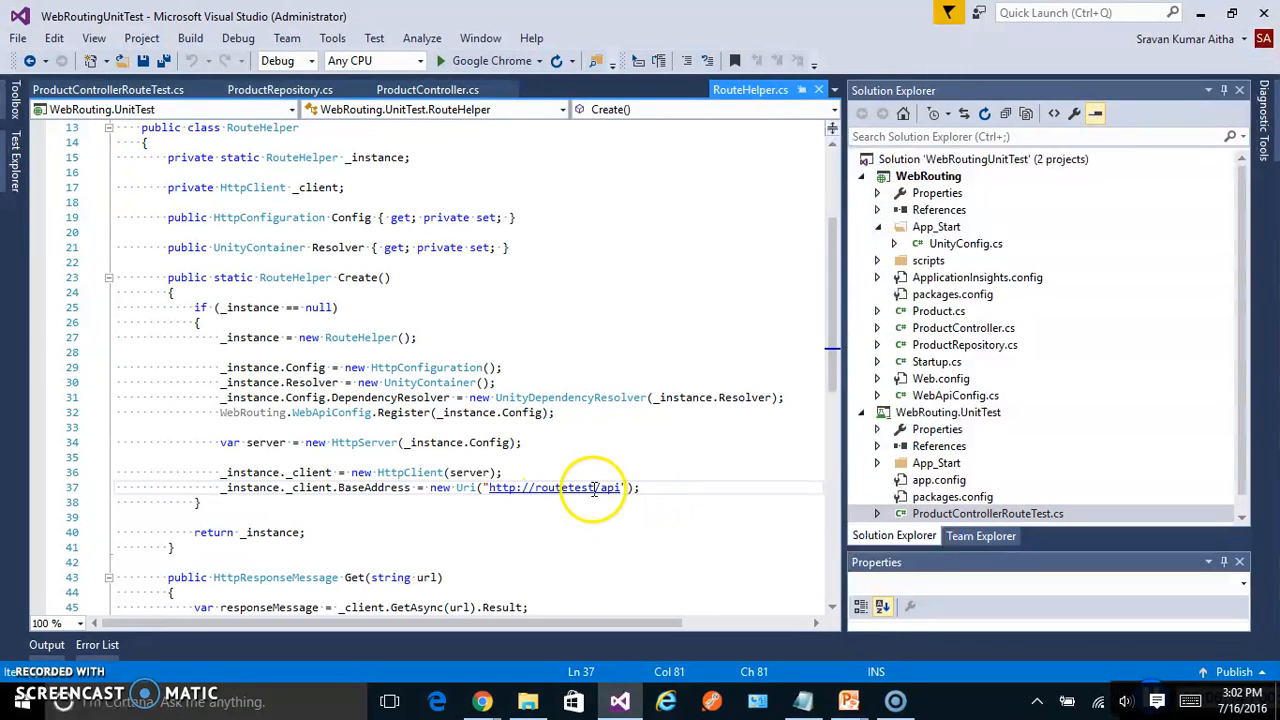
{"action": "scroll", "scroll_direction": "down", "scroll_amount": 3}
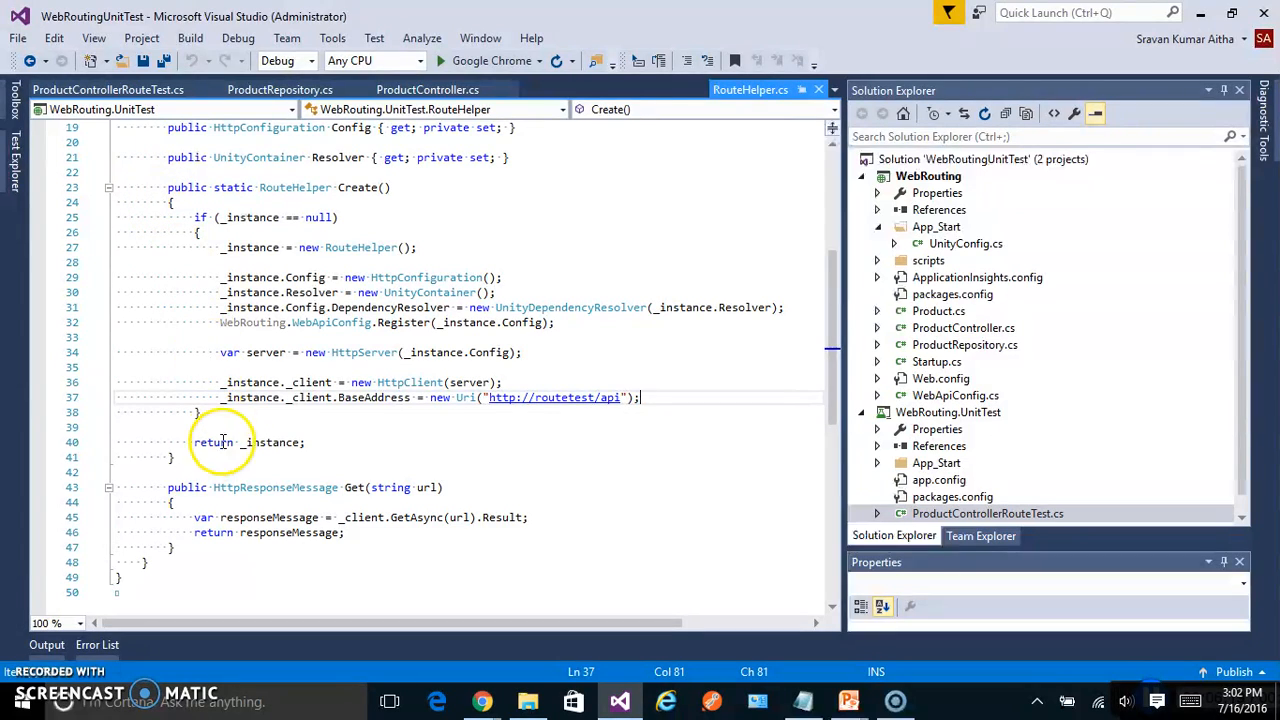
{"action": "left_click", "coordinate": [476, 488]}
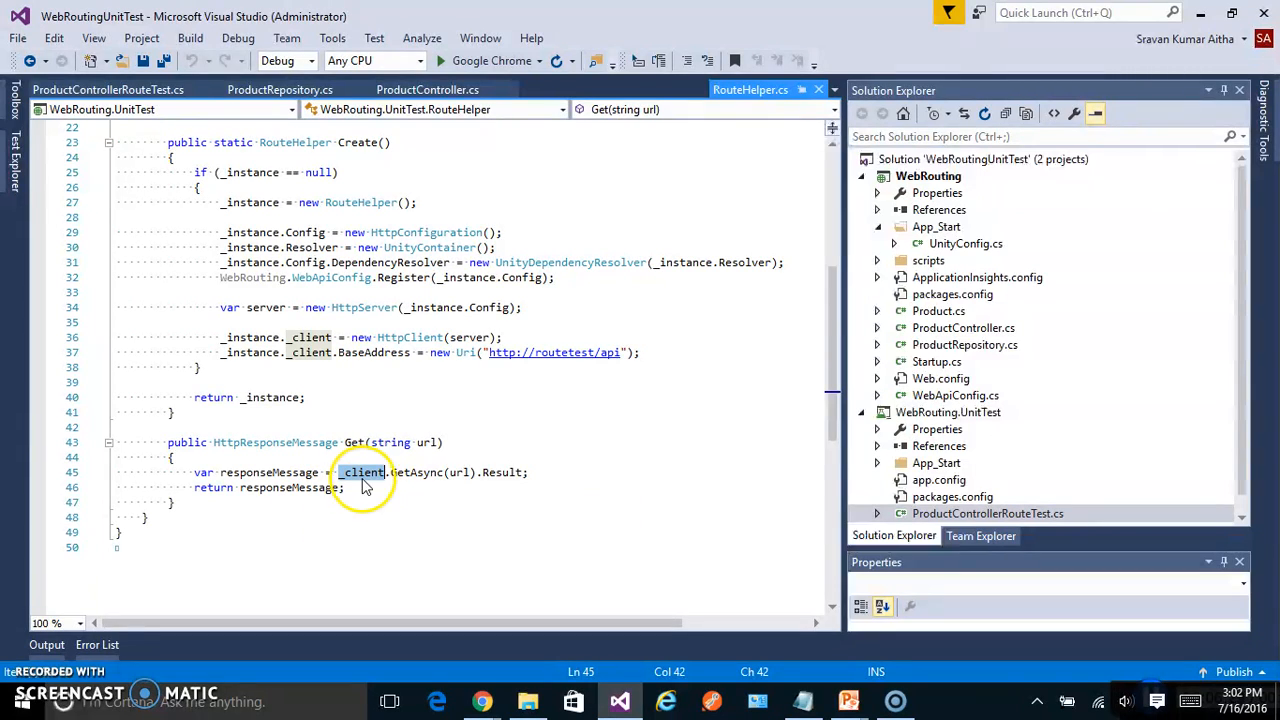
{"action": "mouse_move", "coordinate": [486, 396]}
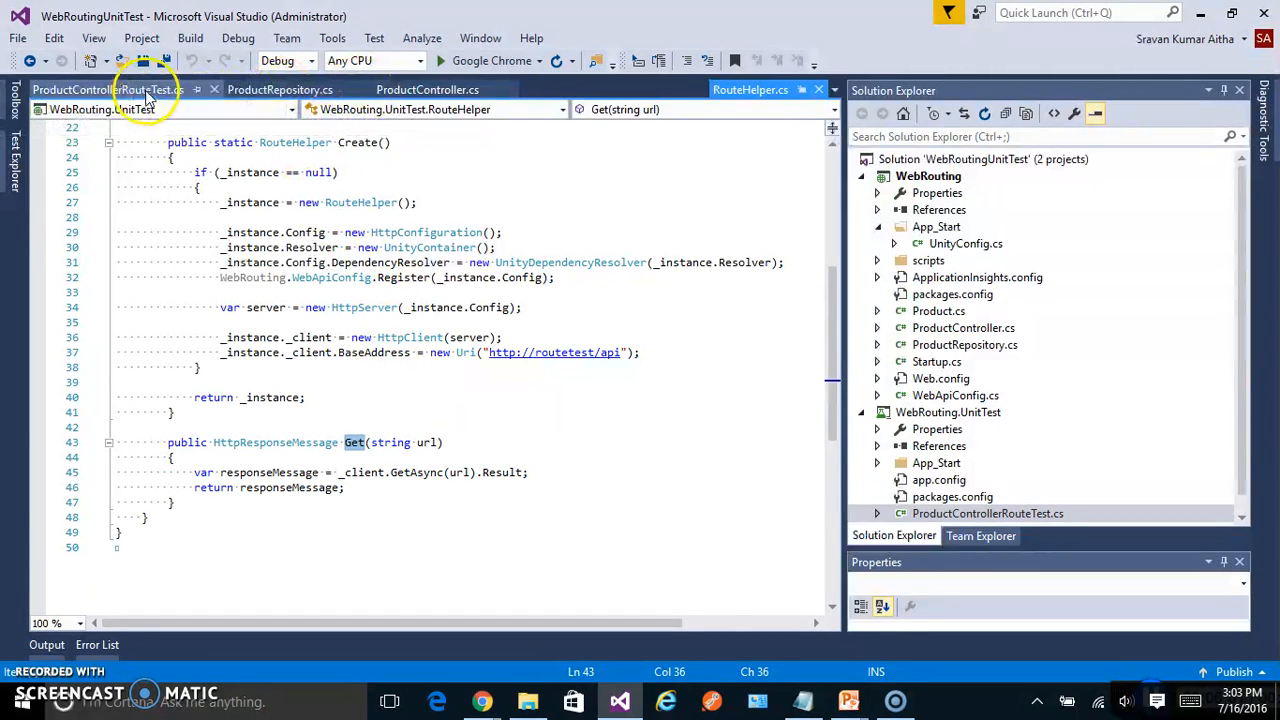
- Debug ProductGetRouteTest from the breakpoint, stepping through the api/product request and assertion, then let it finish
{"action": "left_click", "coordinate": [108, 88]}
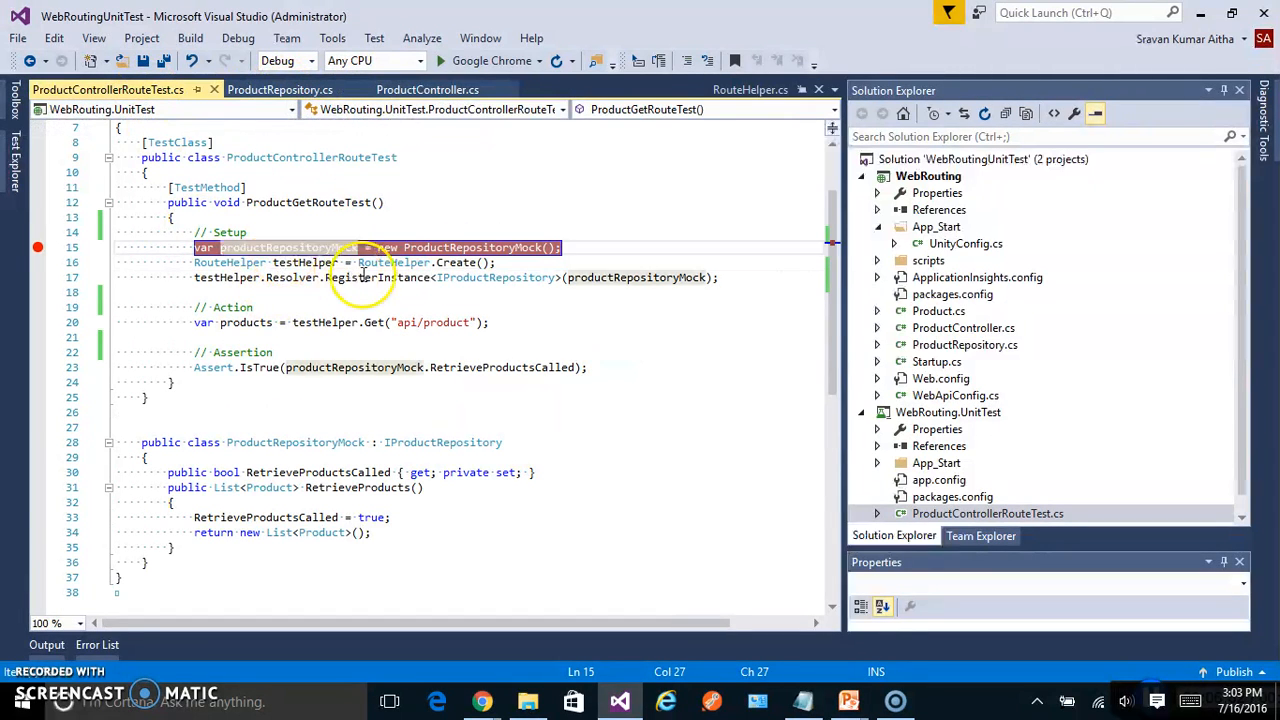
{"action": "mouse_move", "coordinate": [400, 276]}
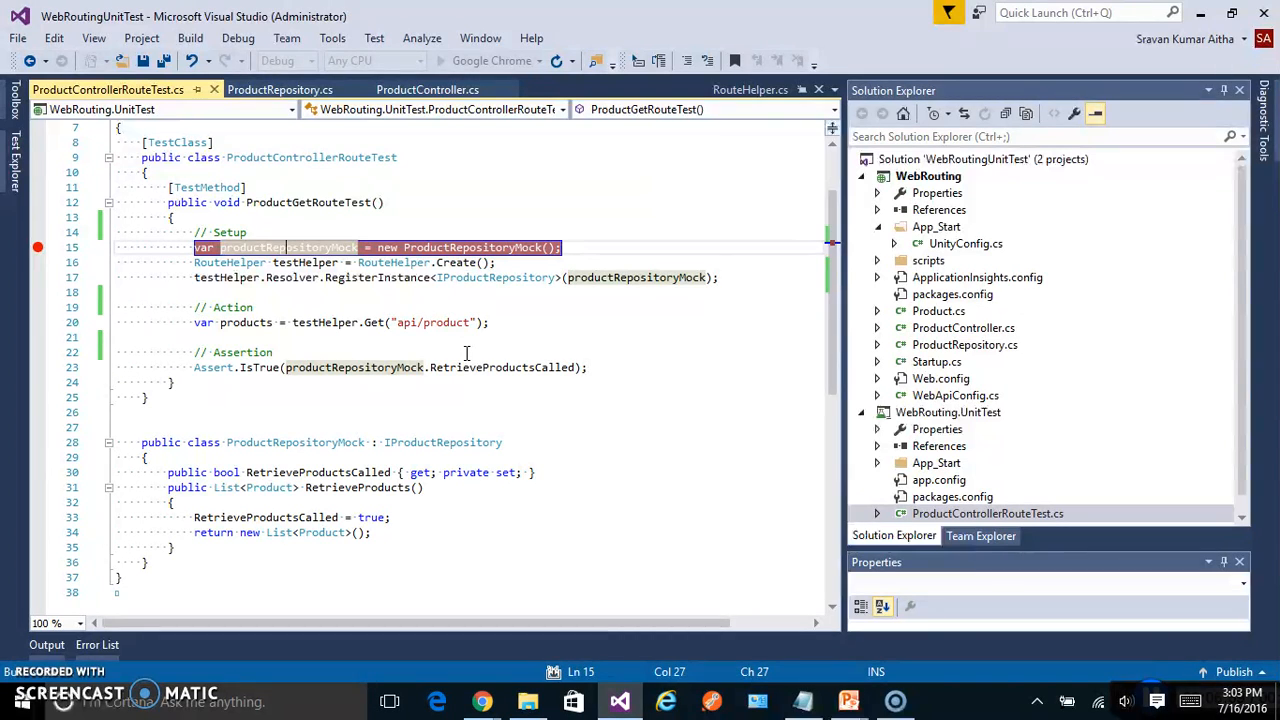
{"action": "key", "text": "F5"}
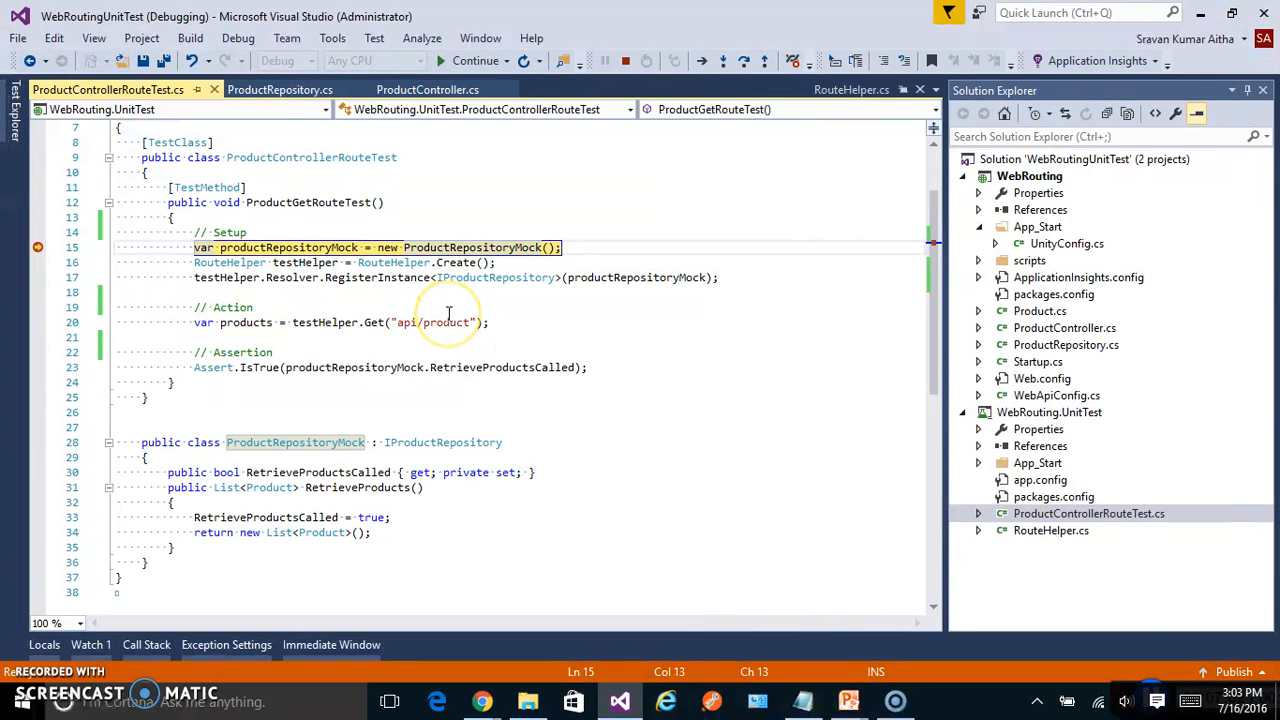
{"action": "key", "text": "F10"}
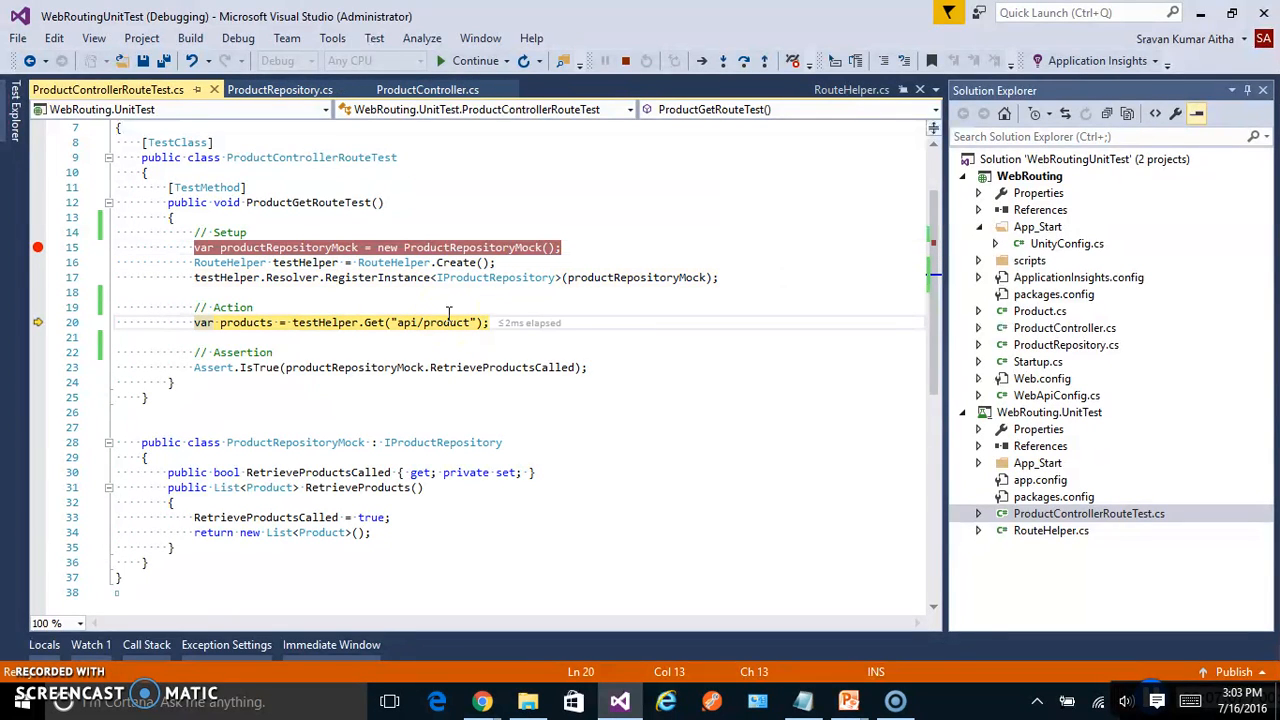
{"action": "key", "text": "F10"}
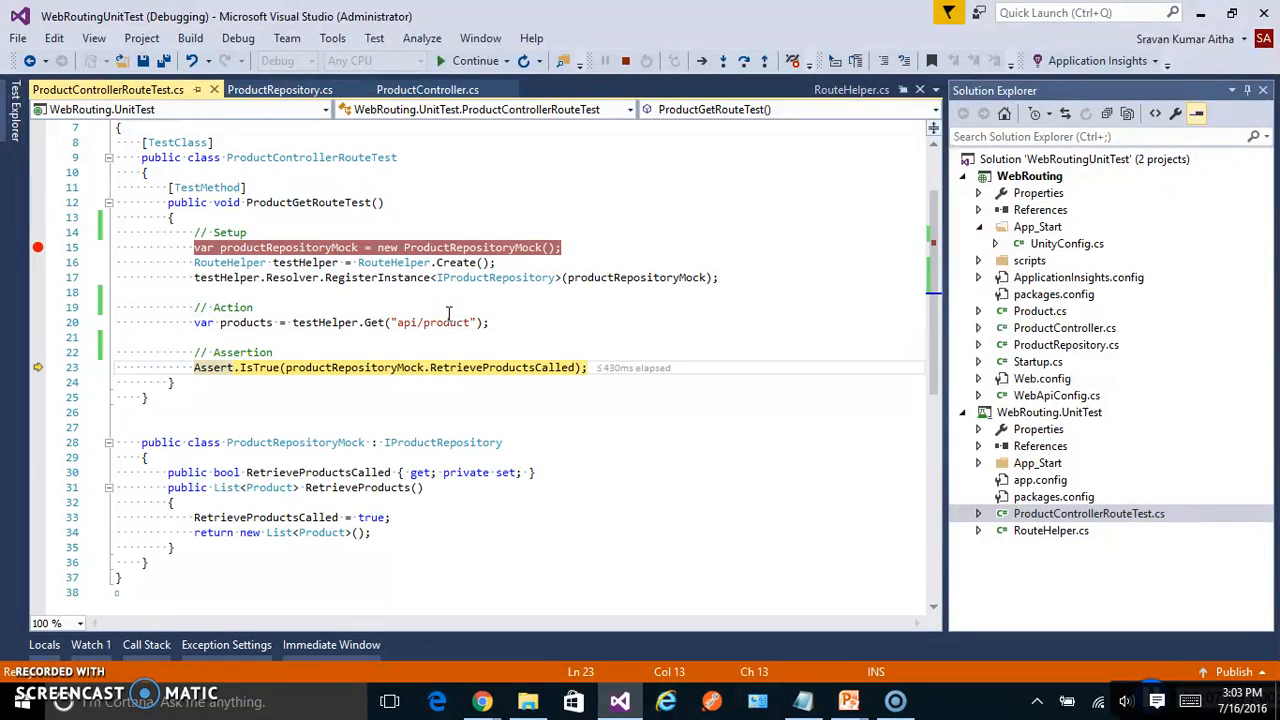
{"action": "mouse_move", "coordinate": [490, 368]}
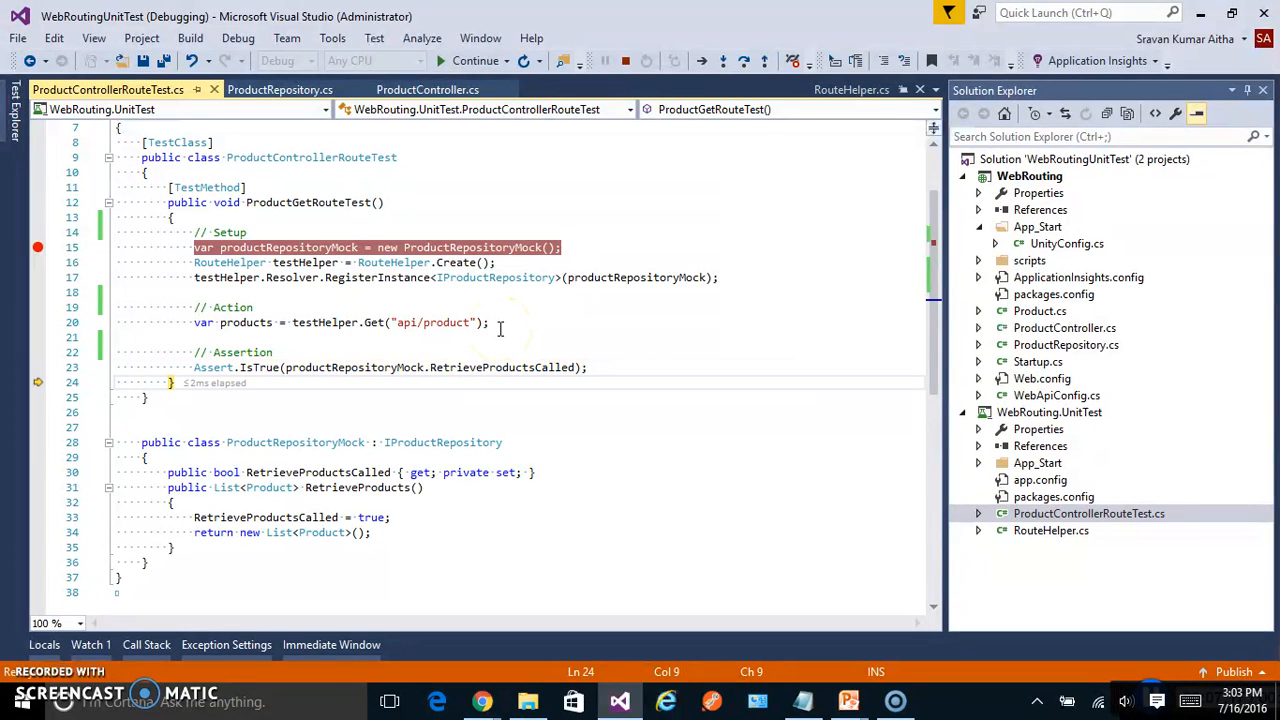
{"action": "left_click", "coordinate": [476, 60]}
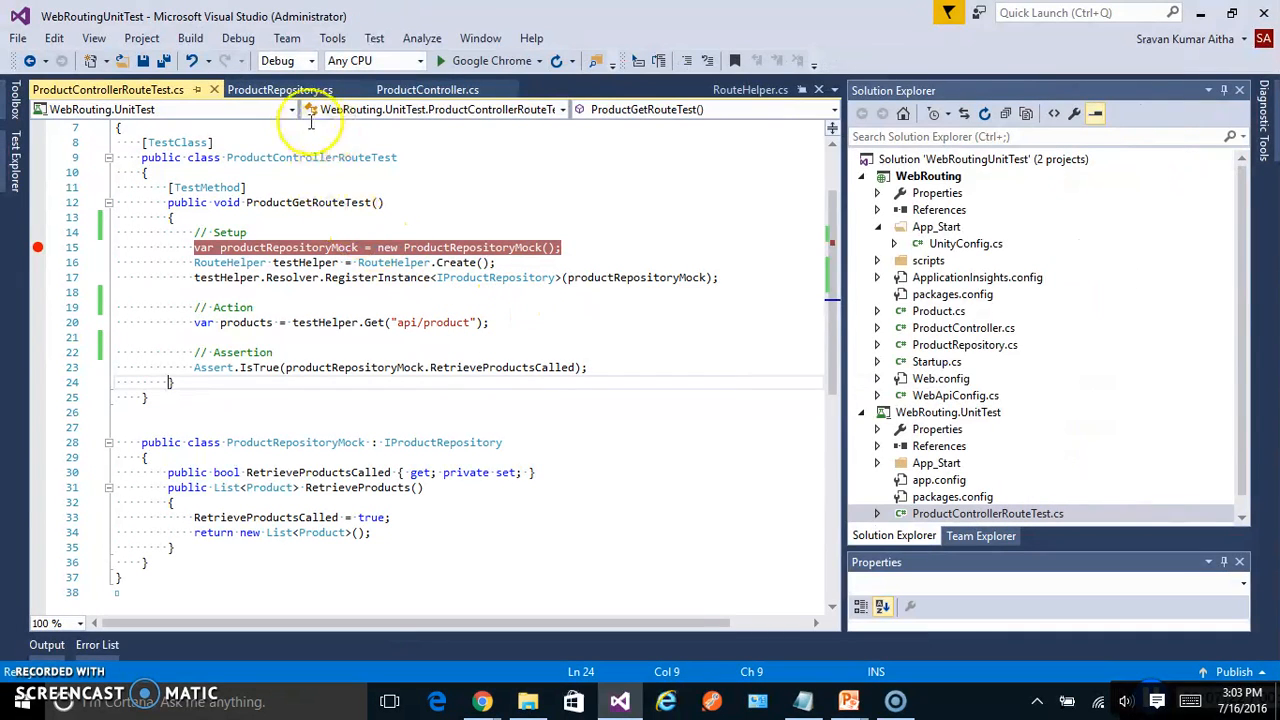
- Review ProductRepository.cs and ProductController.cs, then return to the route test
{"action": "left_click", "coordinate": [280, 88]}
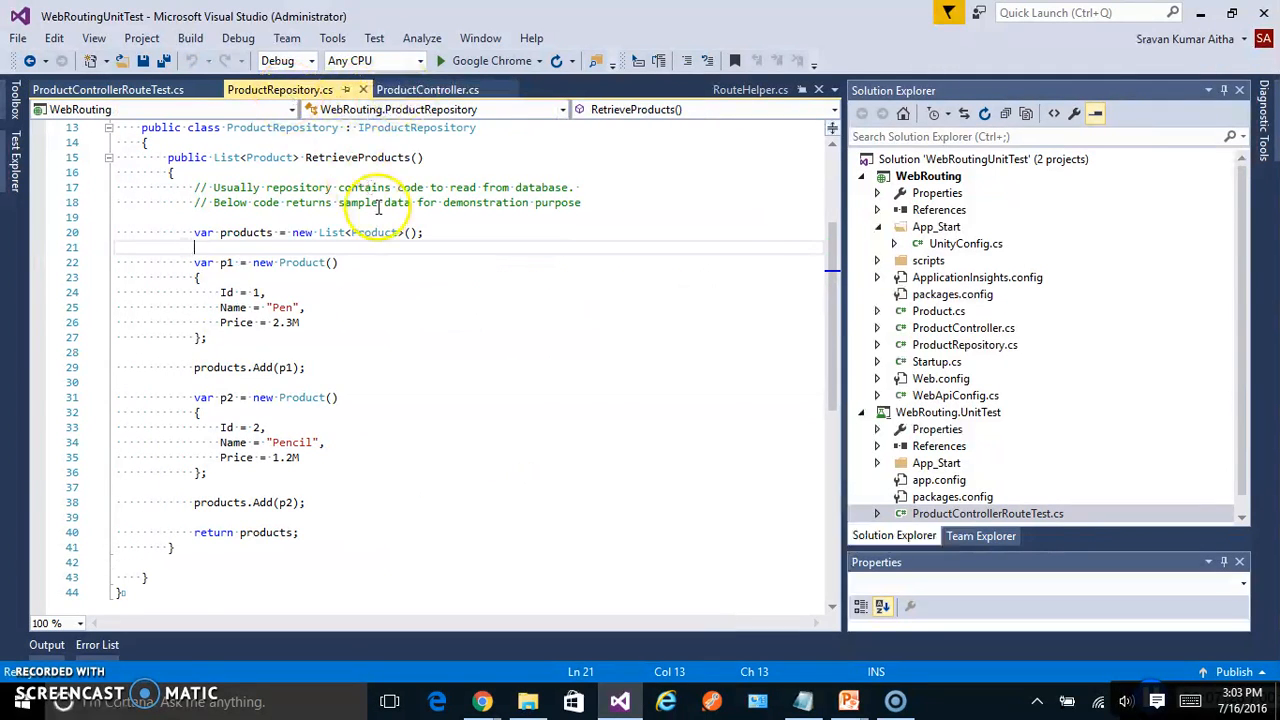
{"action": "left_click", "coordinate": [428, 88]}
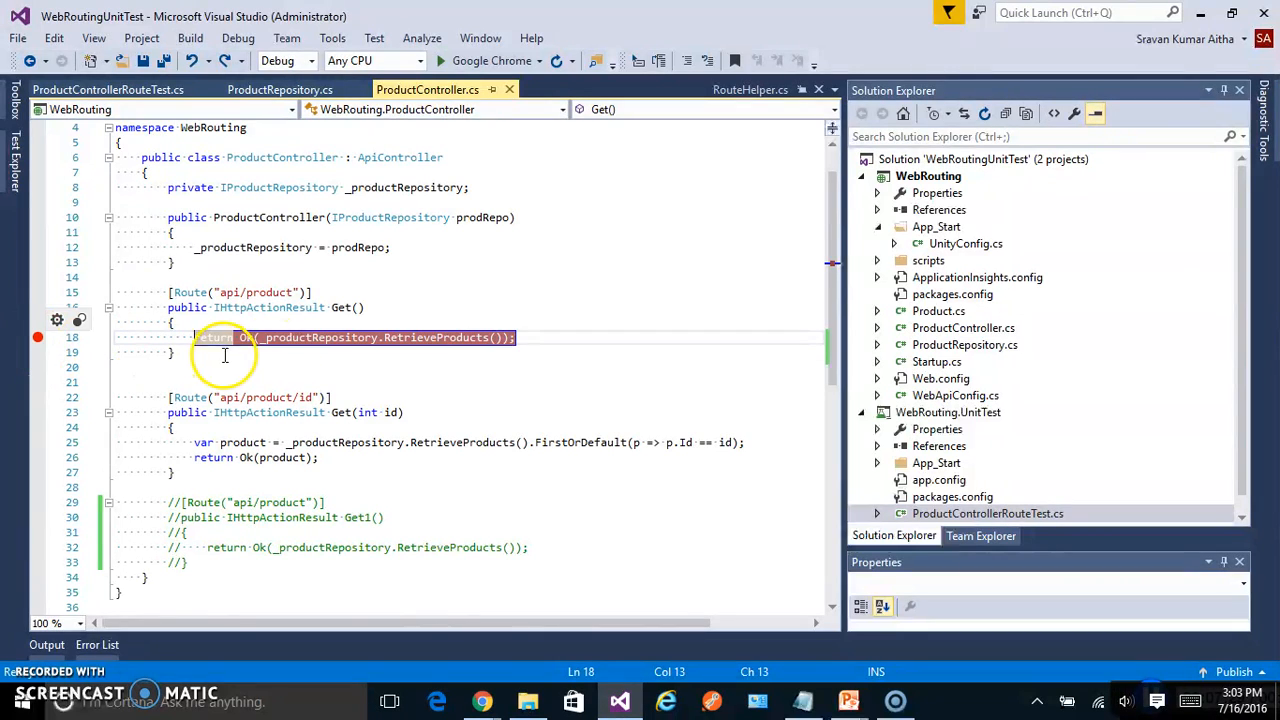
{"action": "left_click", "coordinate": [108, 88]}
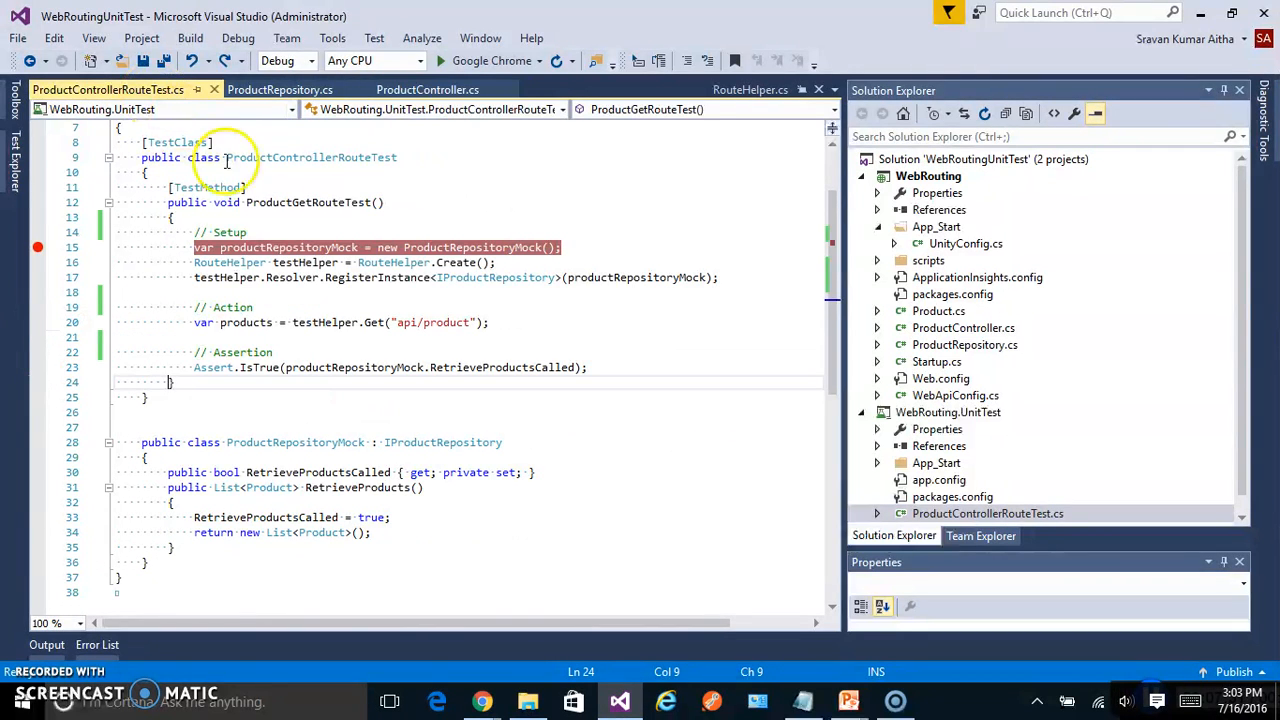
{"action": "mouse_move", "coordinate": [288, 248]}
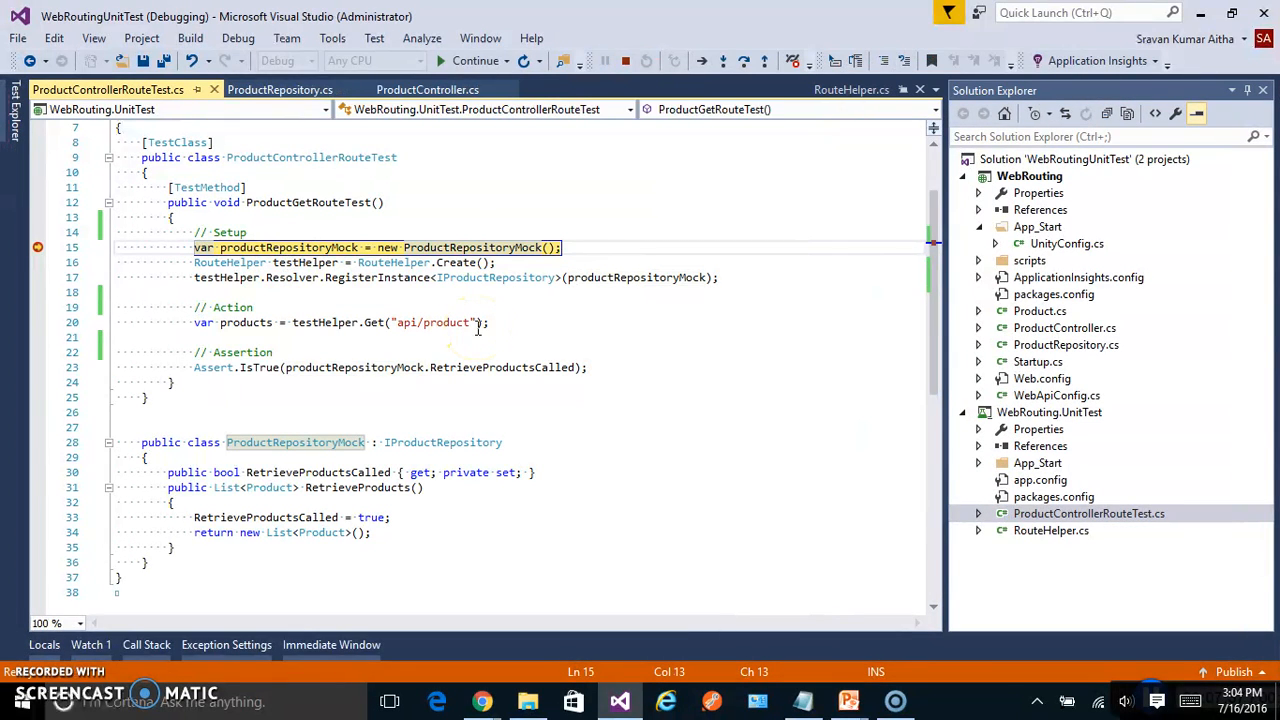
- Debug again through ProductController's Get and the mock's RetrieveProducts, then let the test finish
{"action": "left_click", "coordinate": [428, 88]}
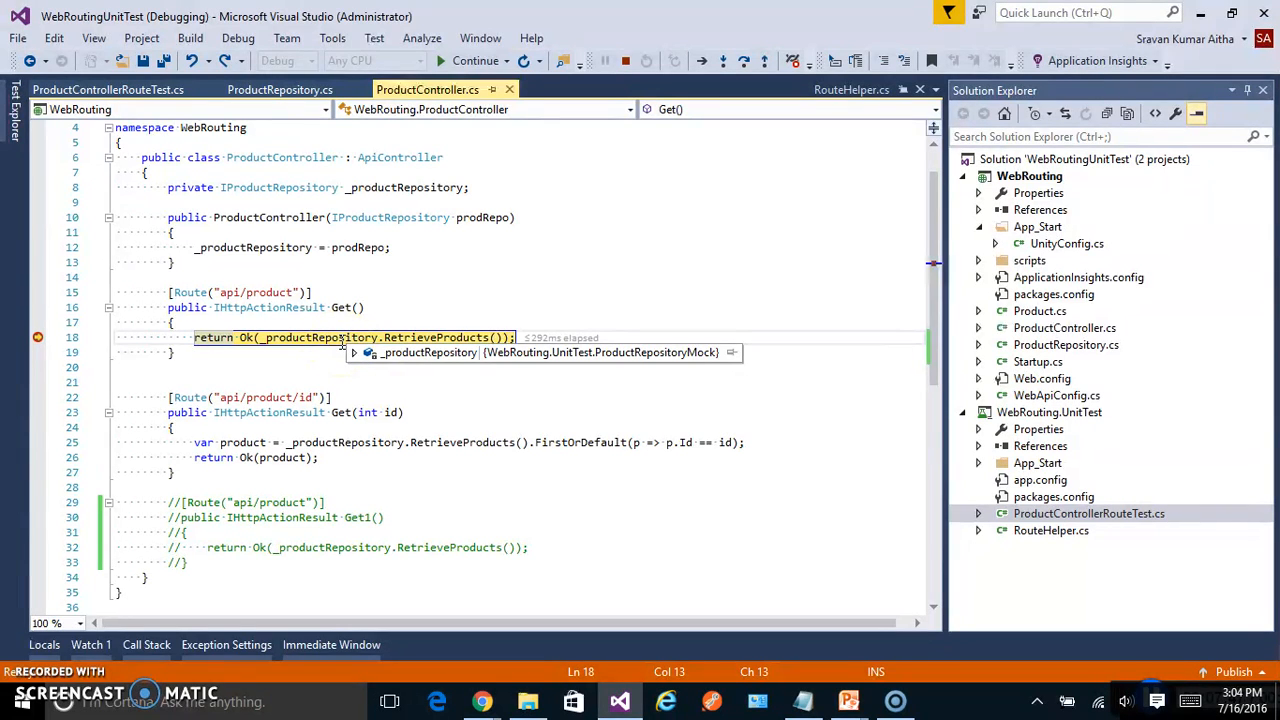
{"action": "left_click", "coordinate": [108, 88]}
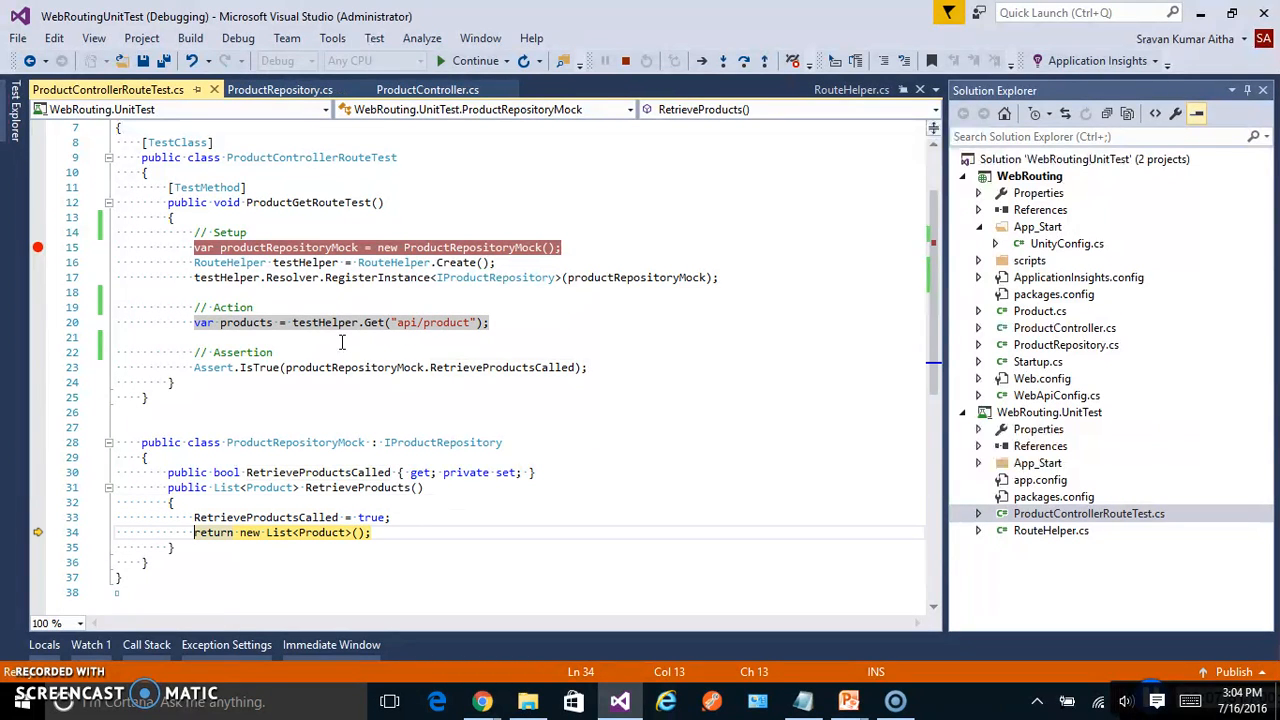
{"action": "left_click", "coordinate": [428, 88]}
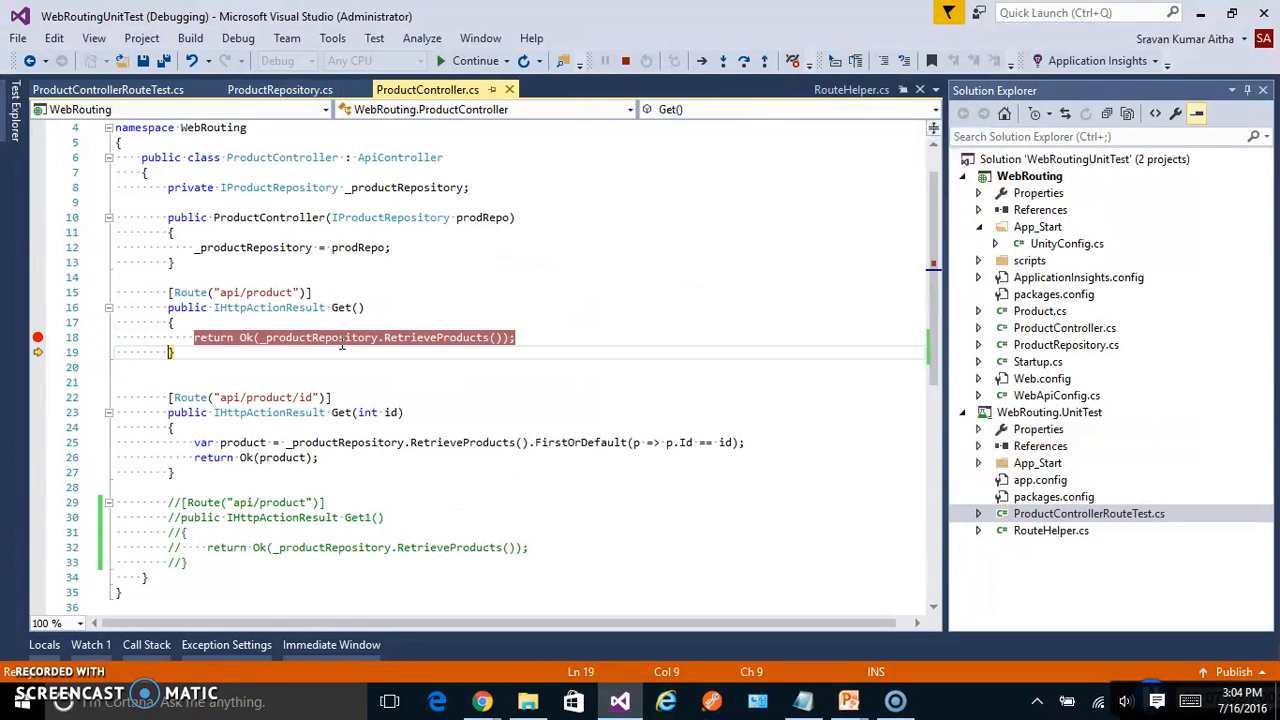
{"action": "left_click", "coordinate": [108, 88]}
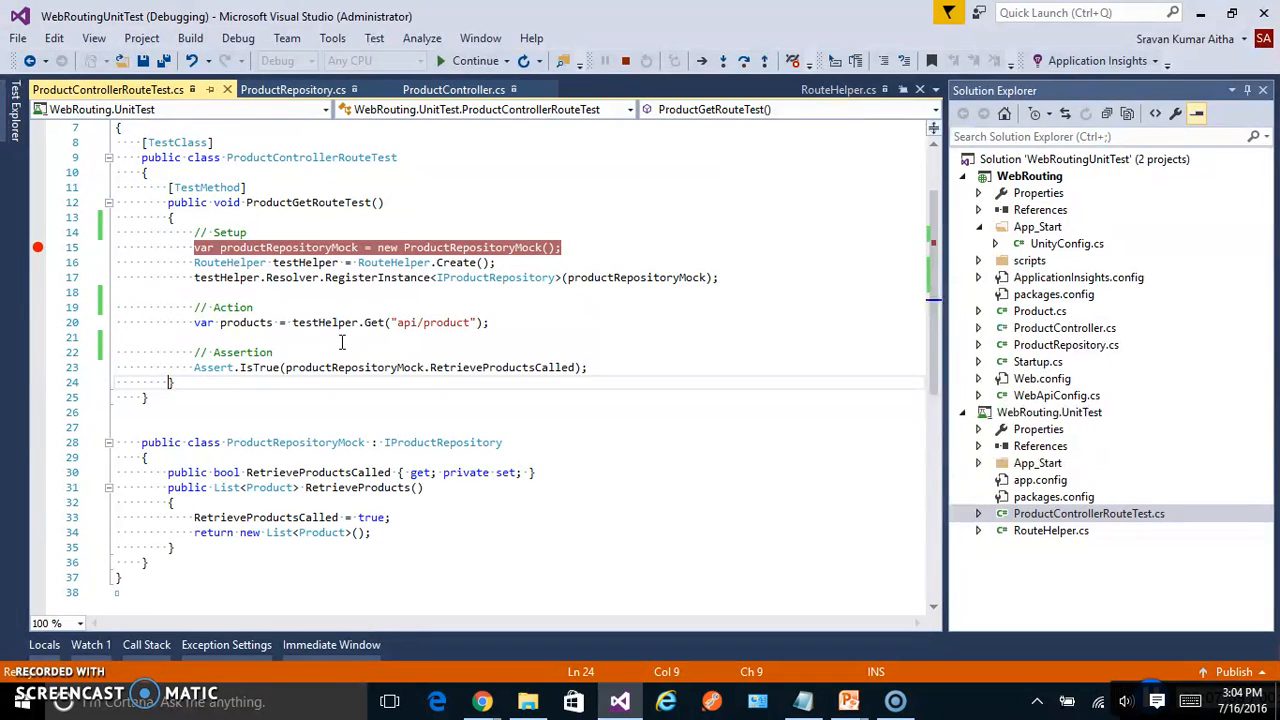
{"action": "left_click", "coordinate": [476, 60]}
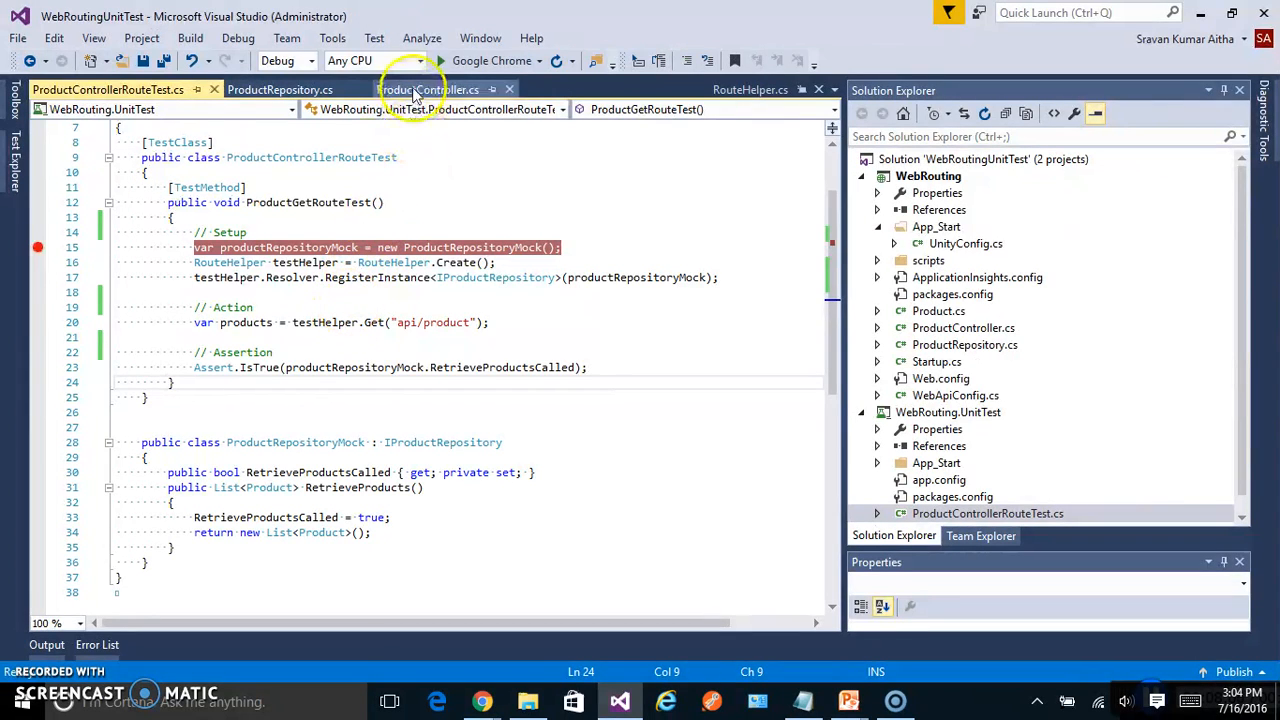
- Uncomment the duplicate [Route("api/product")] Get1 action in ProductController.cs, save, and select the WebRoutingUnitTest solution
{"action": "left_click", "coordinate": [428, 88]}
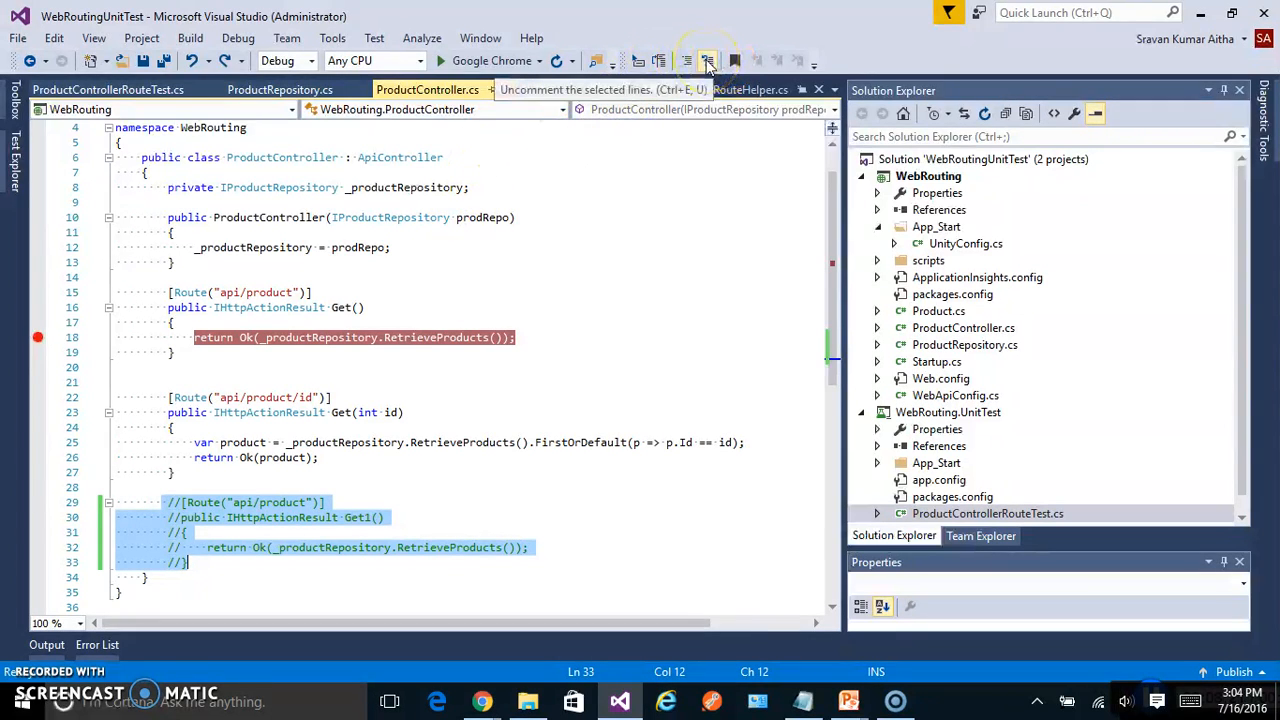
{"action": "left_click", "coordinate": [708, 60]}
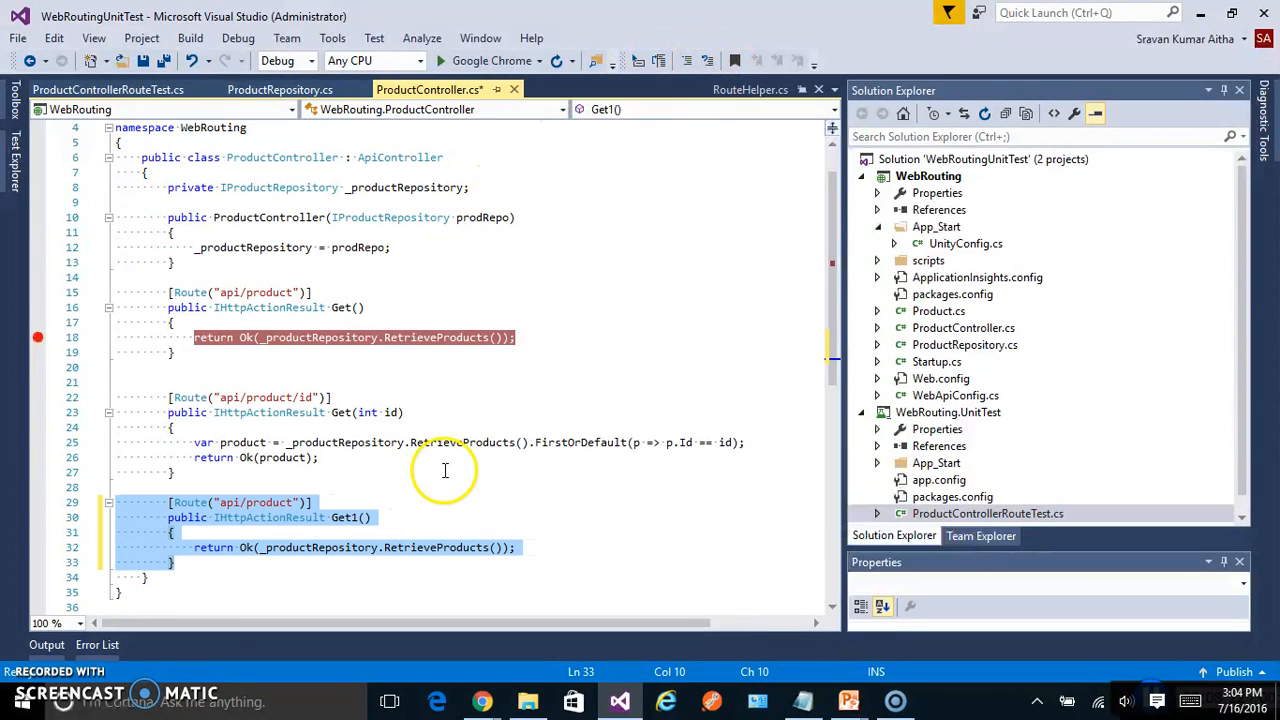
{"action": "left_click", "coordinate": [270, 502]}
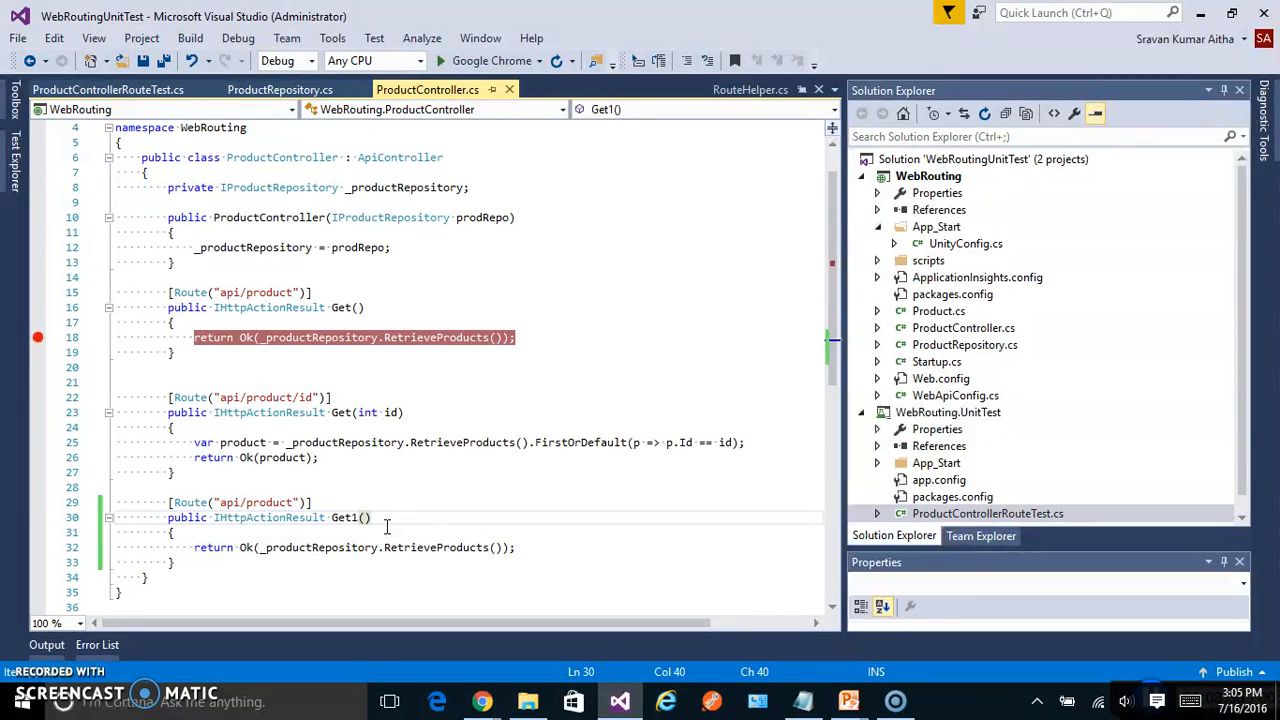
{"action": "mouse_move", "coordinate": [280, 502]}
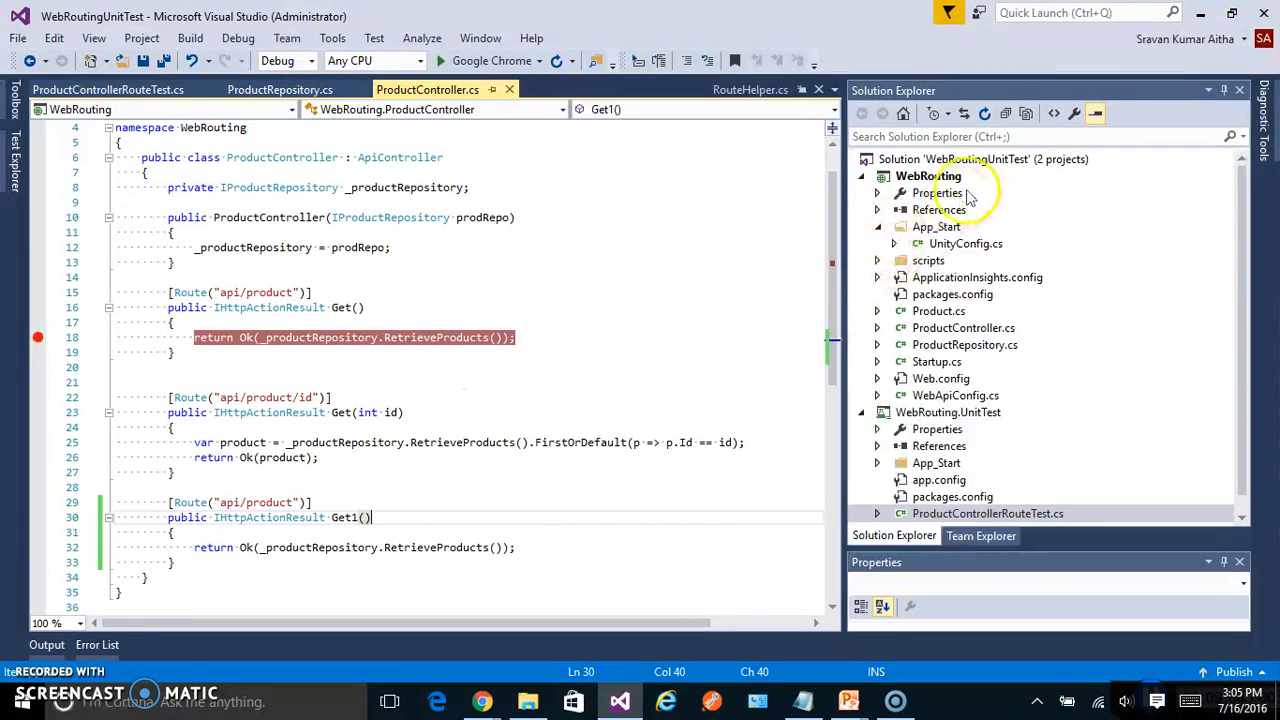
{"action": "left_click", "coordinate": [984, 160]}
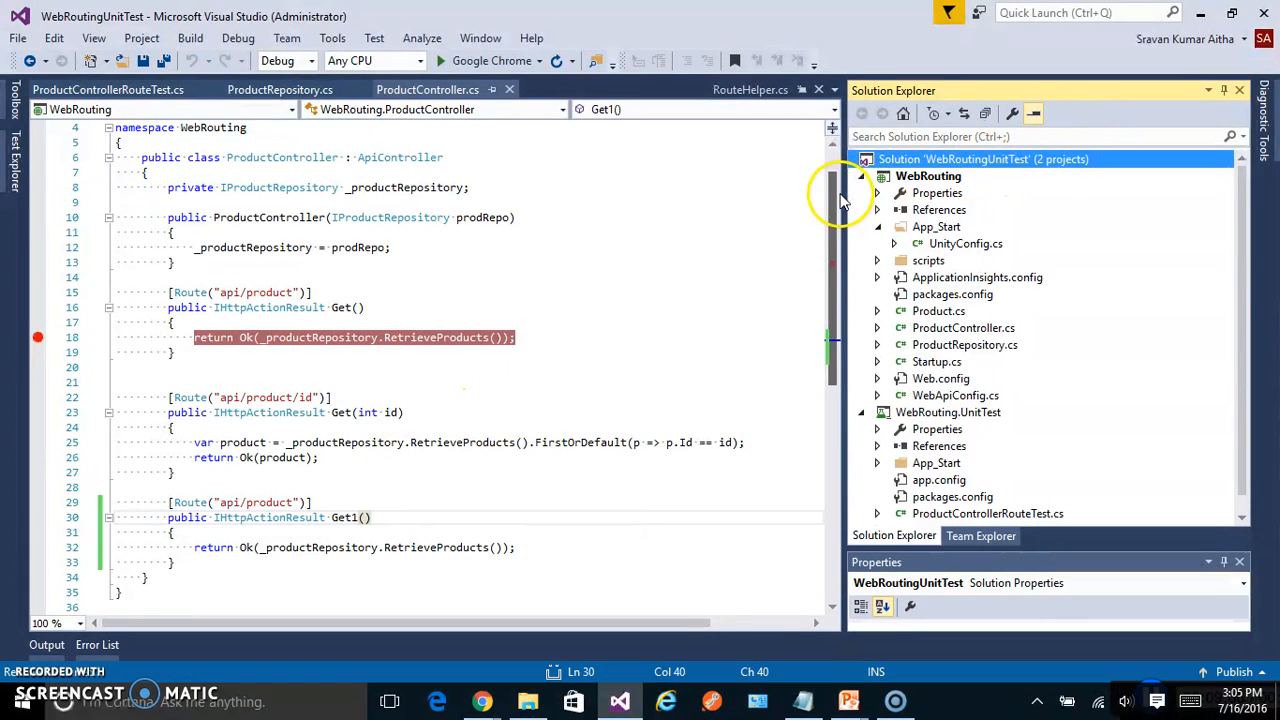
{"action": "mouse_move", "coordinate": [564, 332]}
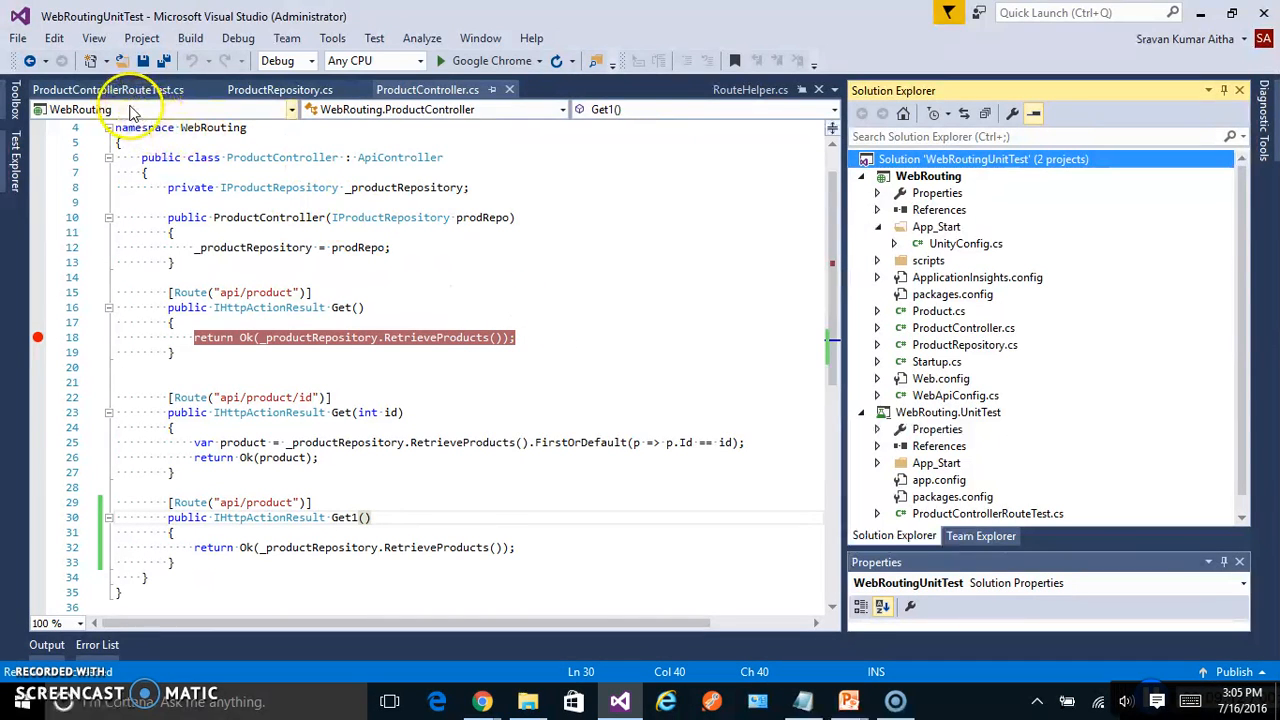
- Rerun ProductGetRouteTest, which fails with an AssertFailedException on Assert.IsTrue, then continue and stop debugging
{"action": "left_click", "coordinate": [90, 88]}
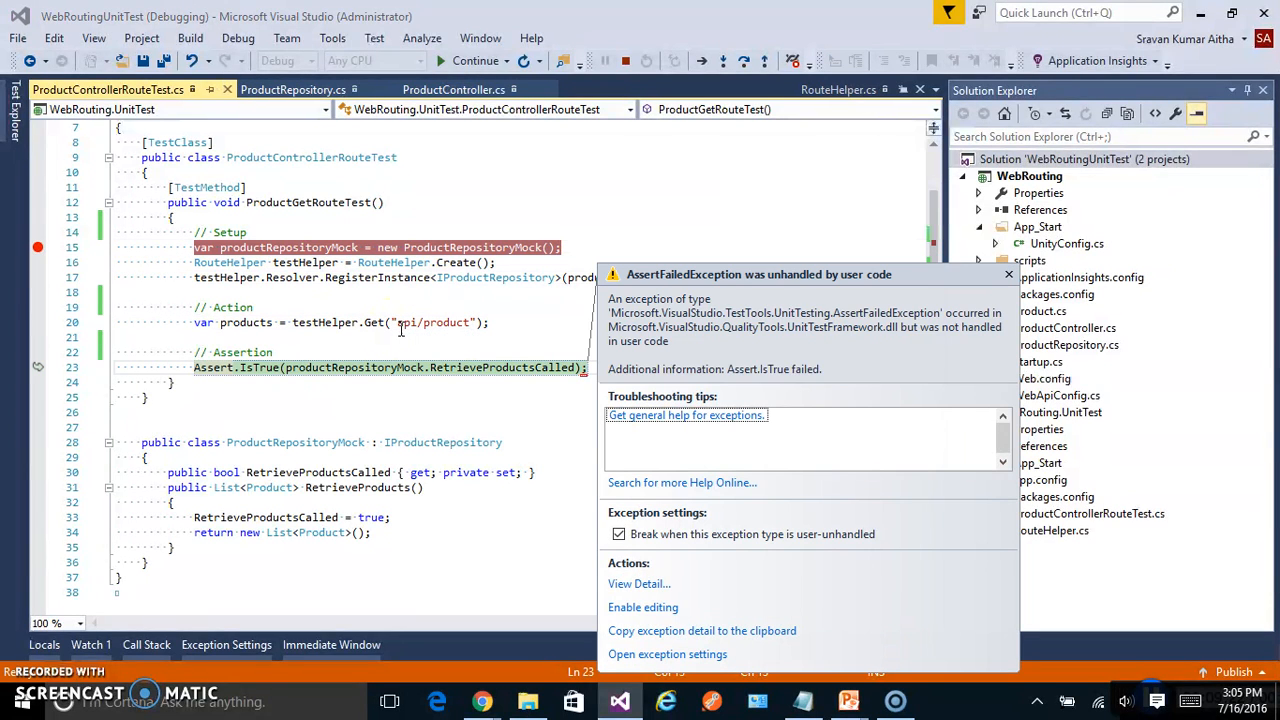
{"action": "mouse_move", "coordinate": [420, 404]}
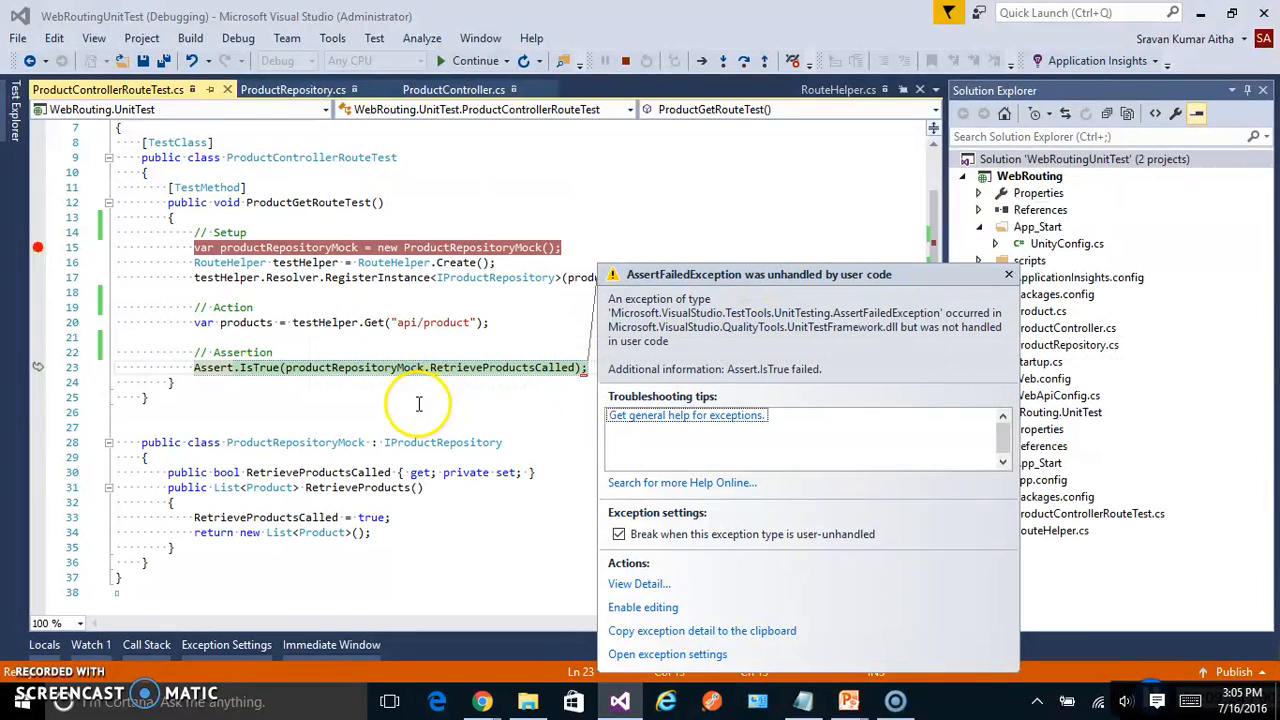
{"action": "mouse_move", "coordinate": [396, 384]}
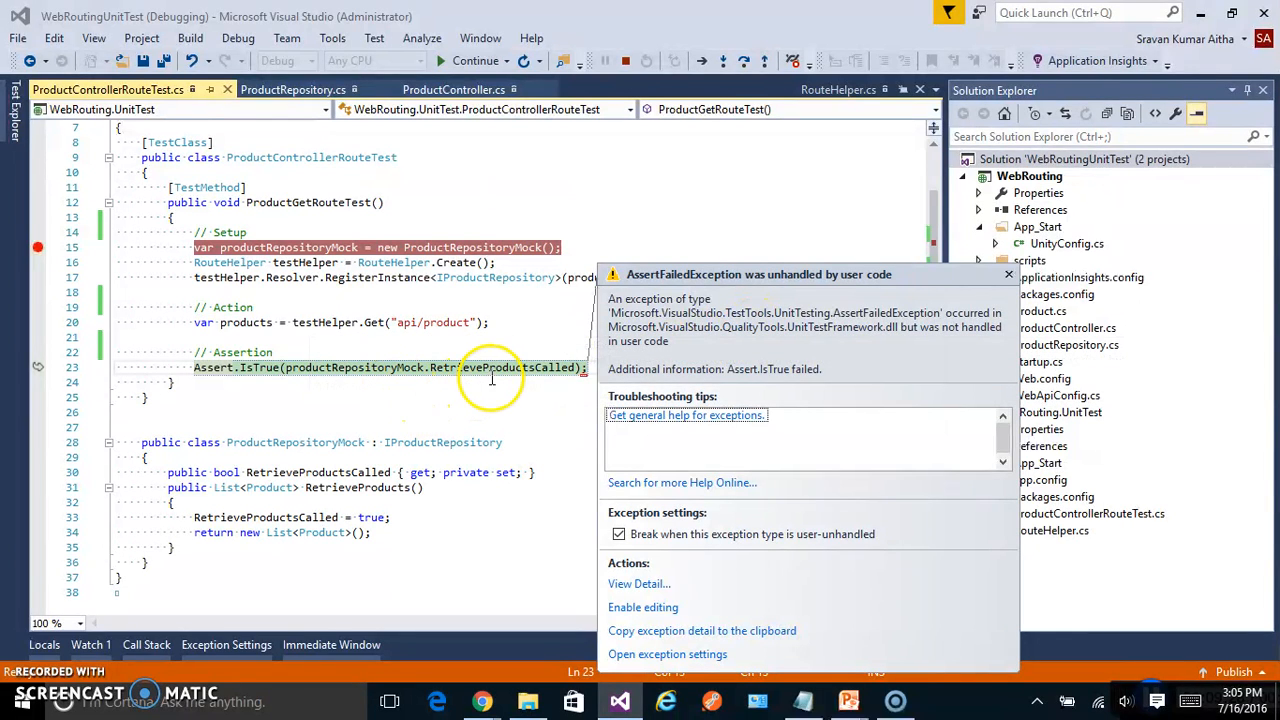
{"action": "mouse_move", "coordinate": [490, 368]}
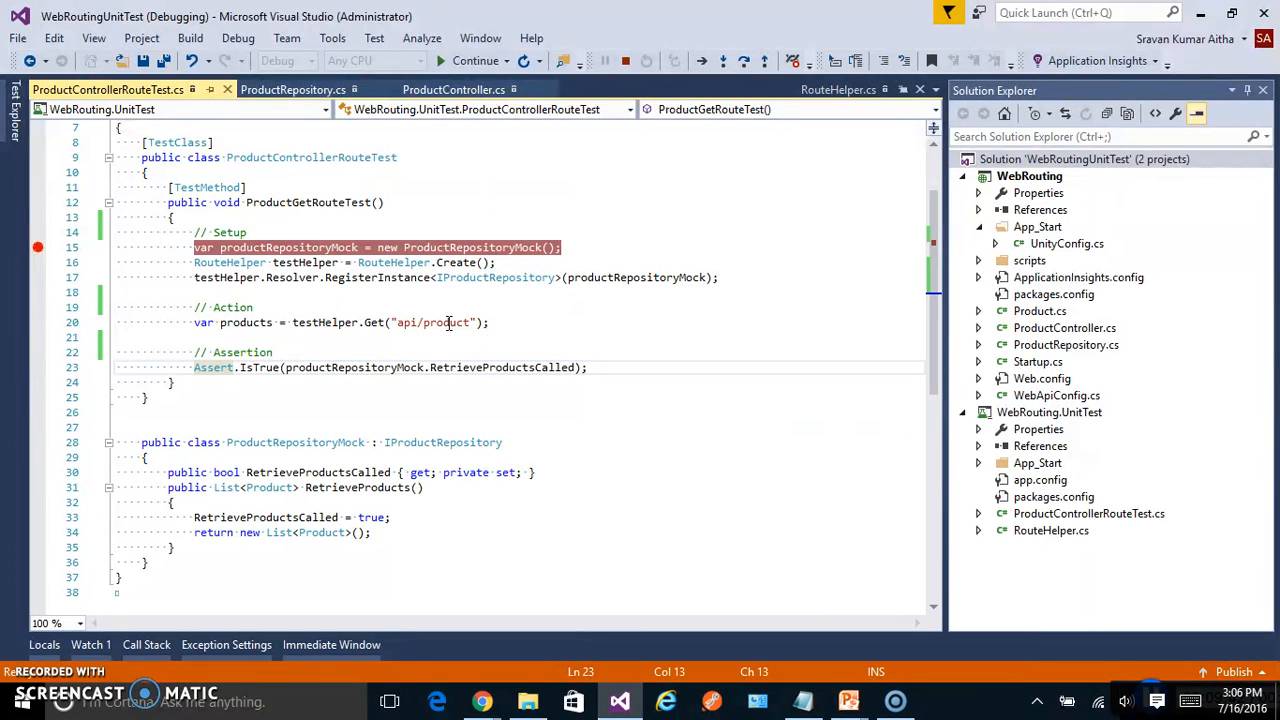
{"action": "left_click", "coordinate": [476, 60]}
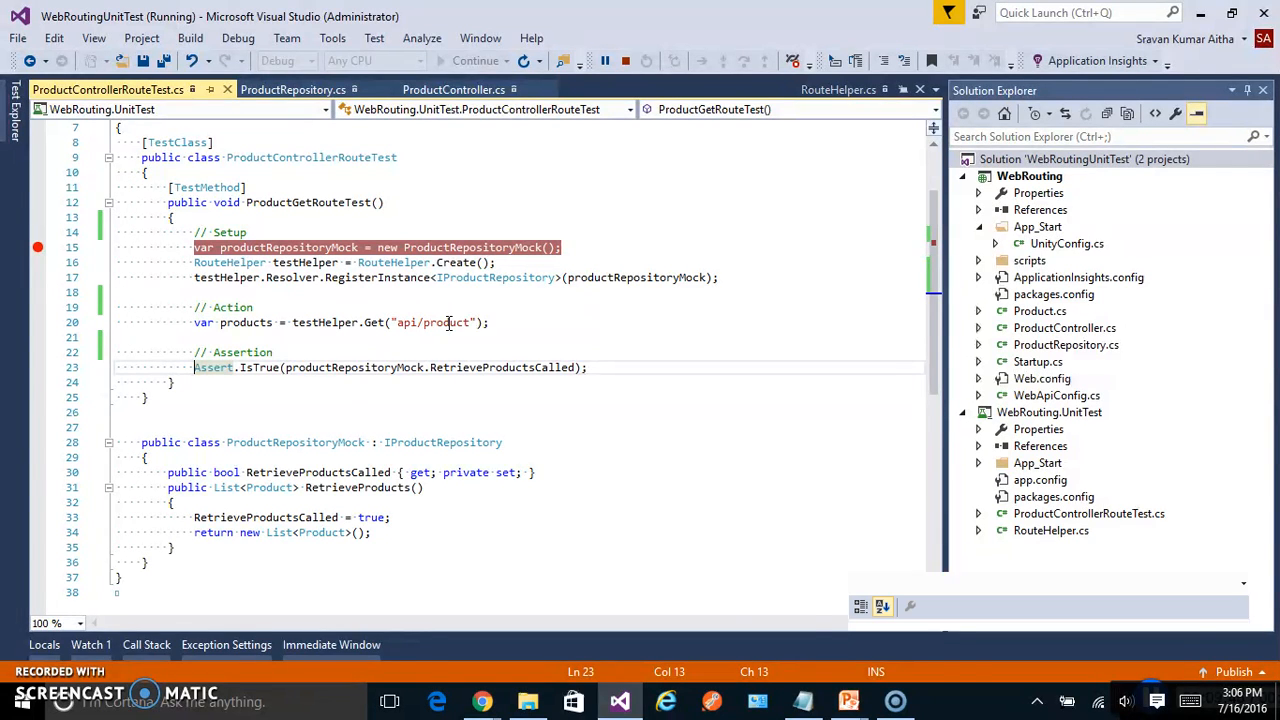
{"action": "left_click", "coordinate": [604, 60]}
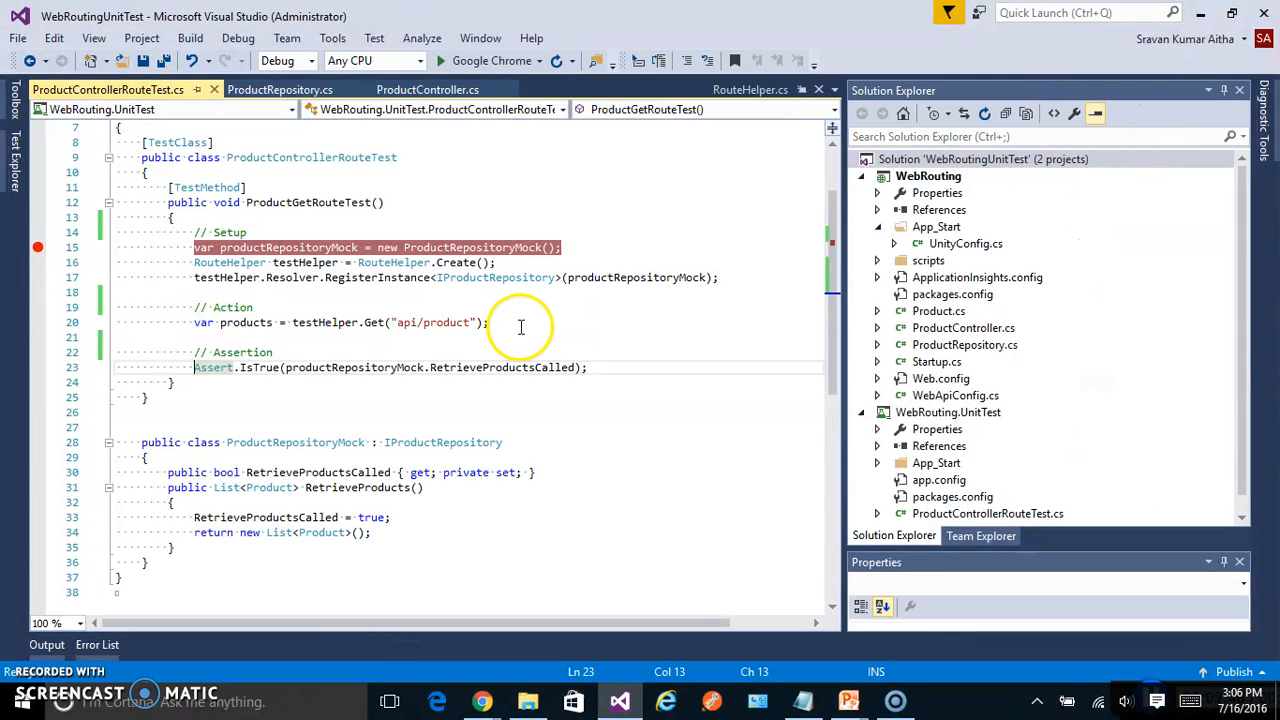
{"action": "left_click", "coordinate": [488, 322]}
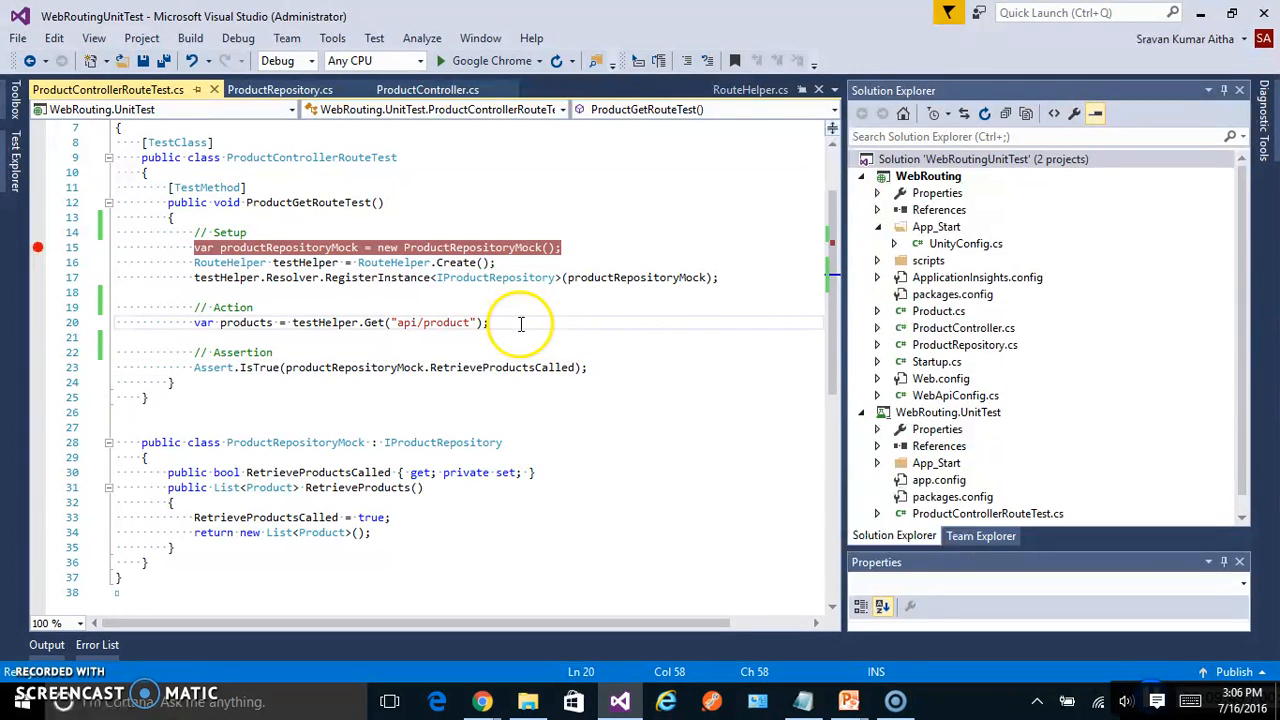